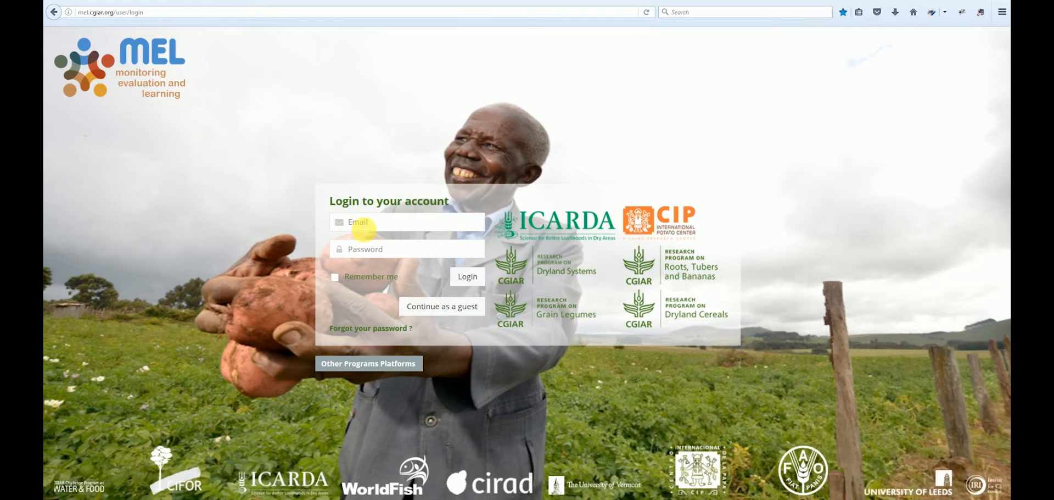
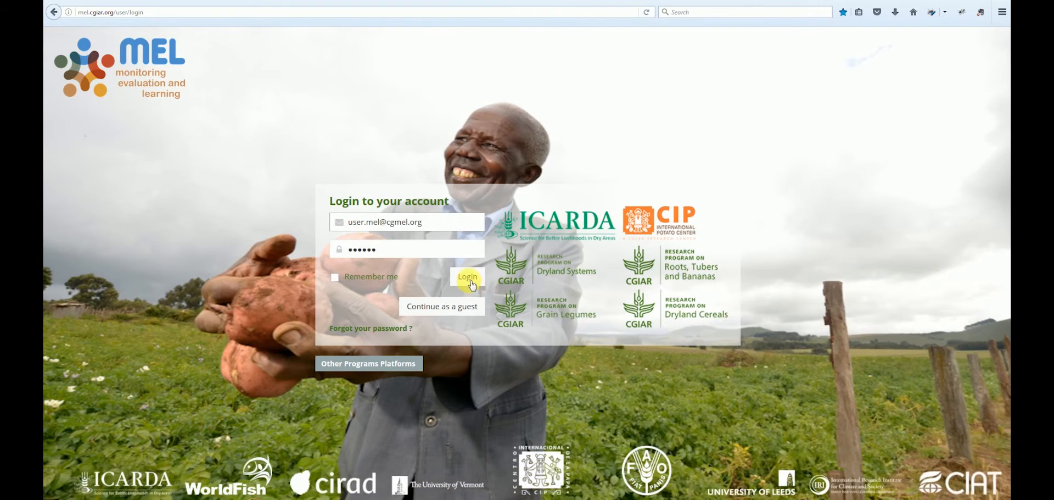
Step: Sign in to MEL with the account's email and password, reaching the profile dashboard
click(466, 277)
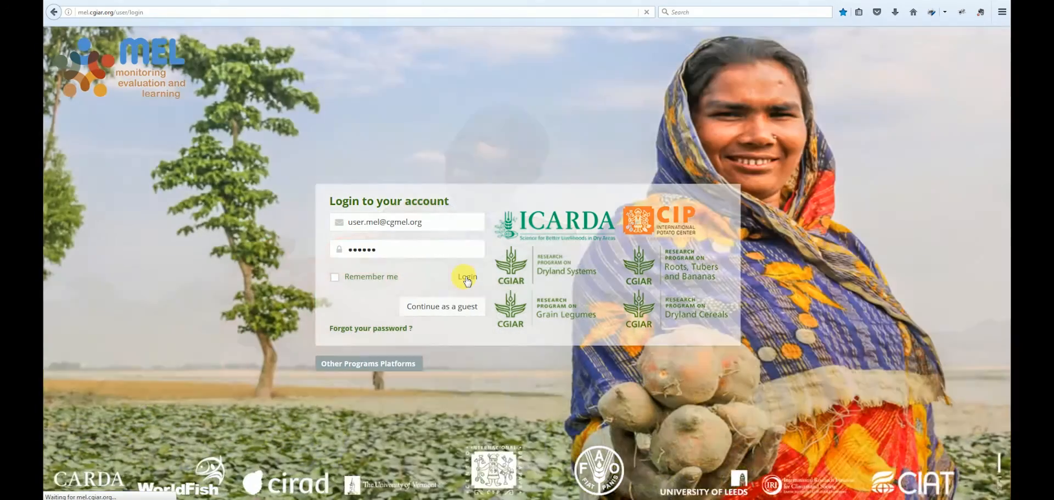
click(467, 277)
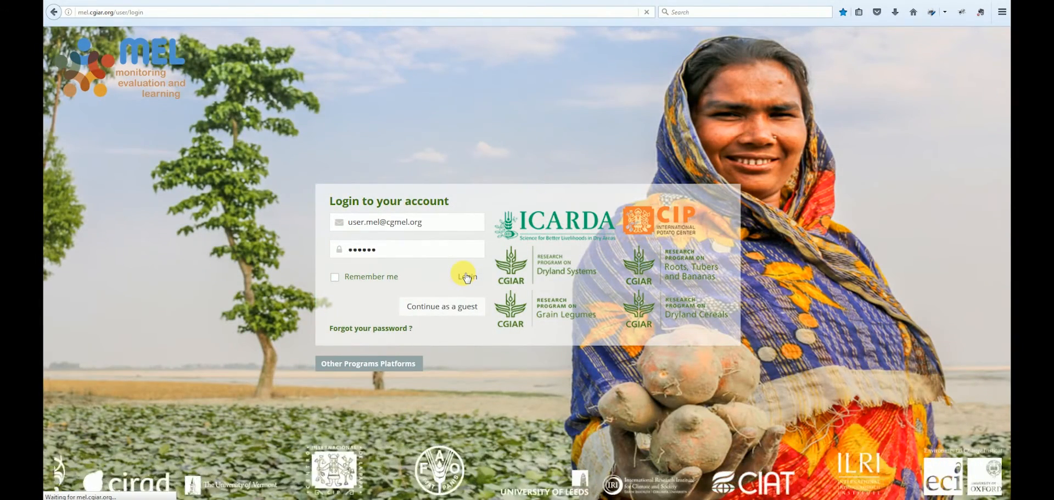
click(467, 276)
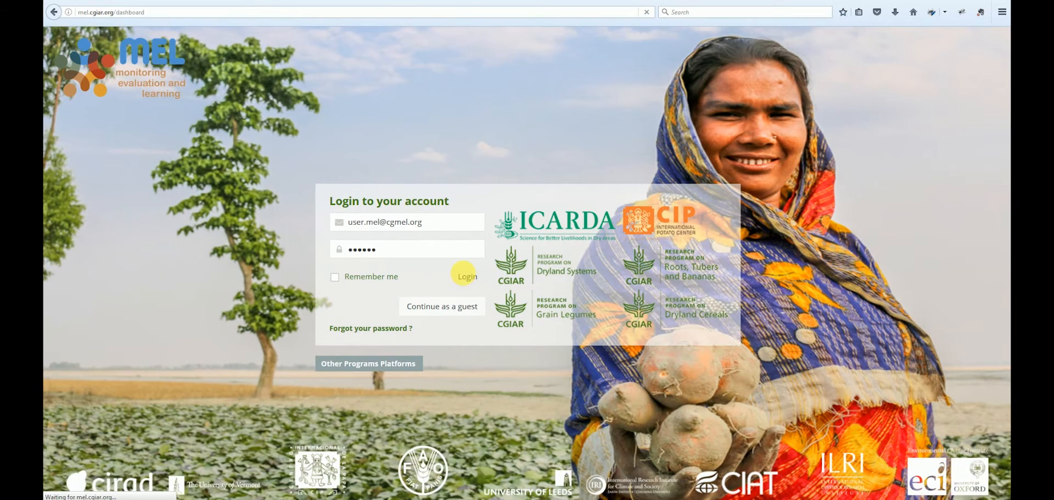
click(467, 276)
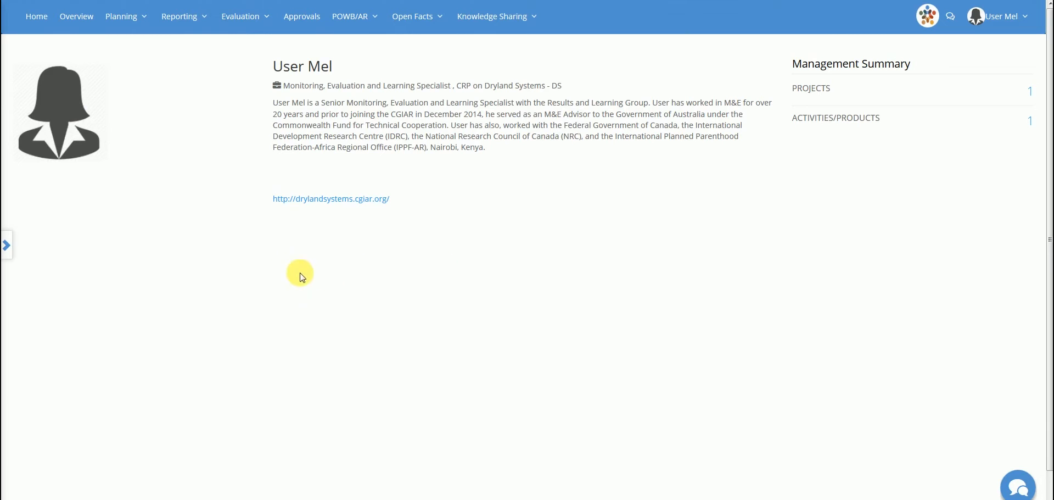
mouse_move(148, 72)
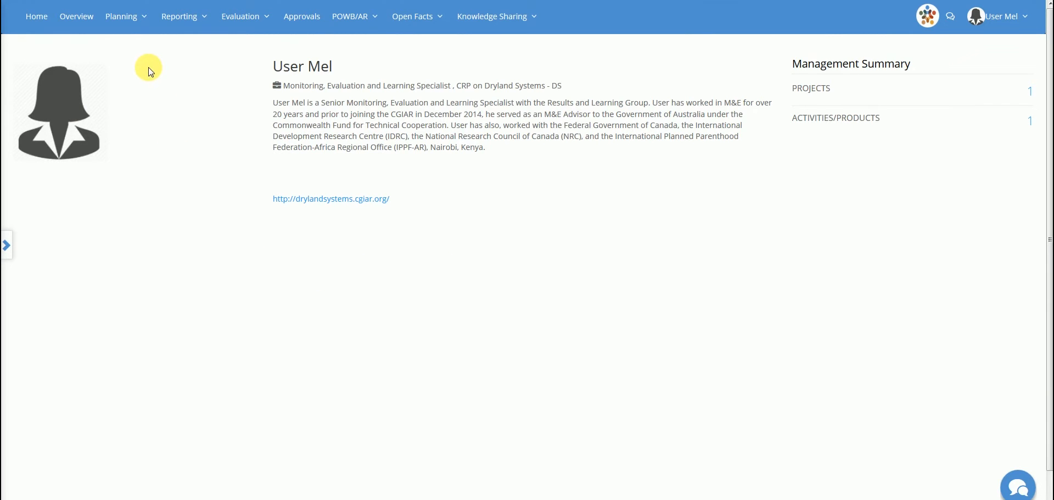
mouse_move(74, 48)
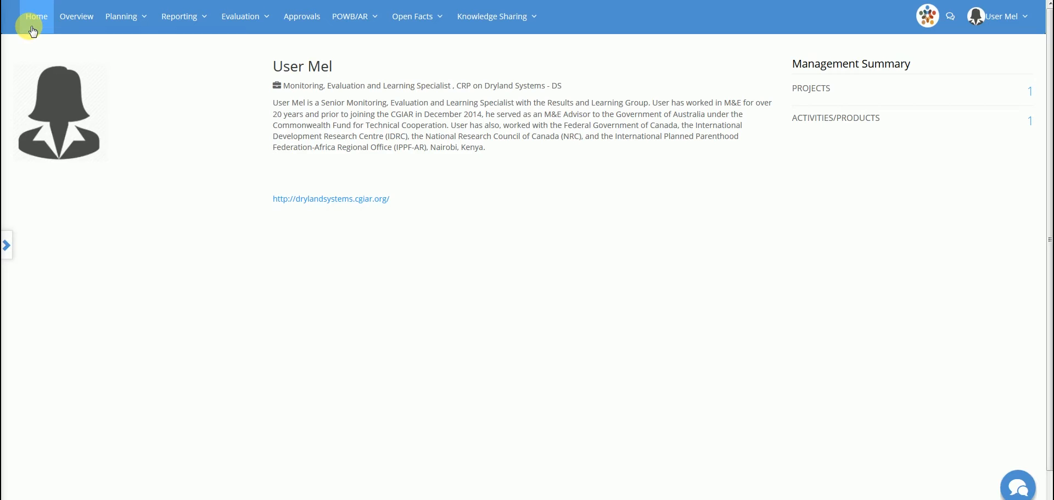
click(121, 17)
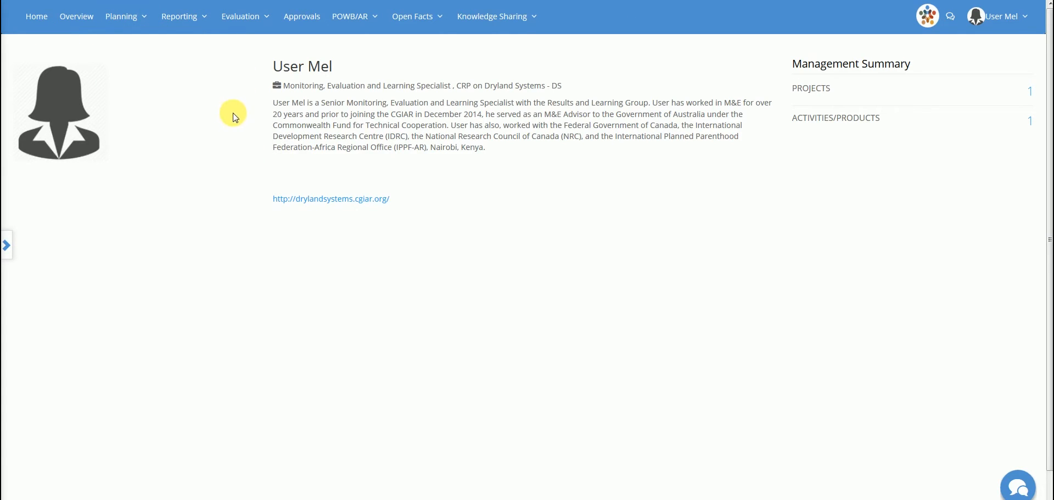
mouse_move(257, 92)
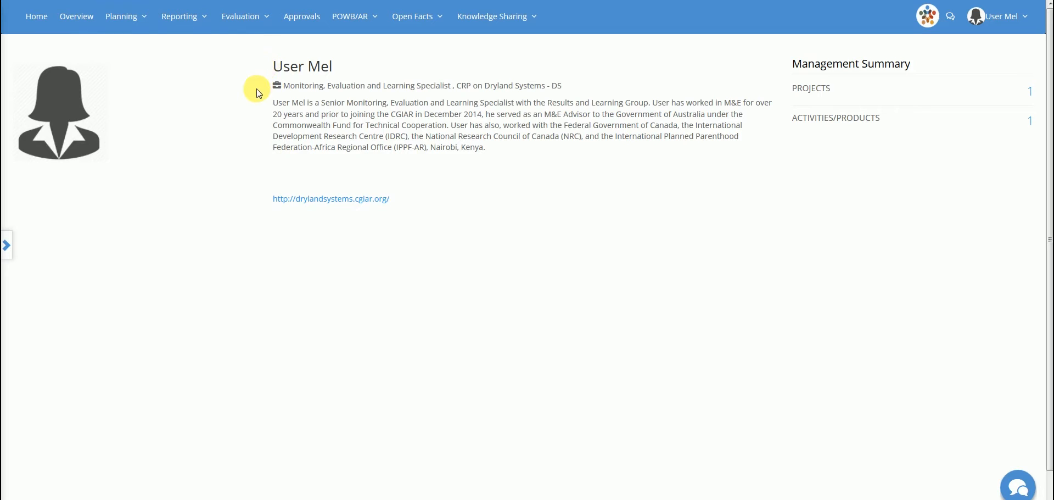
mouse_move(154, 148)
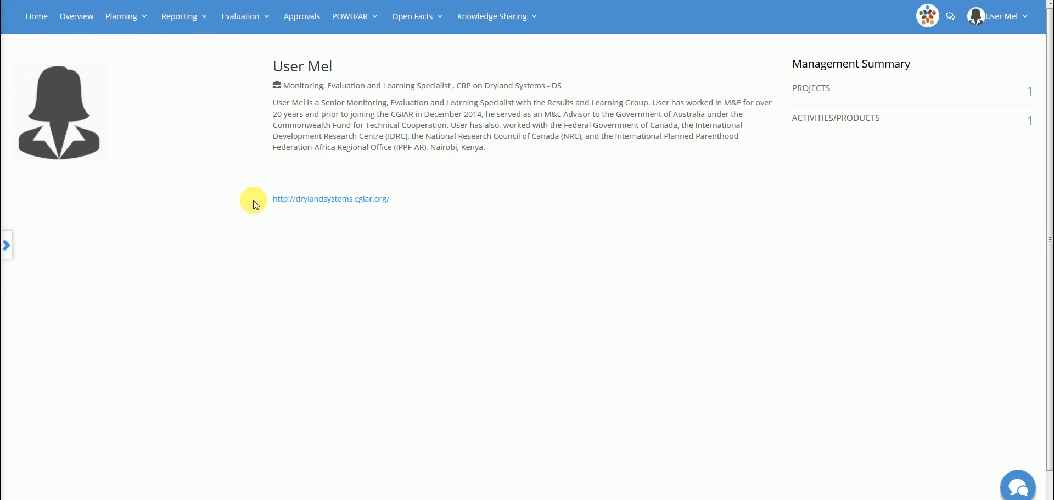
mouse_move(436, 276)
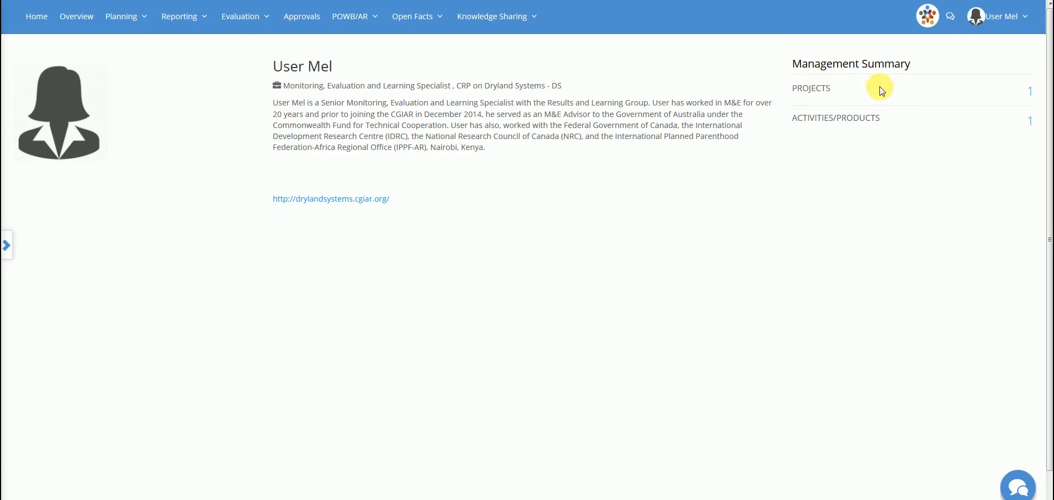
mouse_move(924, 122)
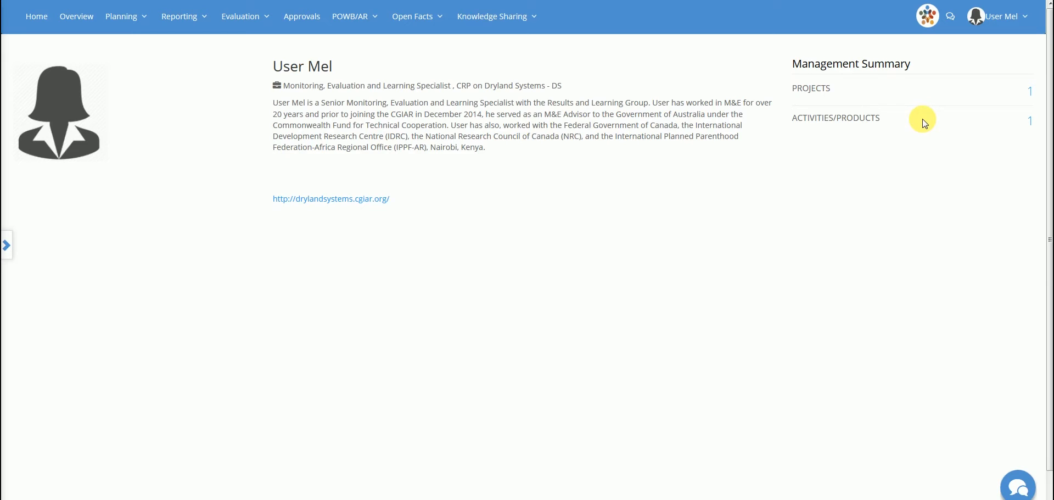
mouse_move(940, 104)
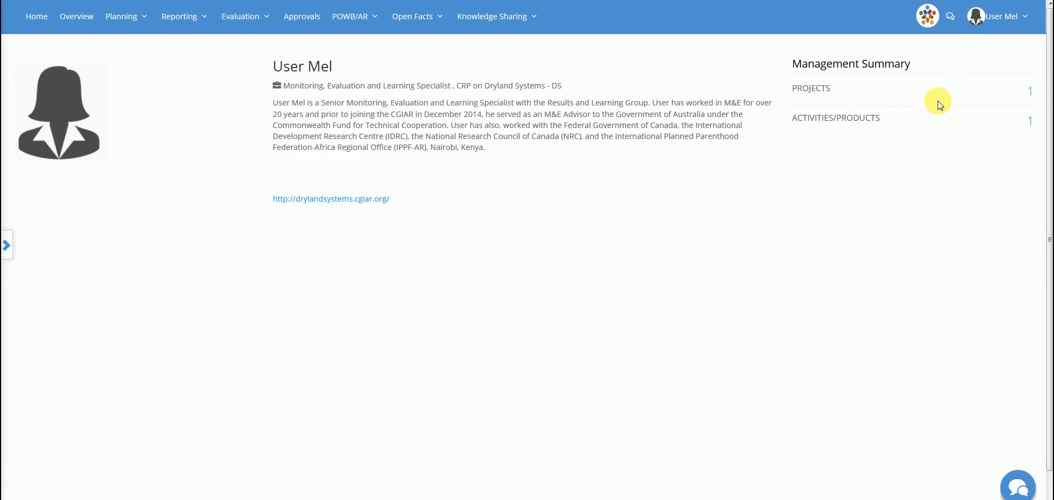
Step: Go to My Account from the User Mel menu and review the filled-in profile form
click(1002, 16)
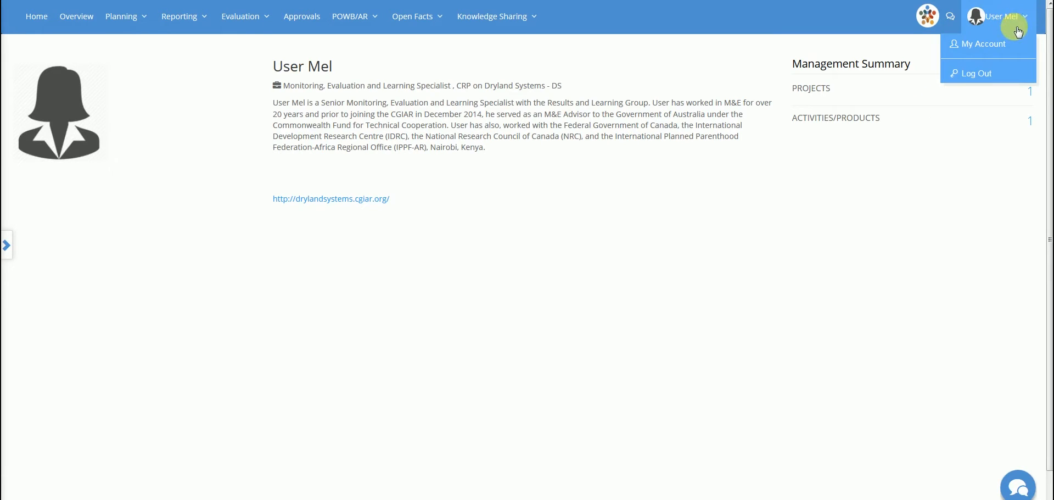
click(981, 43)
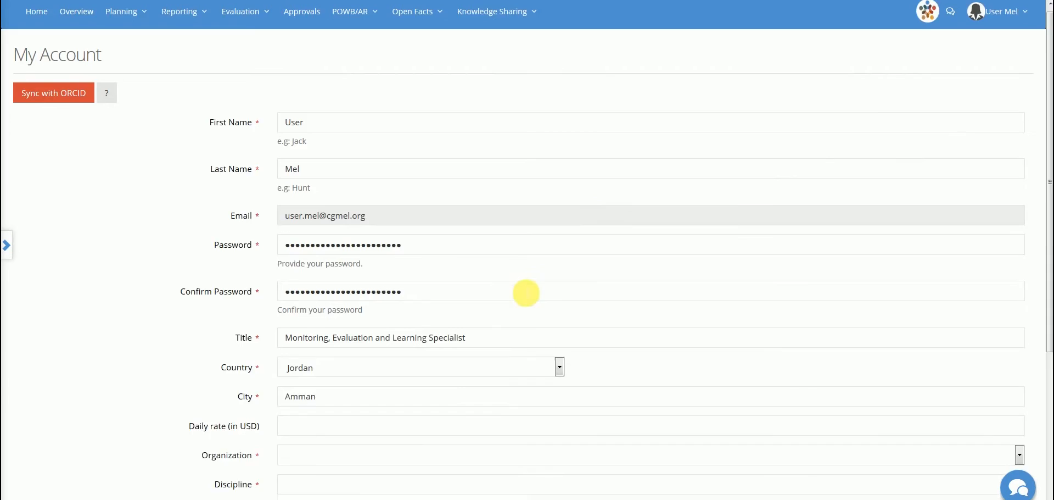
scroll(down, 3)
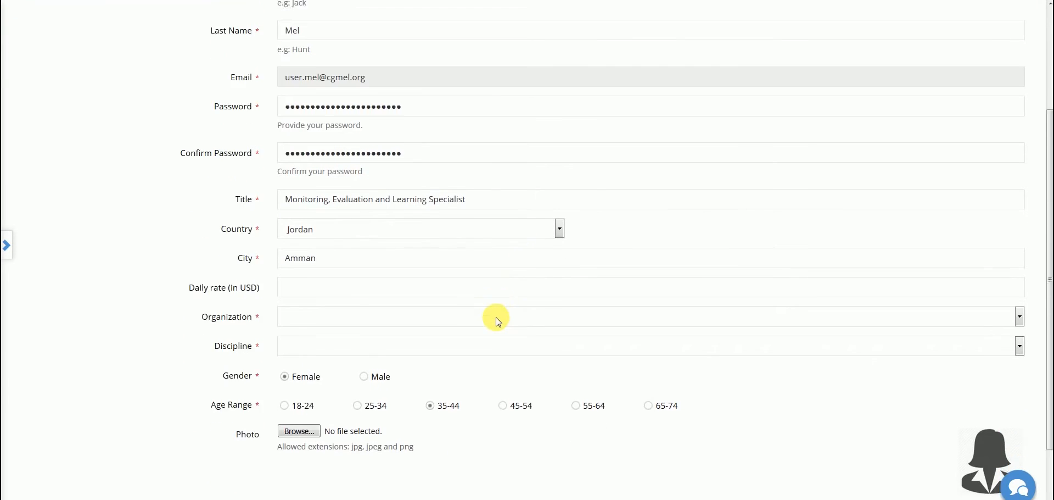
scroll(down, 3)
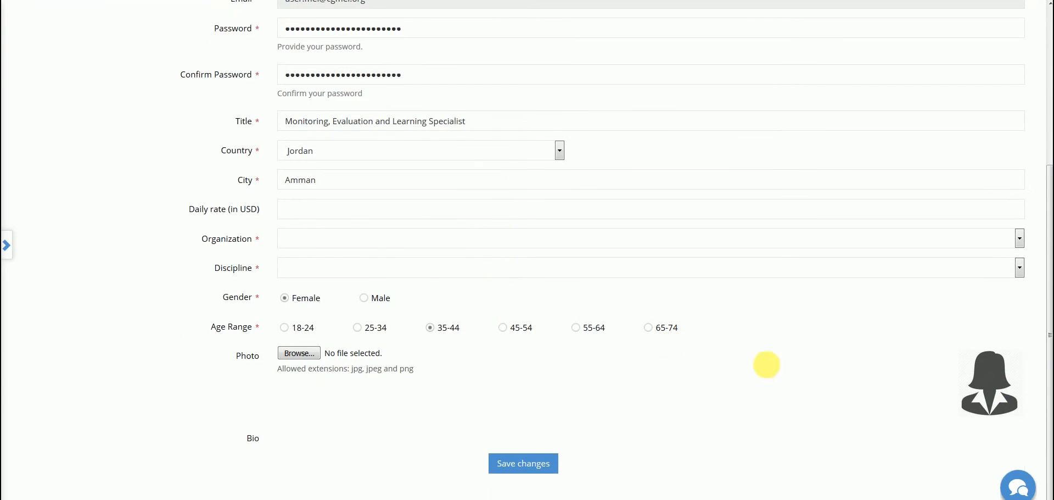
scroll(down, 3)
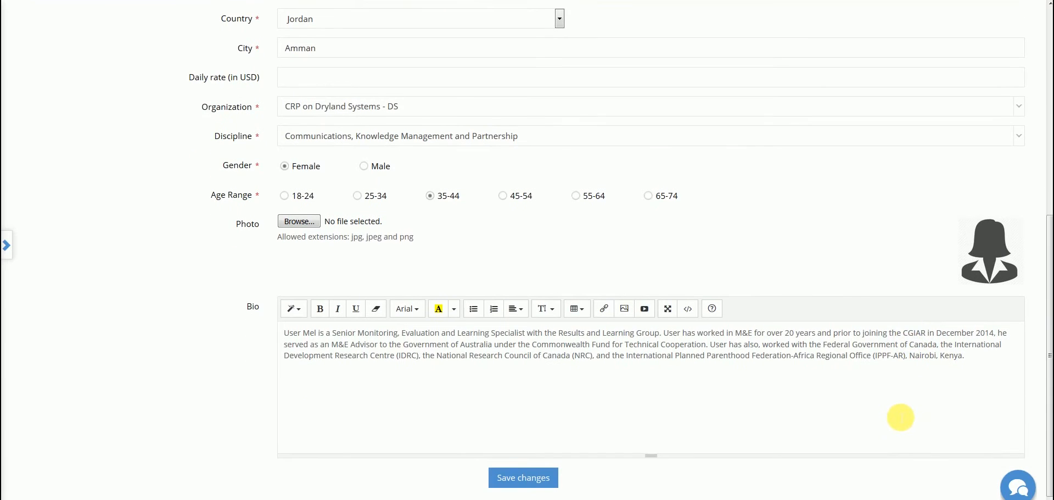
mouse_move(758, 406)
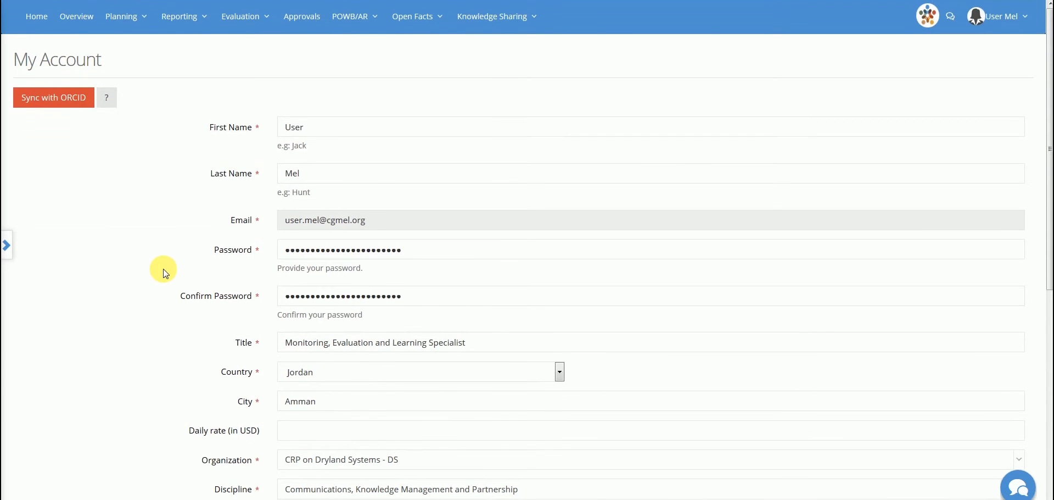
click(53, 97)
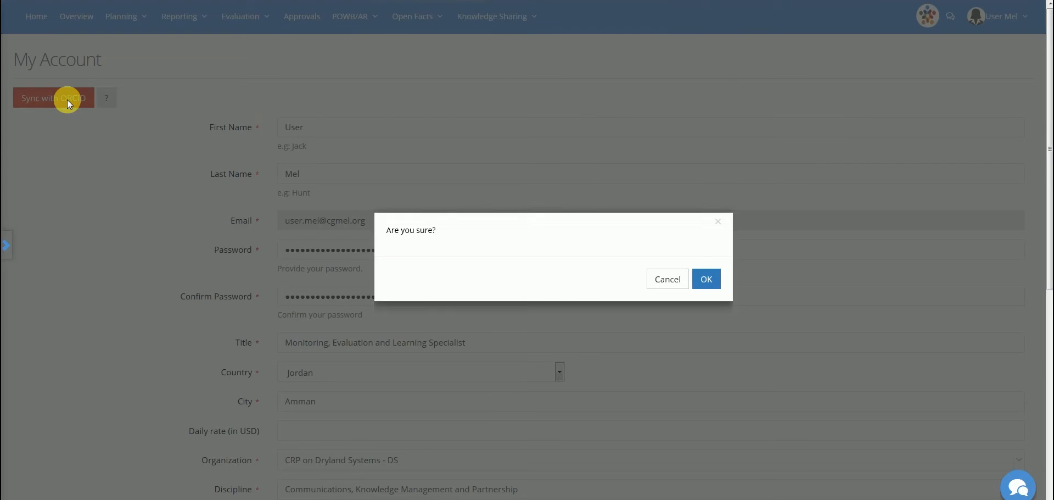
click(705, 279)
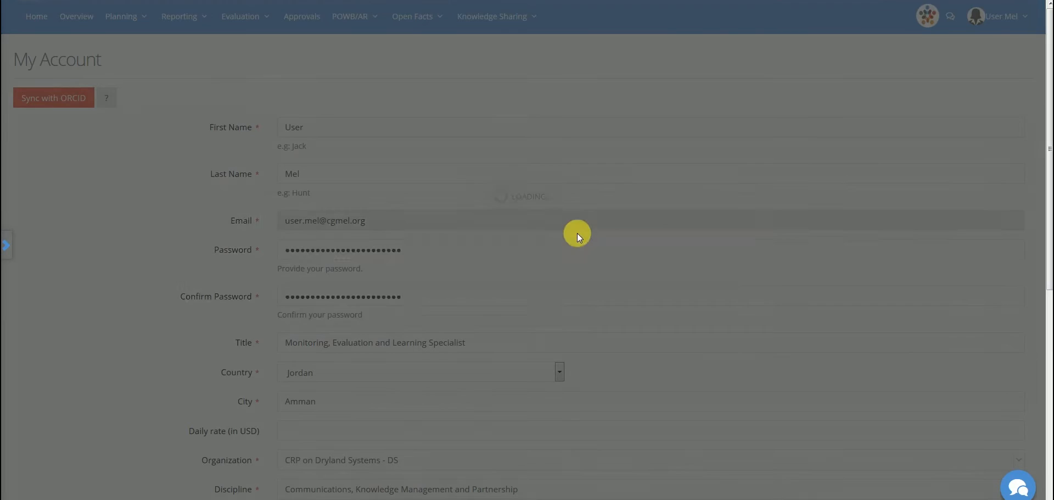
click(53, 98)
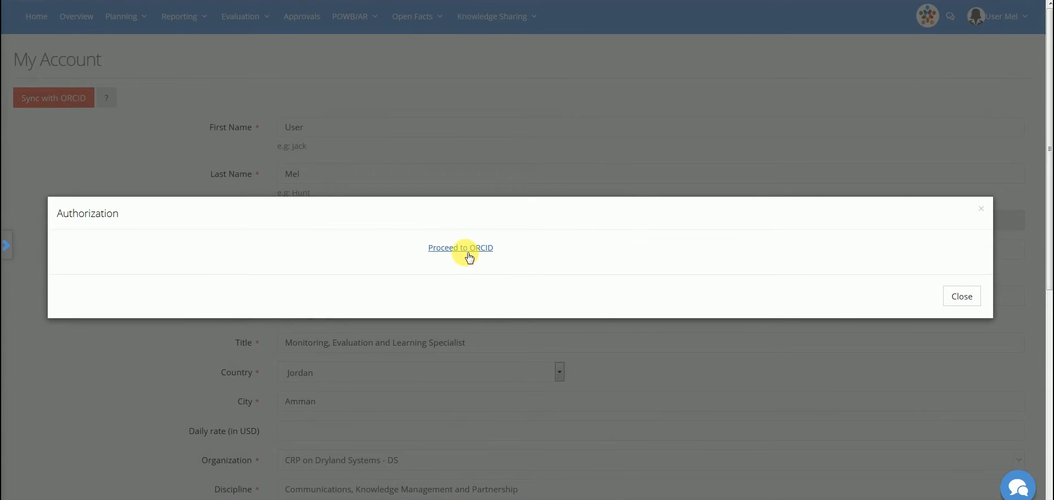
click(461, 247)
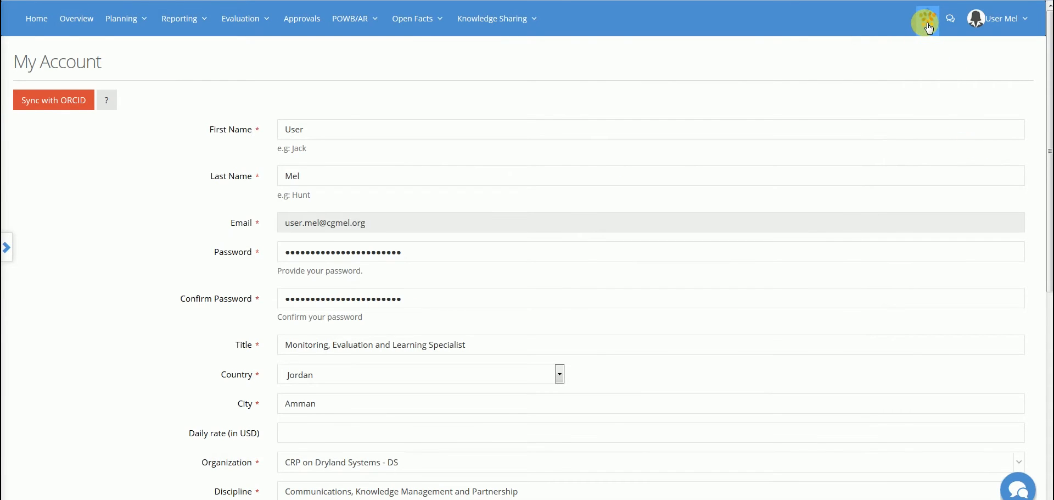
Step: In the MEL User Guide wiki, drill down User Guide > CRP Planning > Cluster to the Cluster Management page
click(927, 18)
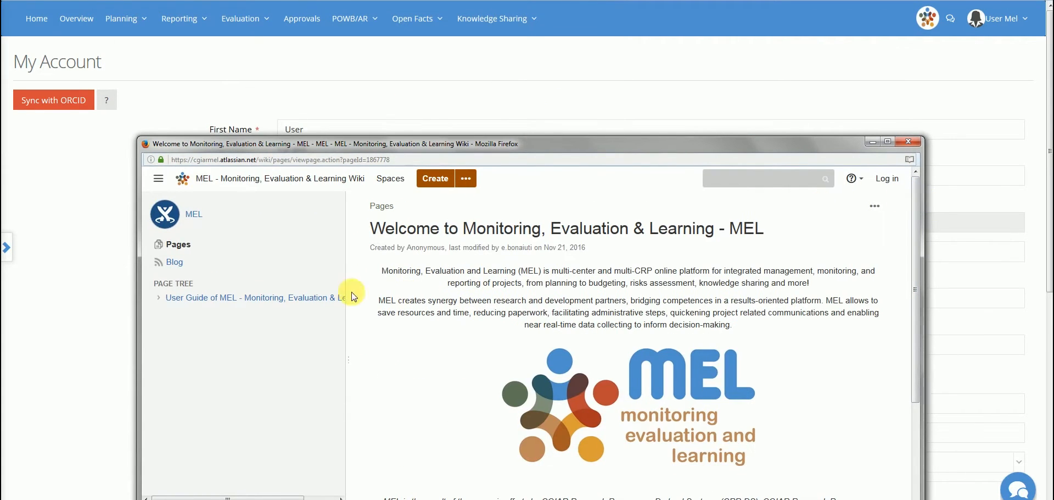
click(158, 298)
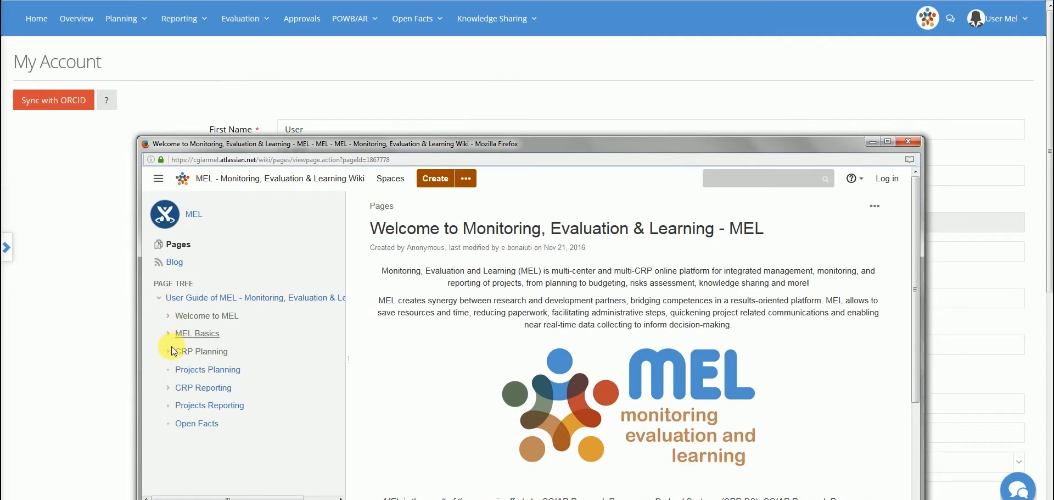
click(167, 351)
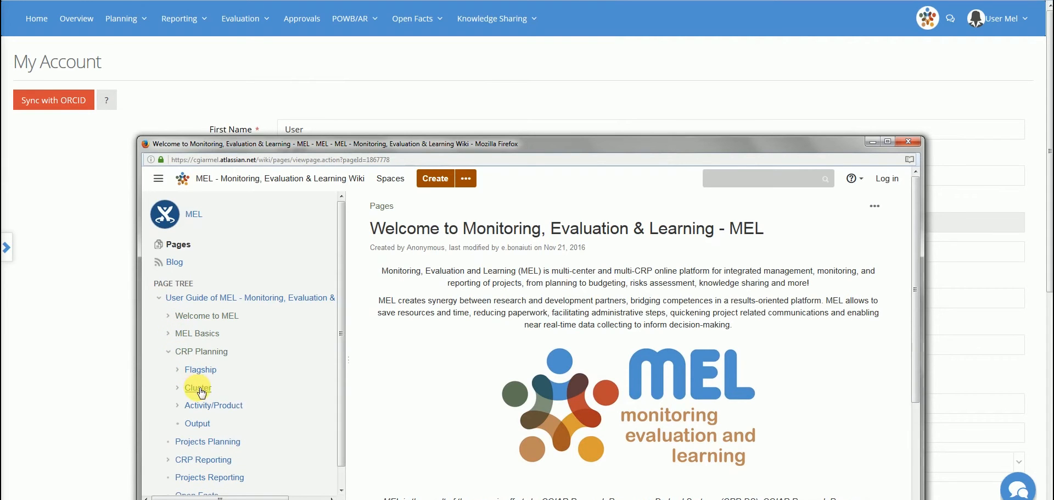
click(198, 388)
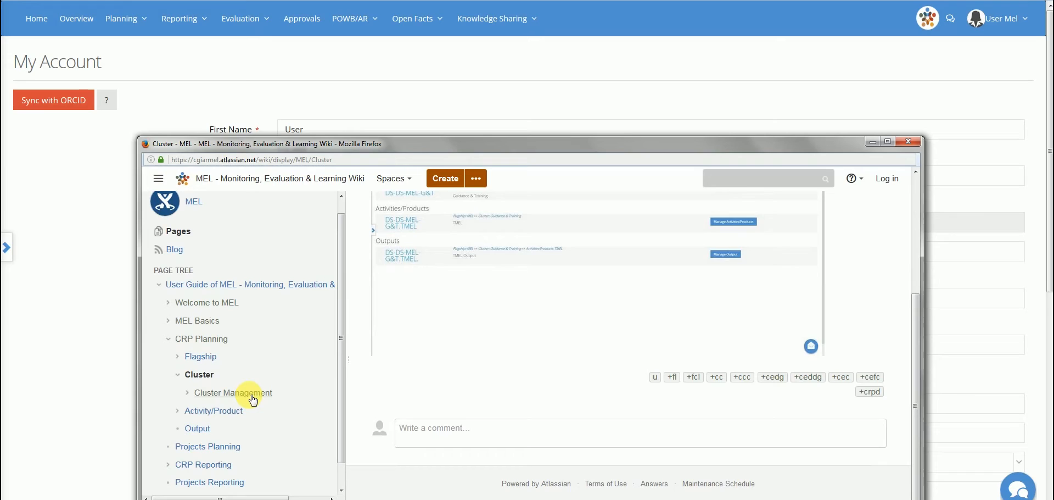
click(908, 141)
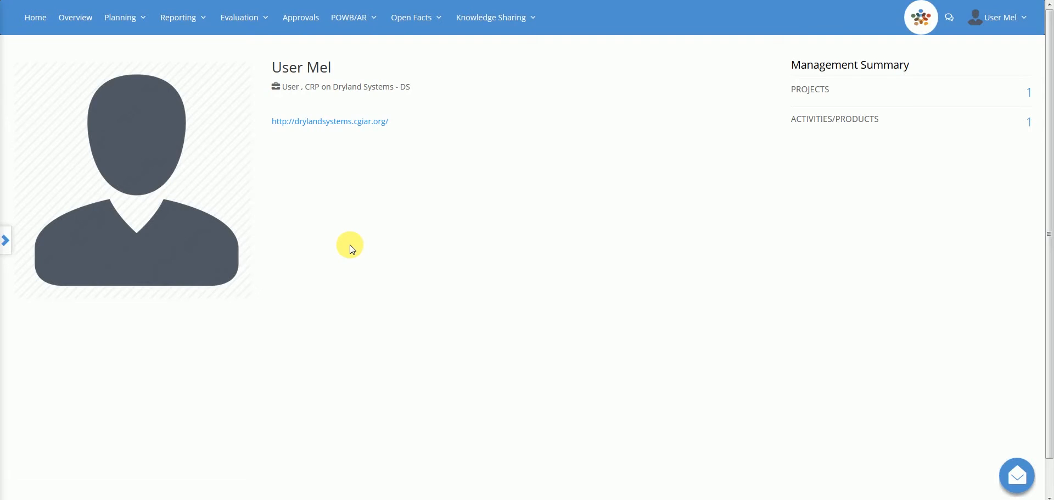
mouse_move(318, 205)
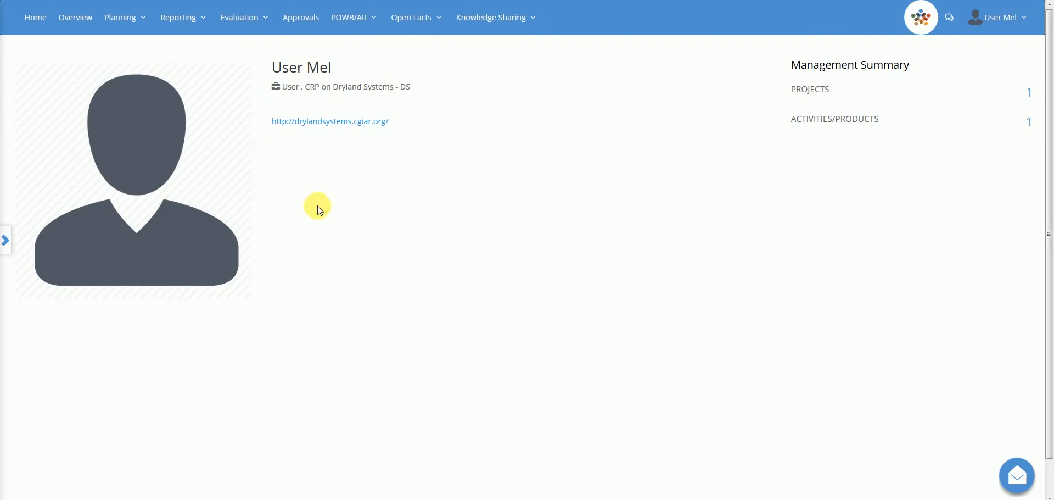
Step: Show the Planning menu listing CRP, Center and Projects
click(121, 16)
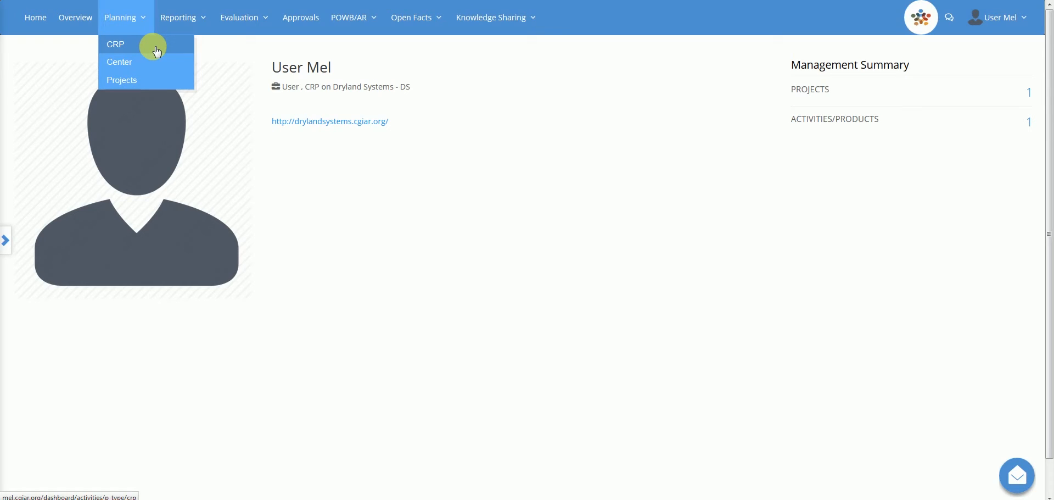
click(116, 44)
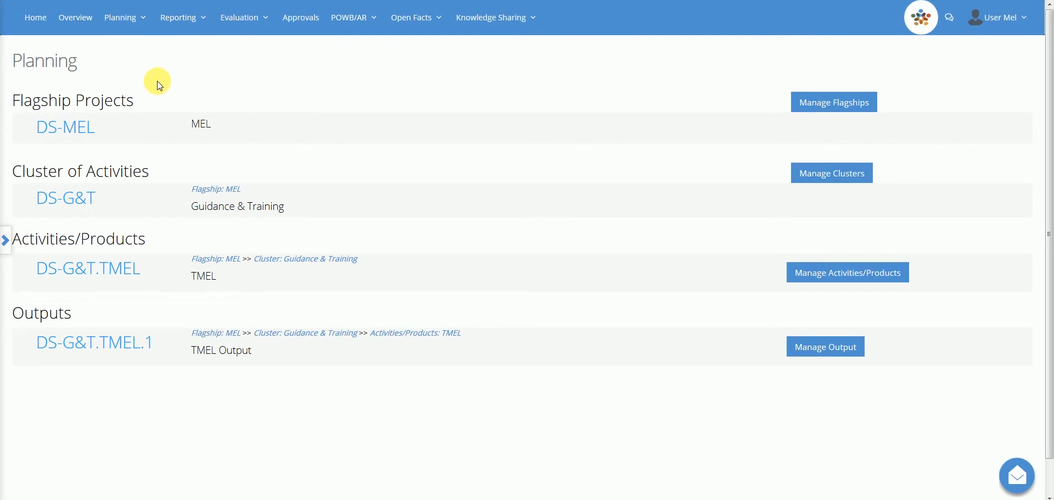
mouse_move(166, 175)
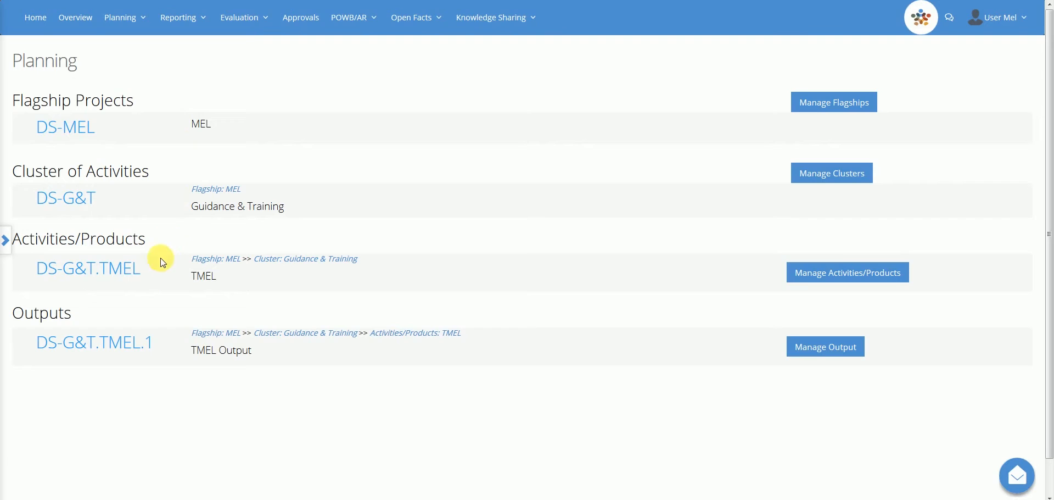
mouse_move(136, 319)
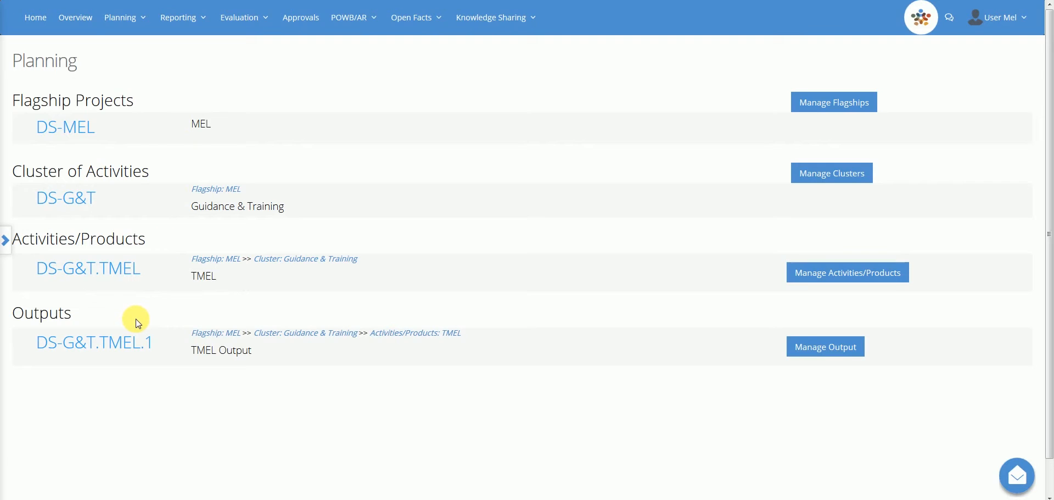
mouse_move(22, 269)
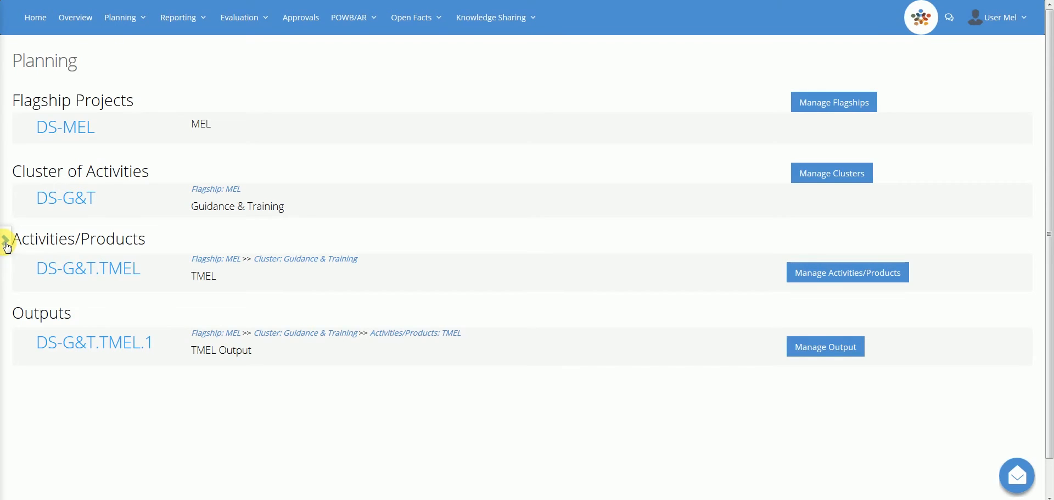
click(7, 242)
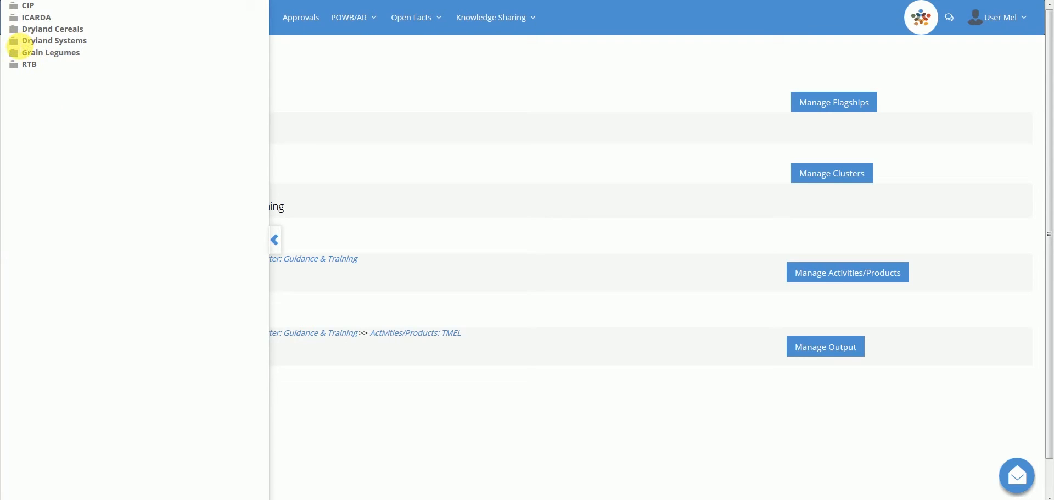
click(54, 41)
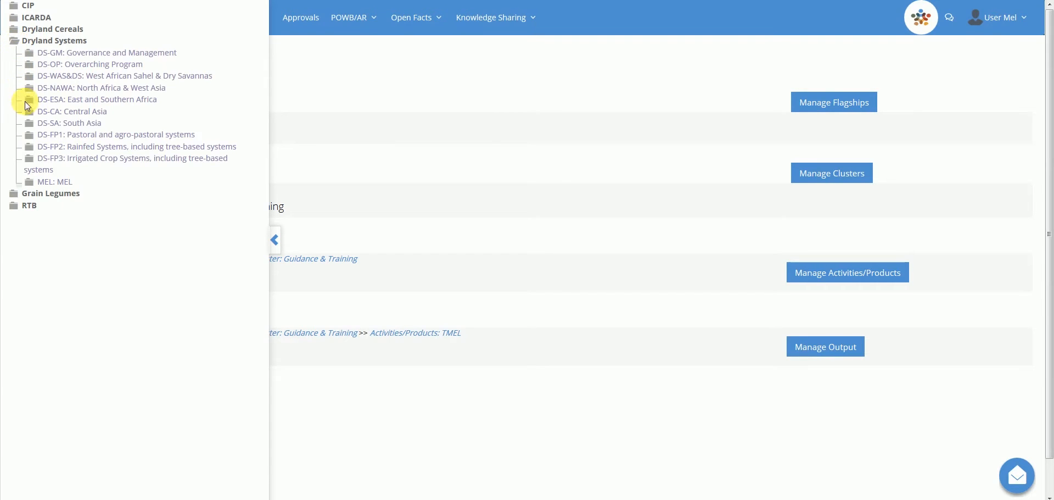
click(31, 111)
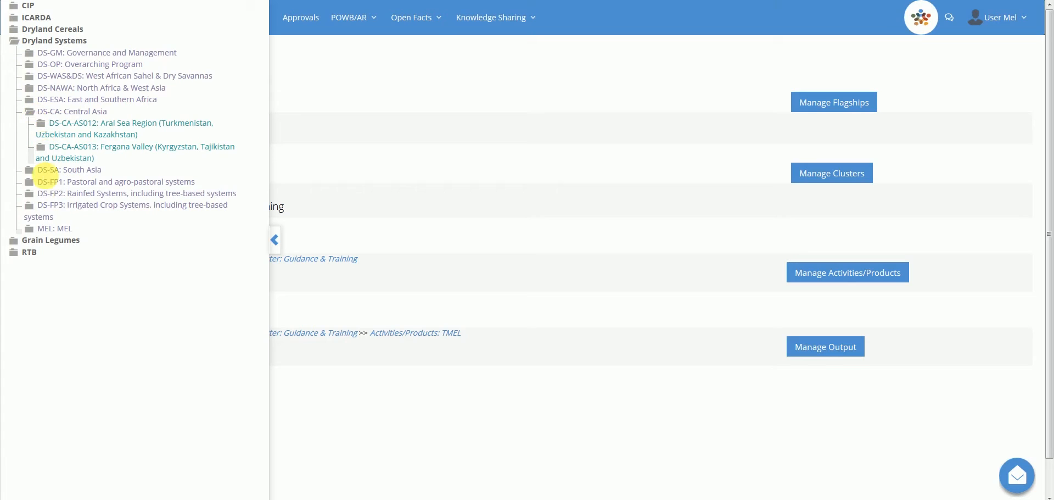
click(31, 205)
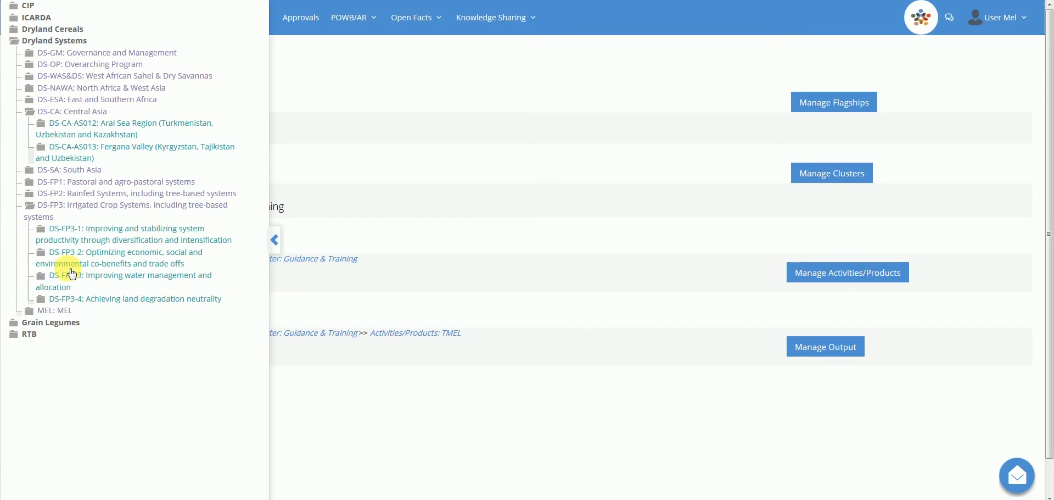
mouse_move(57, 307)
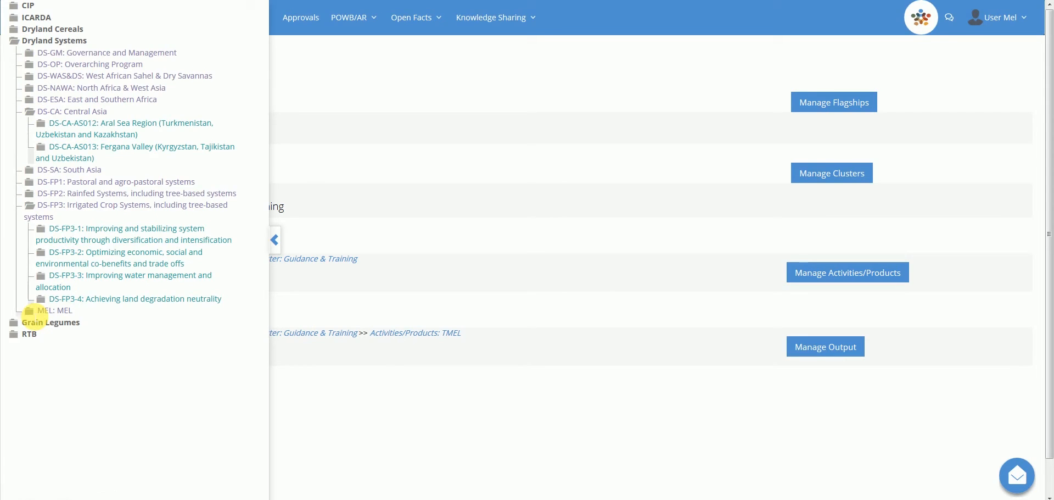
click(46, 310)
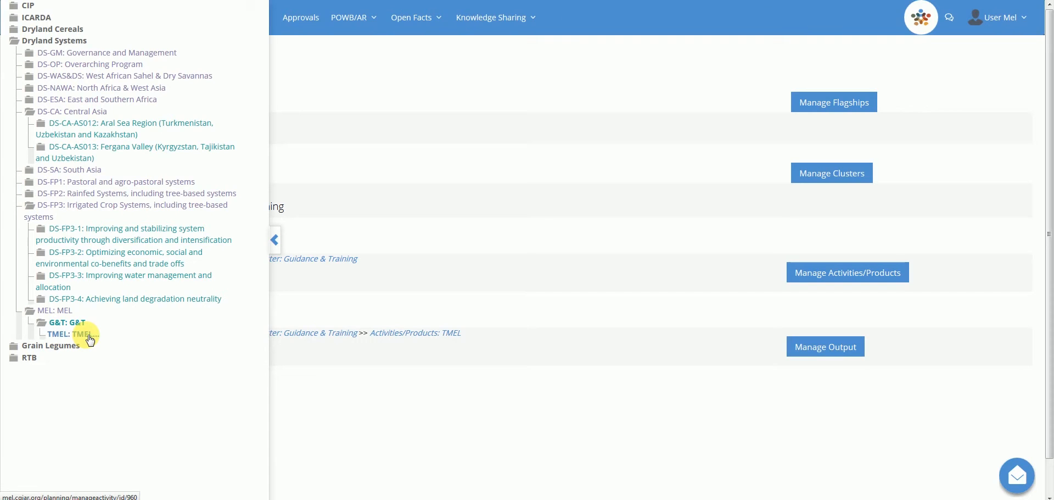
mouse_move(114, 340)
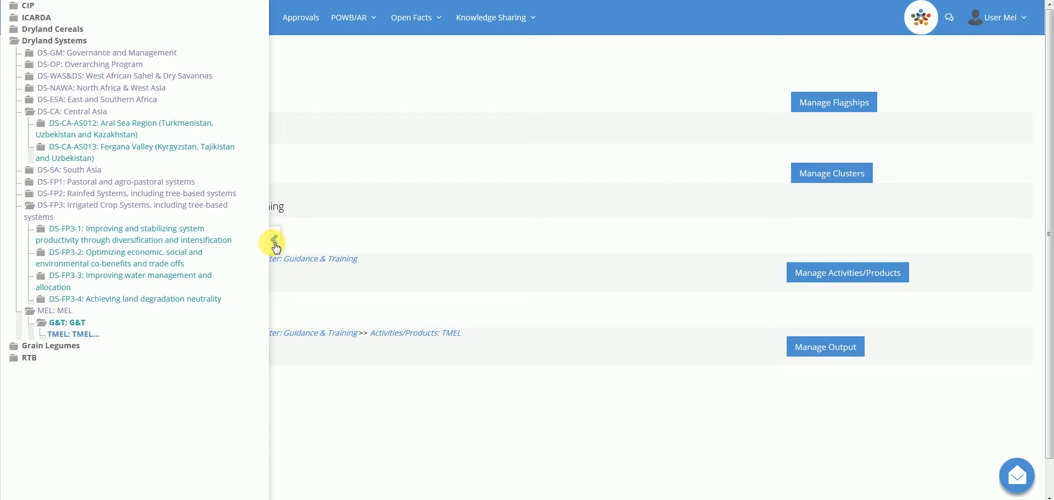
click(274, 241)
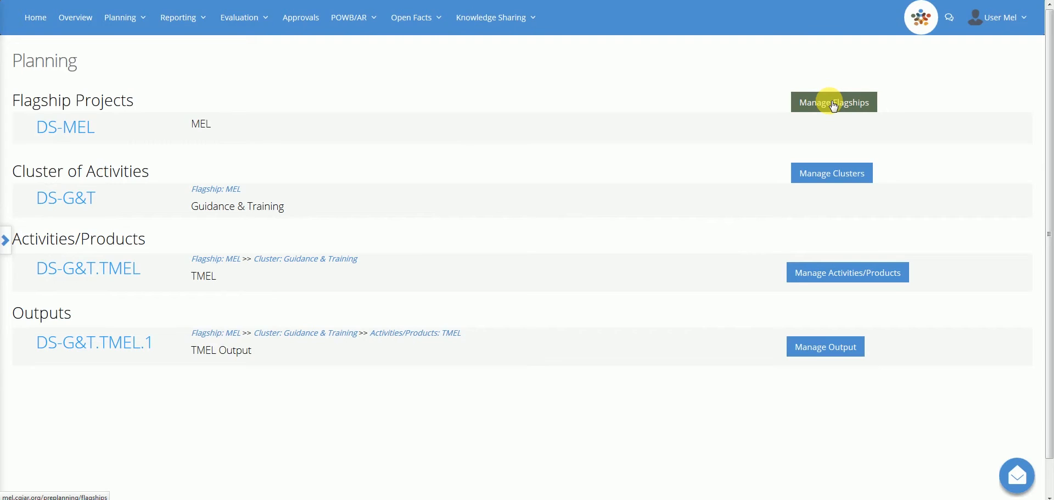
mouse_move(829, 101)
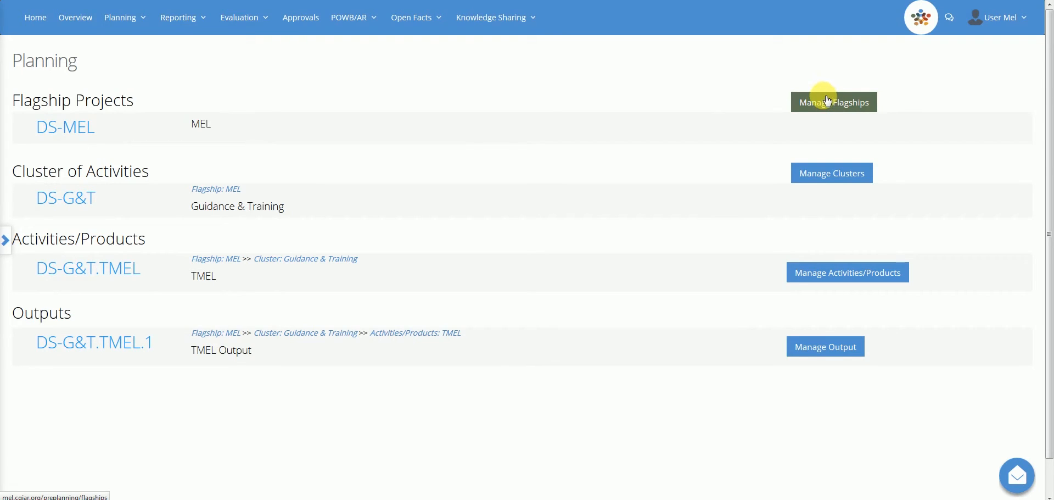
mouse_move(845, 109)
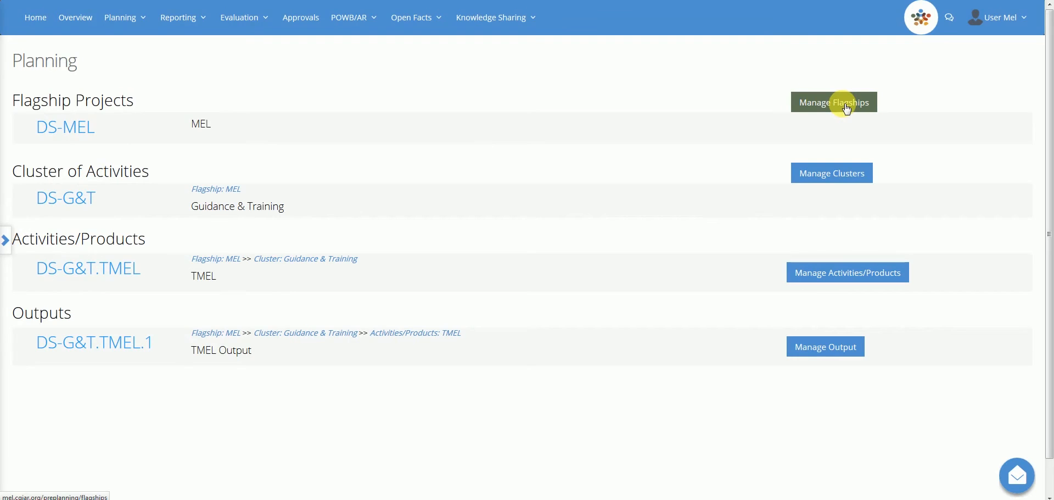
Step: List the flagship records and view the DS-MEL Monitoring, Evaluation & Learning flagship's information
click(834, 101)
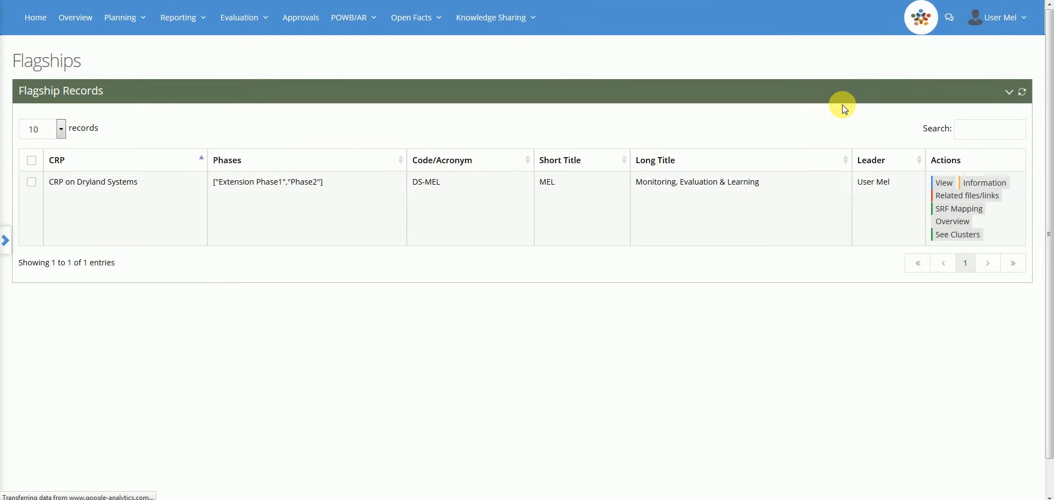
mouse_move(833, 216)
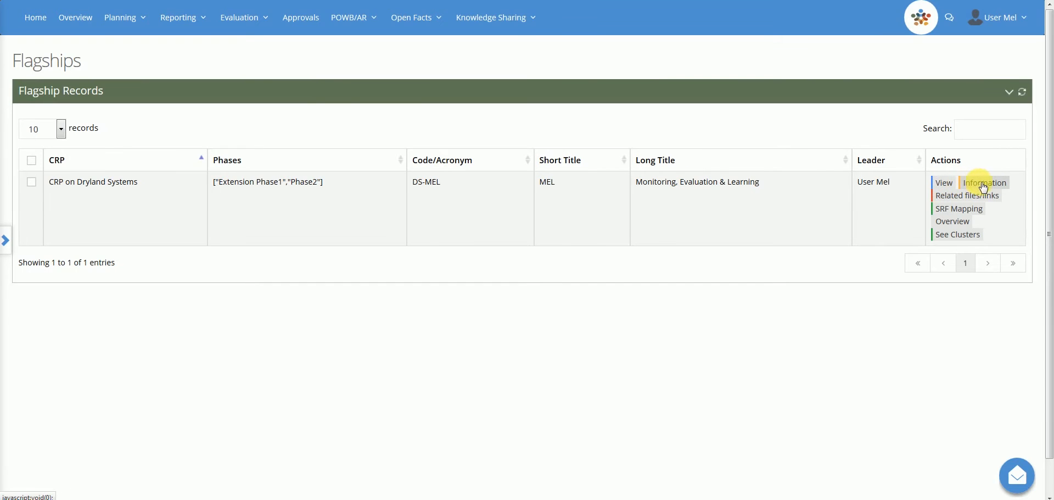
click(984, 183)
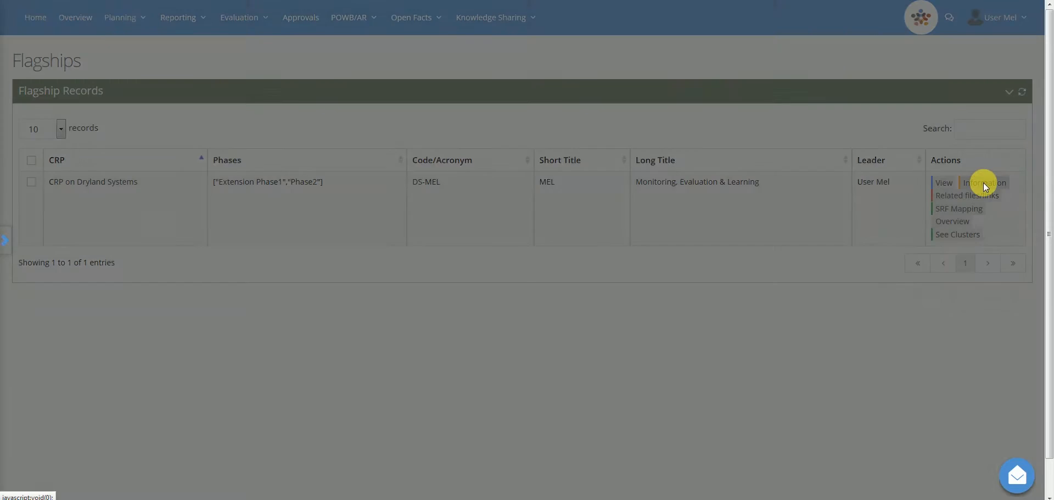
click(984, 182)
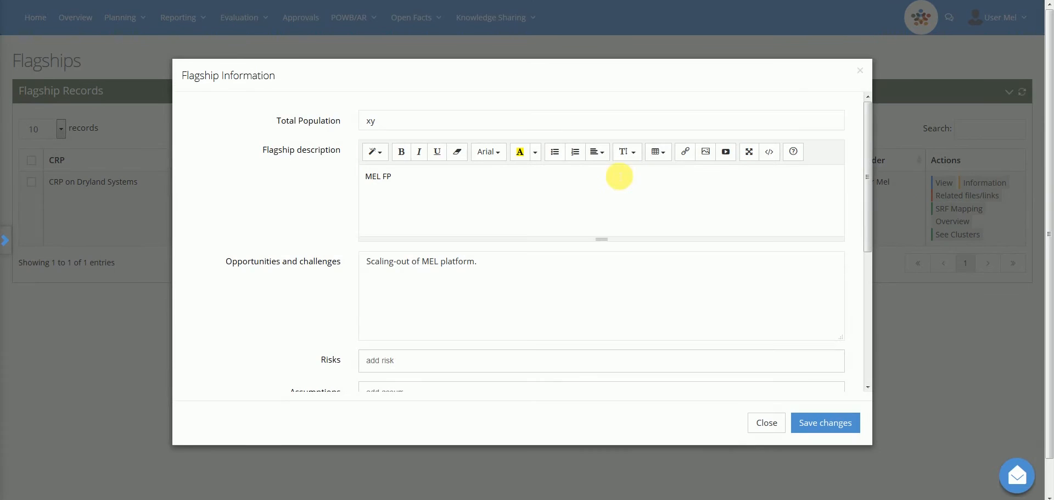
mouse_move(408, 211)
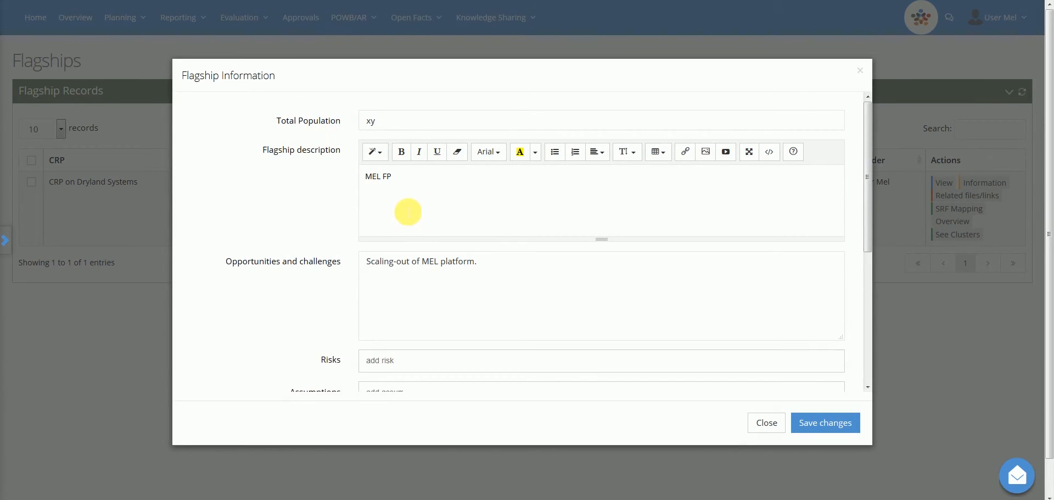
scroll(down, 3)
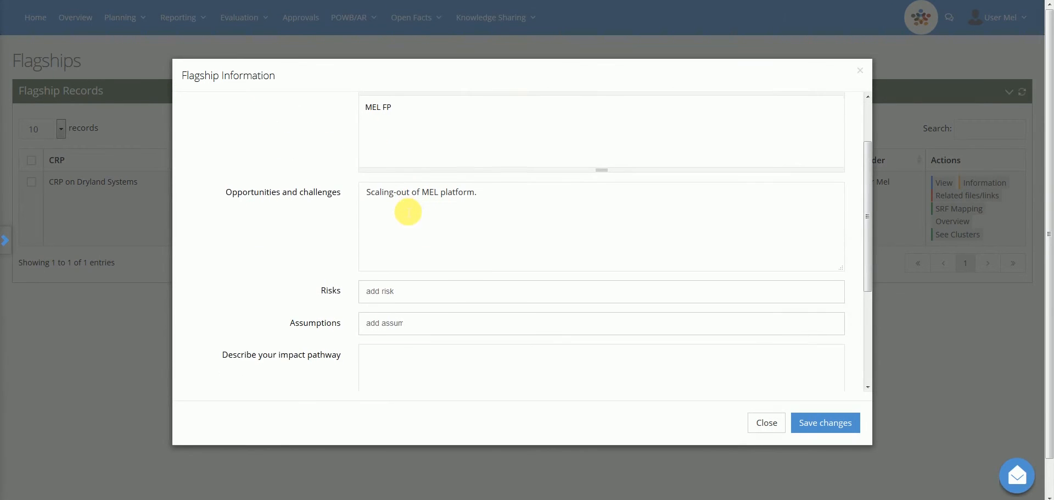
scroll(down, 3)
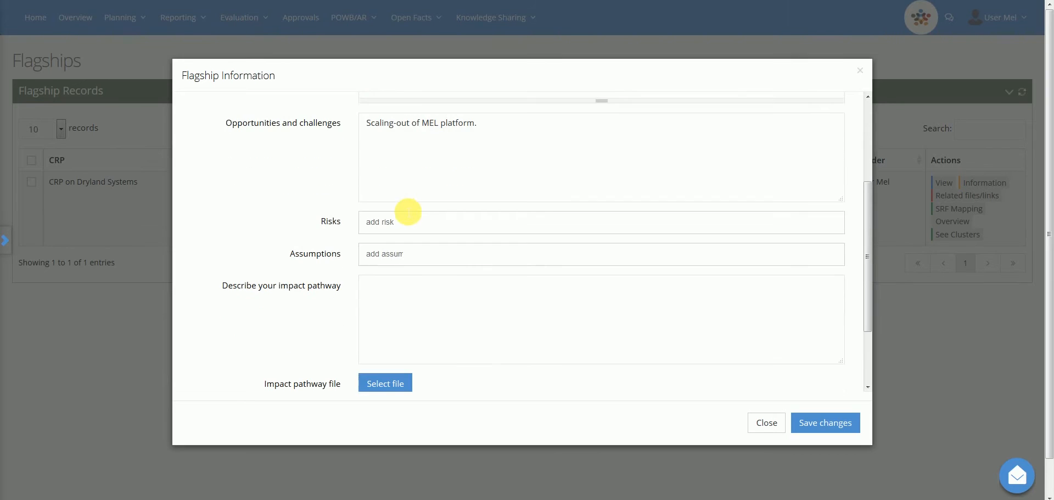
mouse_move(405, 212)
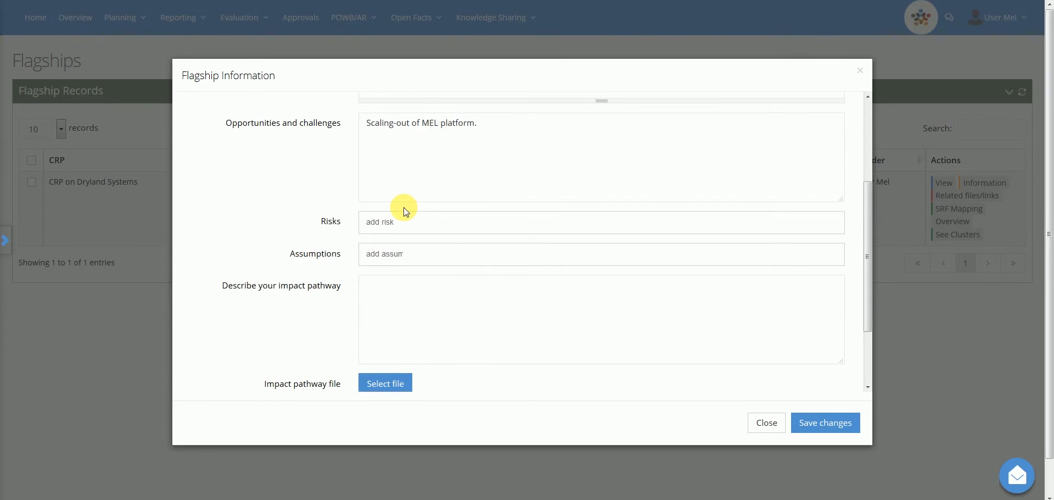
scroll(down, 3)
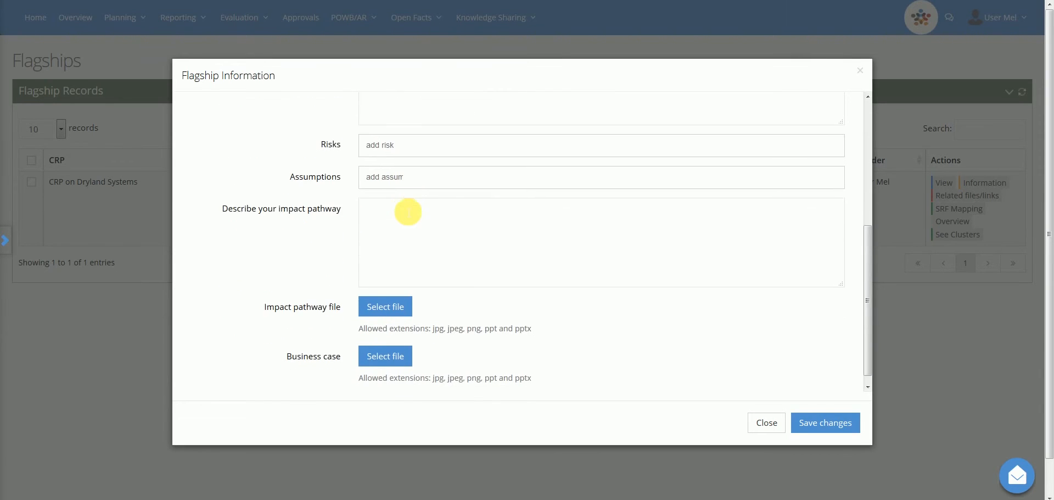
scroll(down, 3)
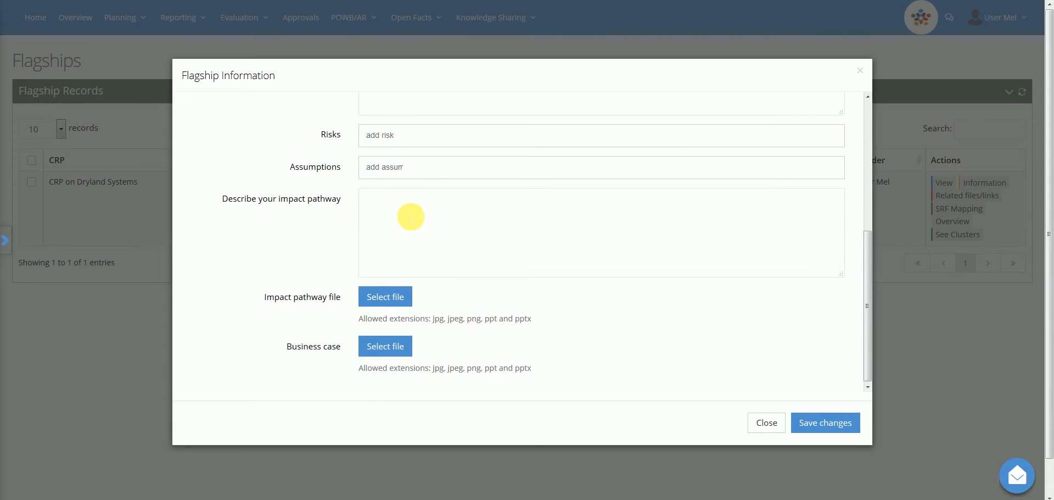
mouse_move(331, 276)
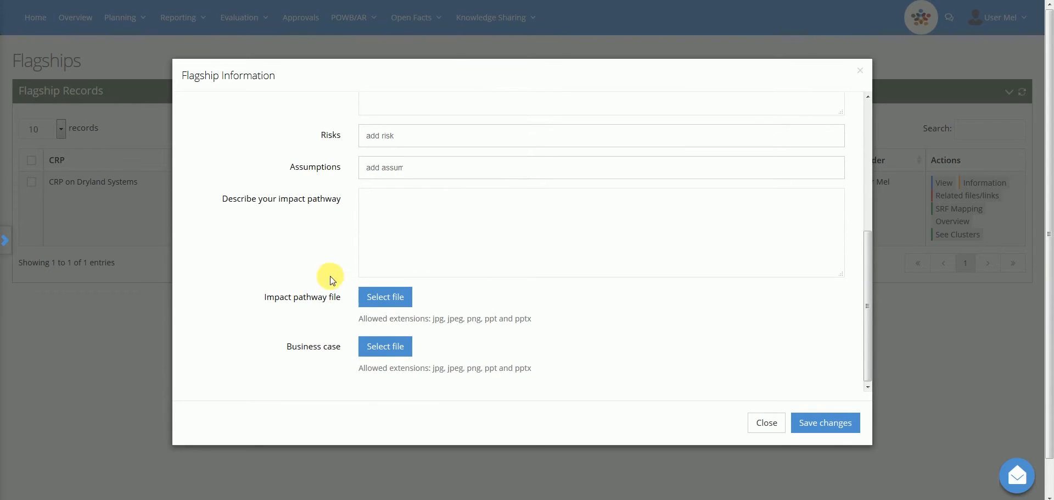
mouse_move(516, 355)
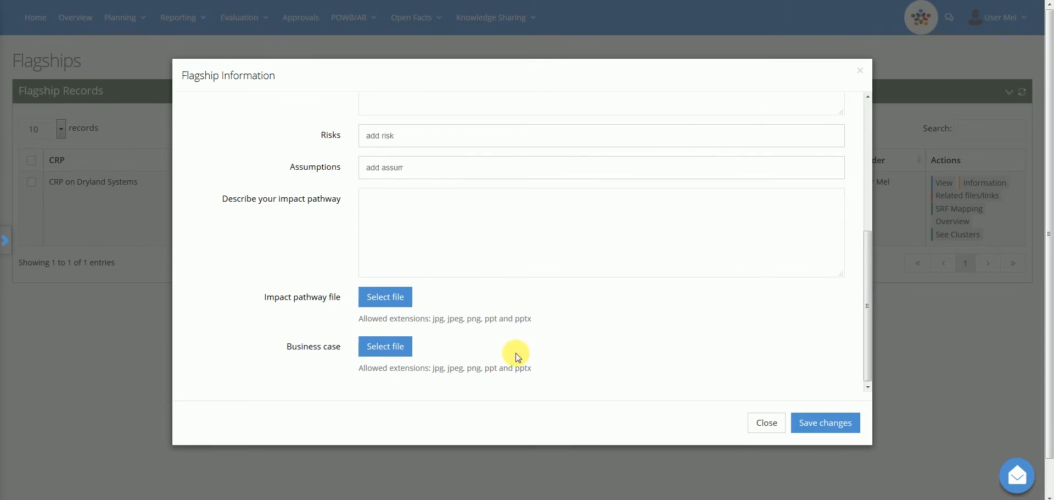
click(766, 423)
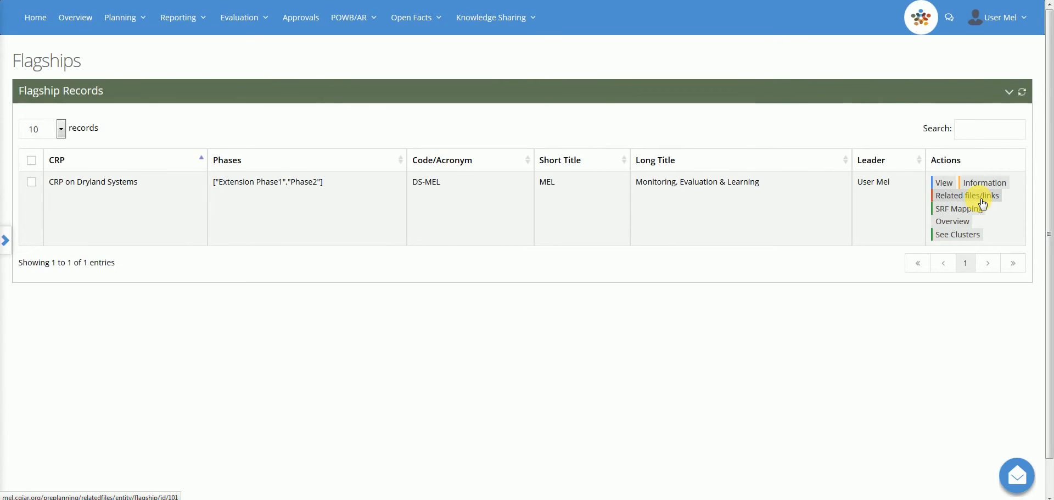
Step: View the flagship's SRF Mapping listing its IDOs and Sub-IDOs
click(967, 195)
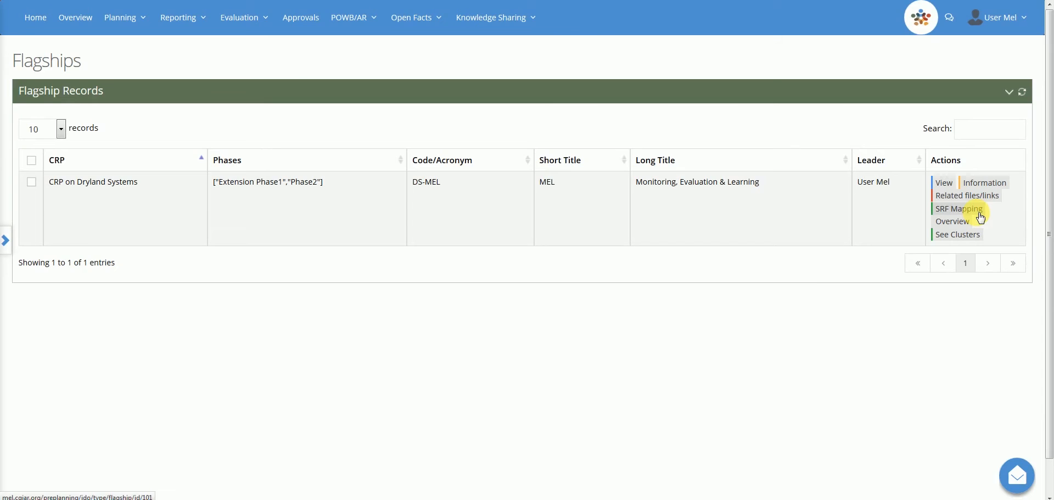
click(958, 208)
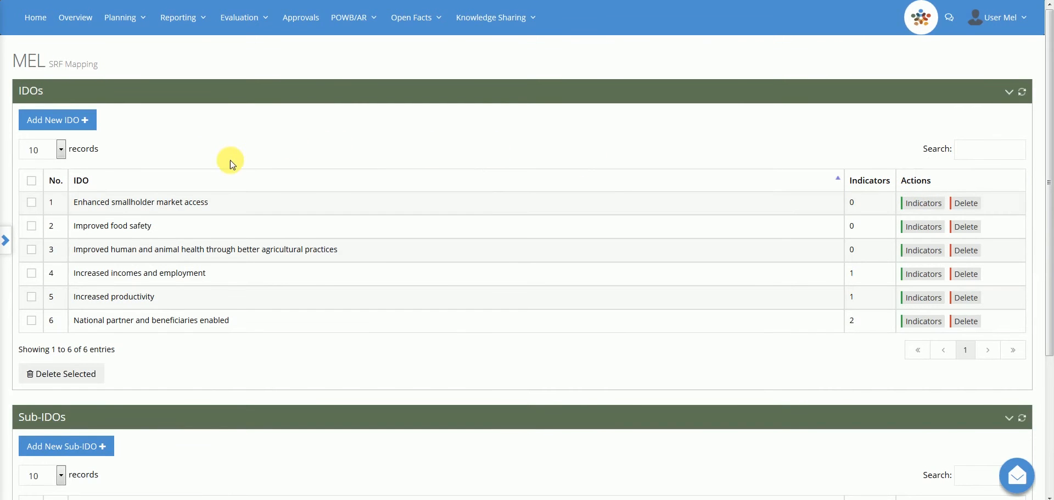
scroll(down, 3)
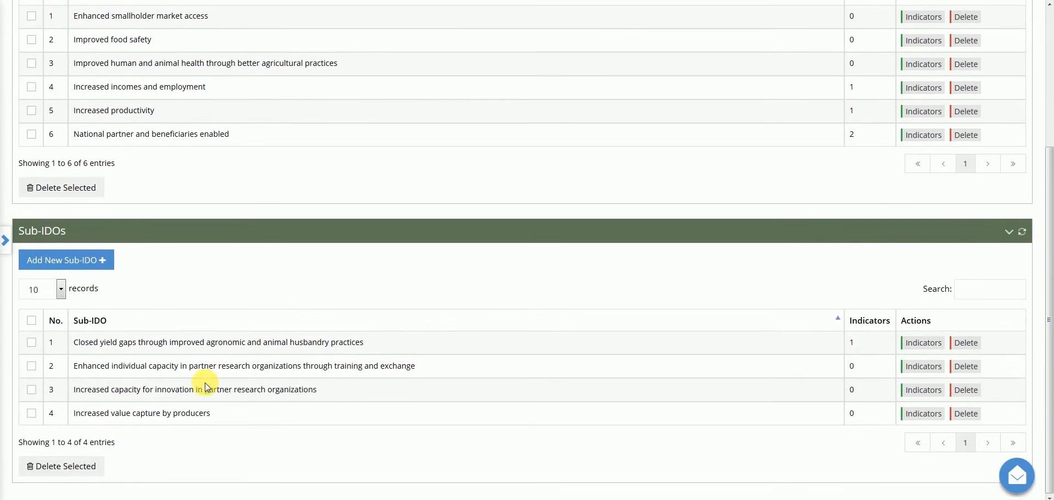
mouse_move(222, 389)
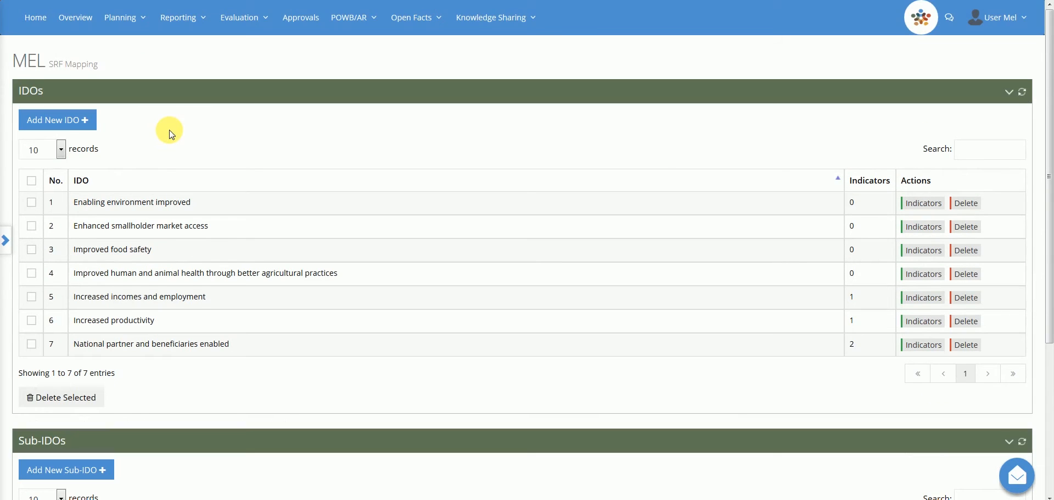
mouse_move(139, 132)
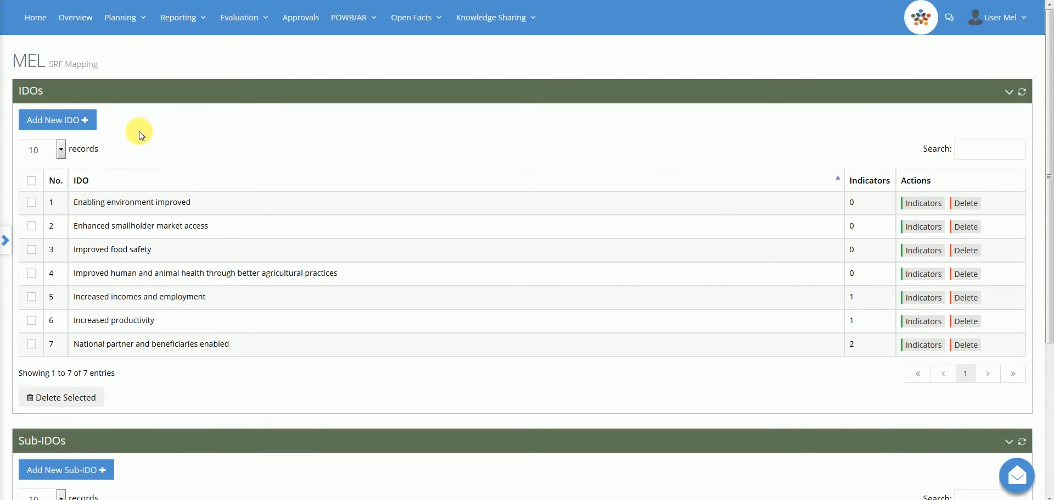
mouse_move(45, 120)
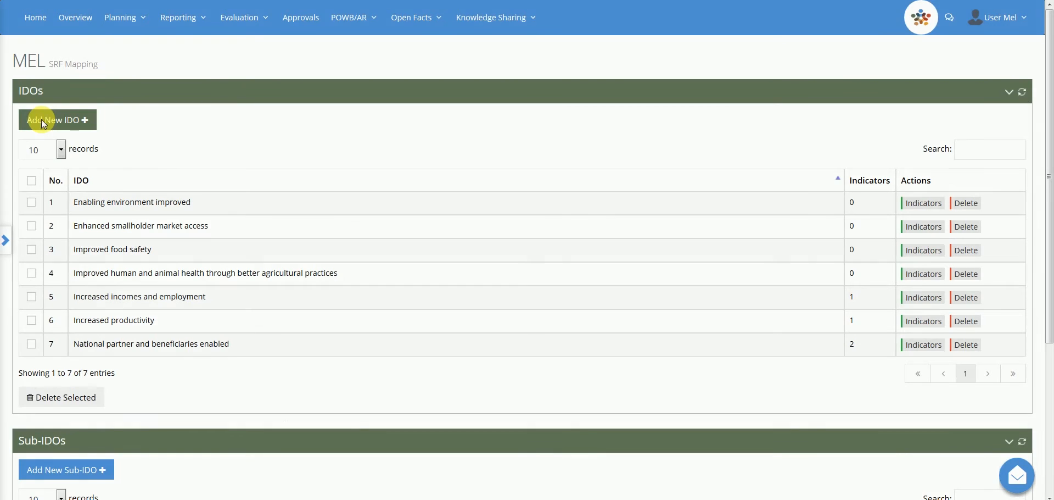
Step: Add the IDO '2.1 Improved diets for poor and vulnerable people' to the flagship and save it
click(56, 120)
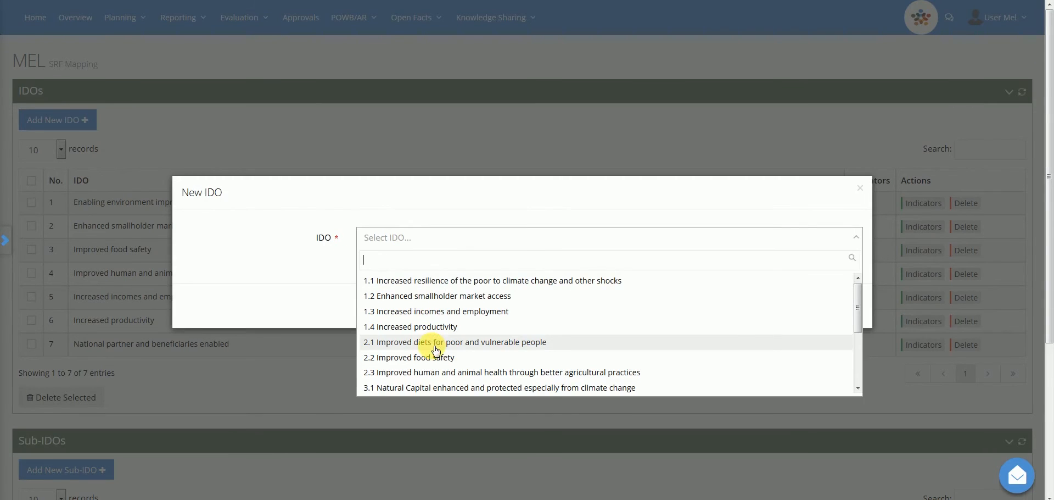
click(454, 341)
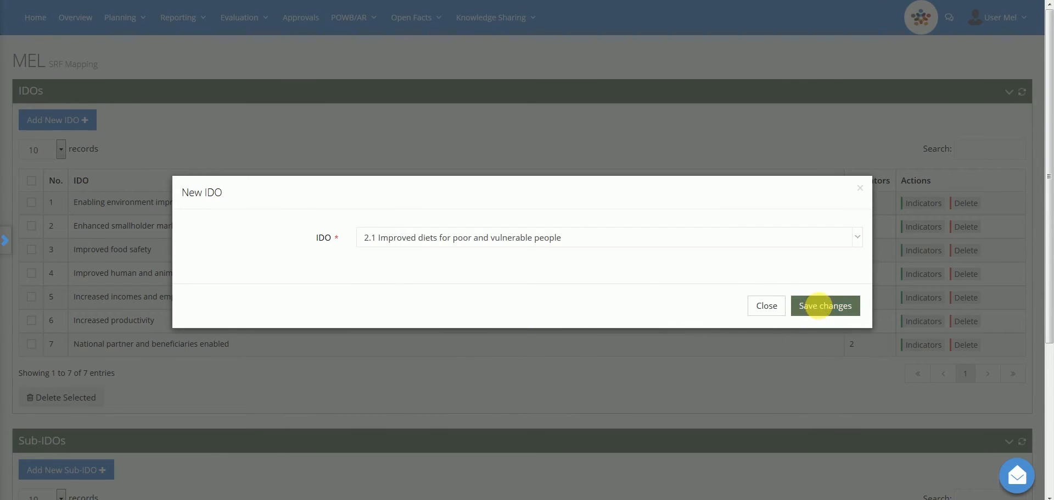
click(824, 305)
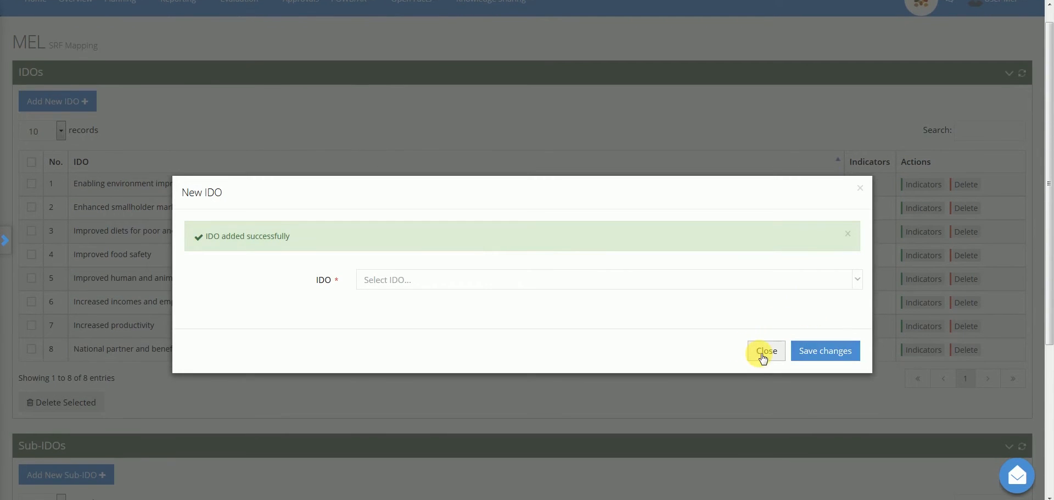
click(765, 351)
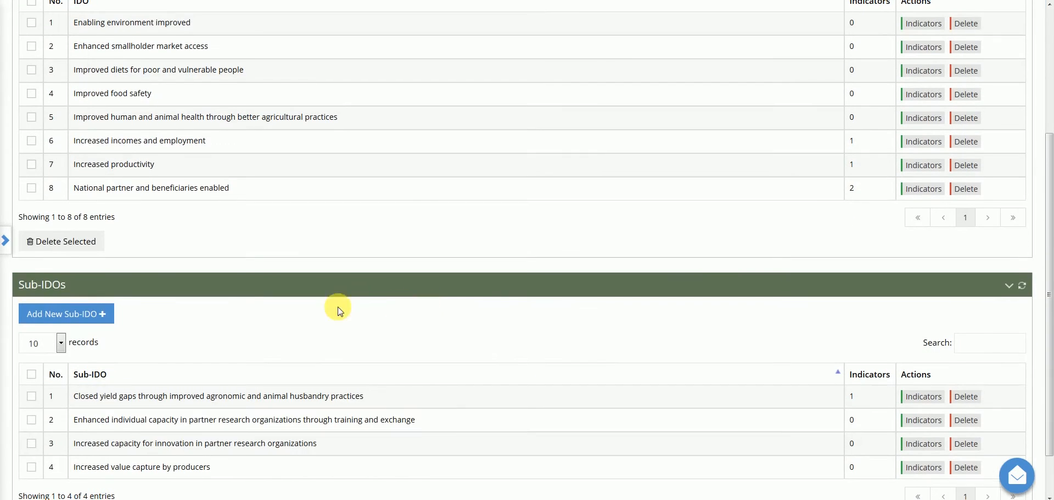
mouse_move(466, 392)
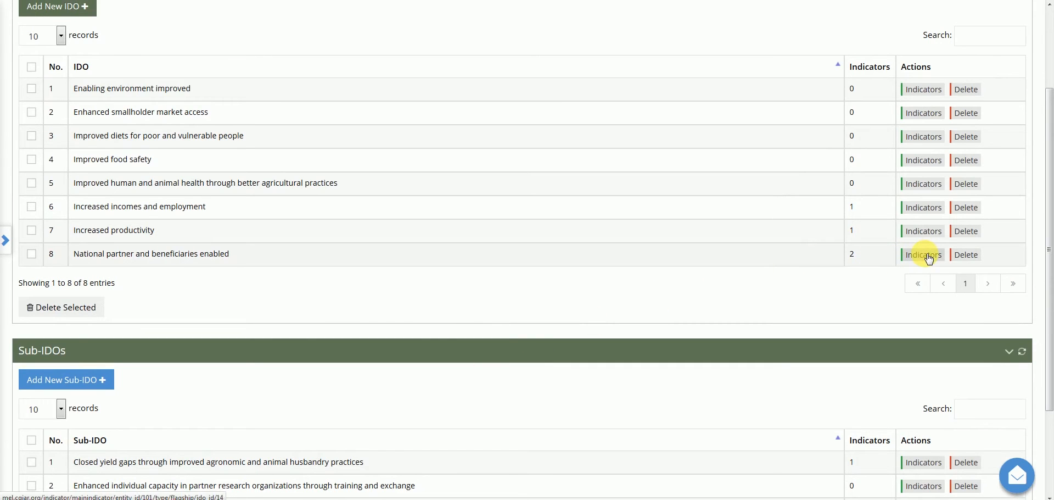
Step: View indicators for 'National partner and beneficiaries enabled', starting then abandoning a new indicator
click(923, 254)
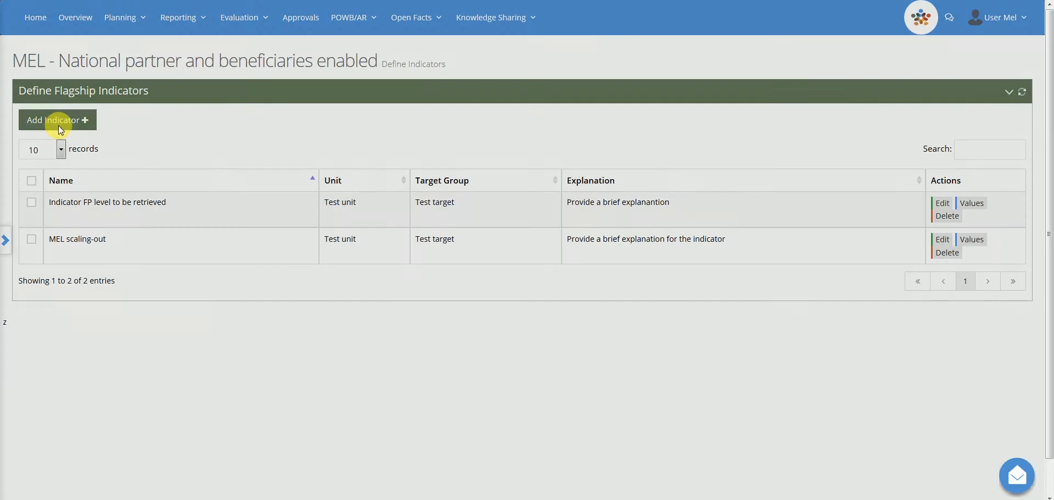
click(56, 119)
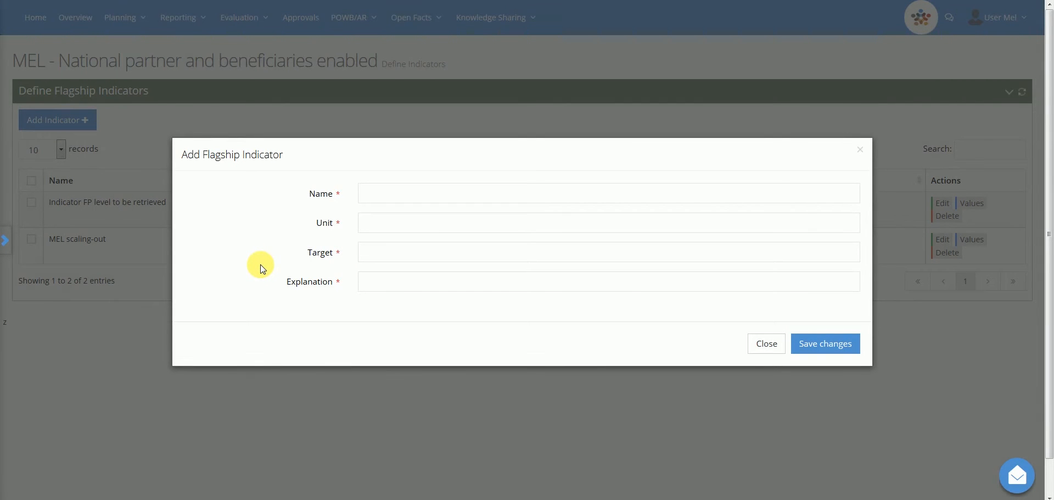
mouse_move(287, 223)
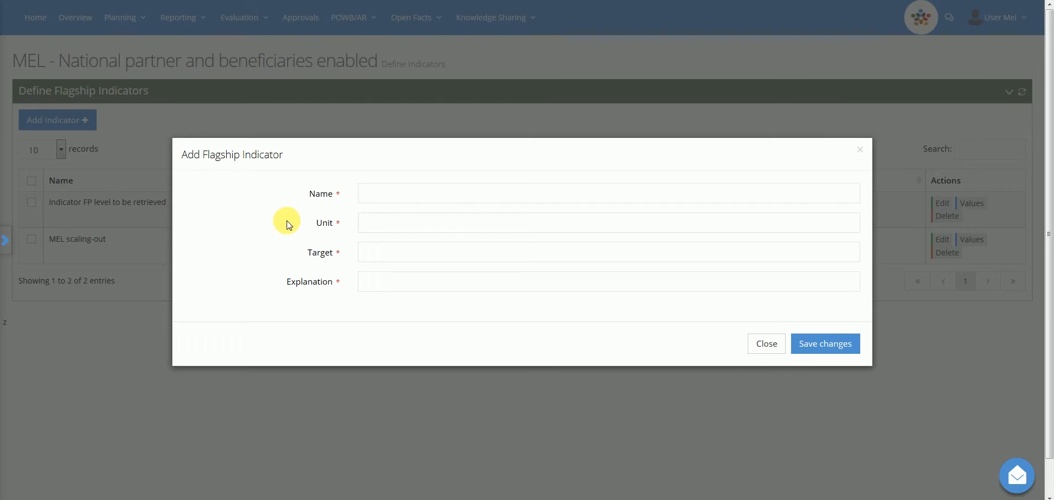
mouse_move(308, 266)
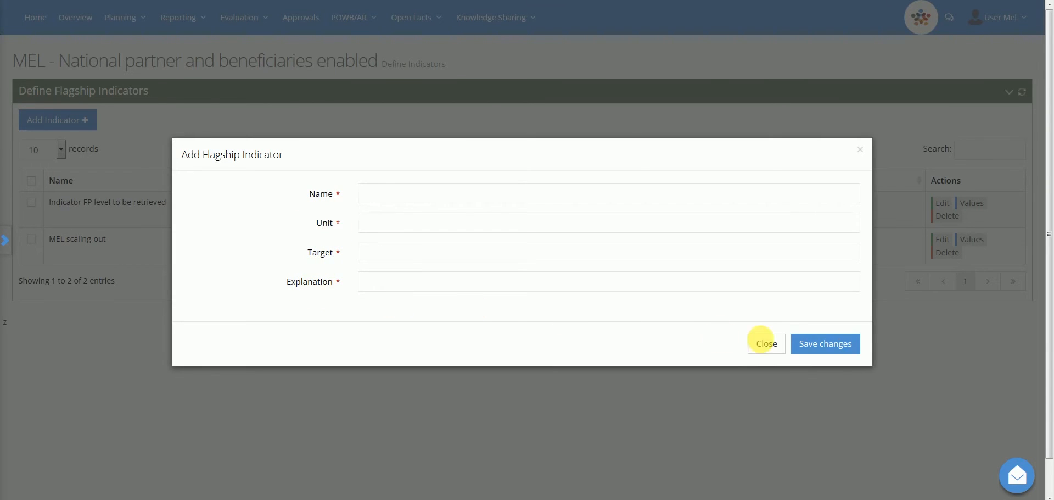
click(765, 343)
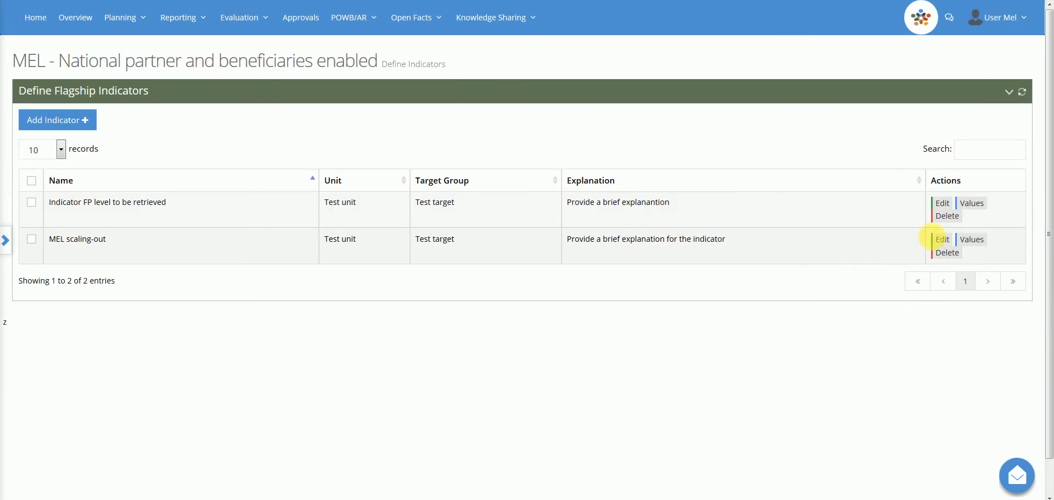
mouse_move(972, 203)
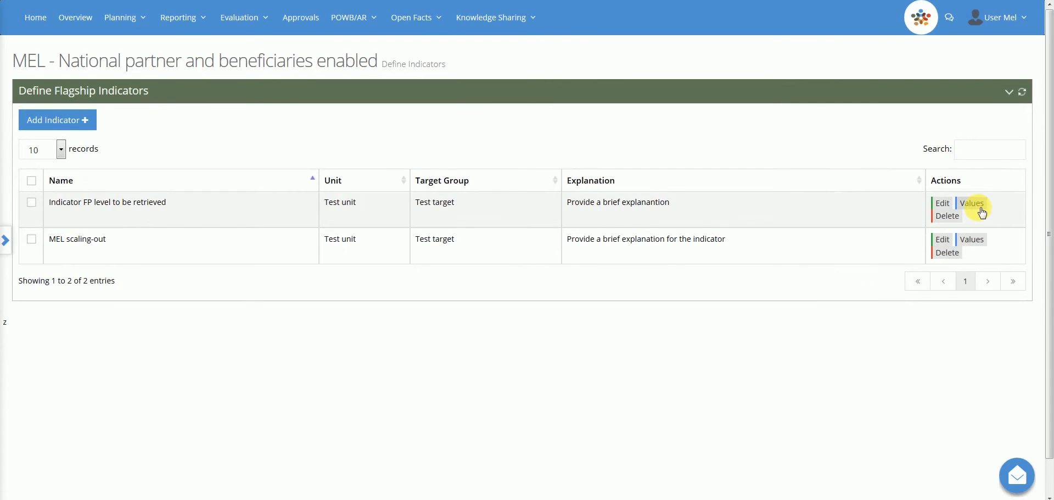
Step: Add a blank value row for 'Indicator FP level to be retrieved', then return to the Flagships list
click(972, 203)
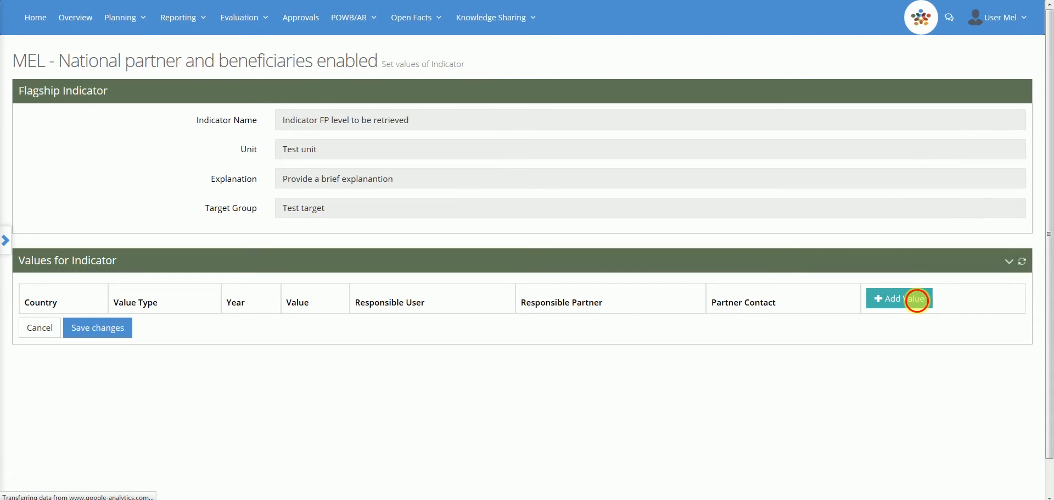
click(898, 298)
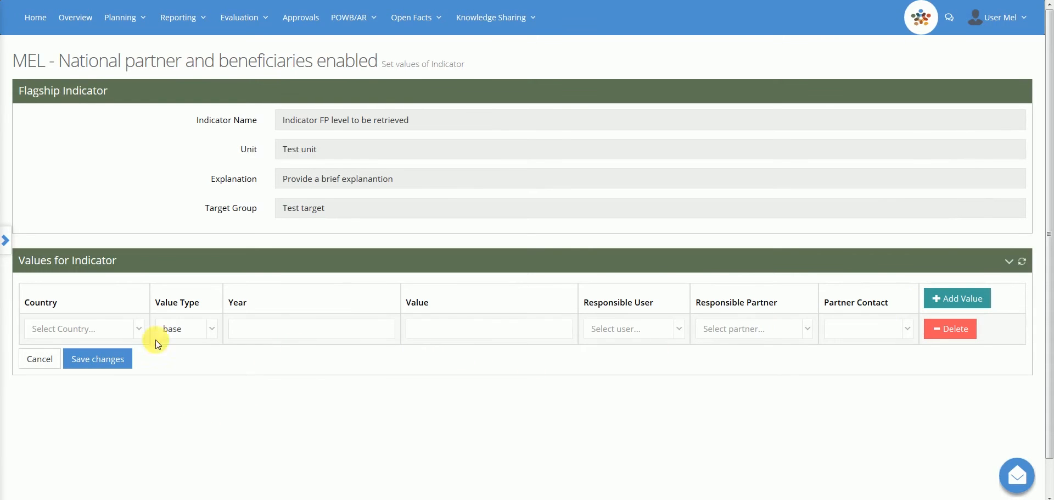
click(84, 328)
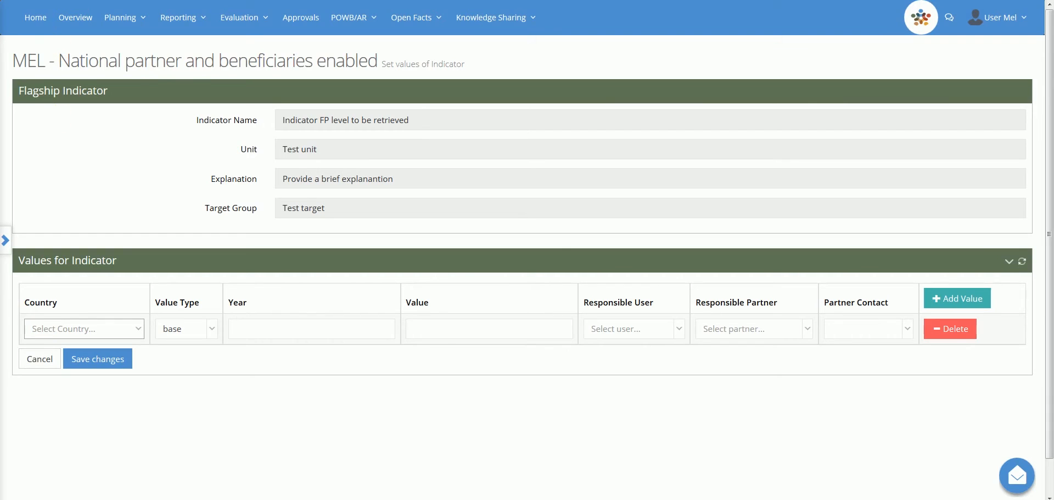
click(39, 358)
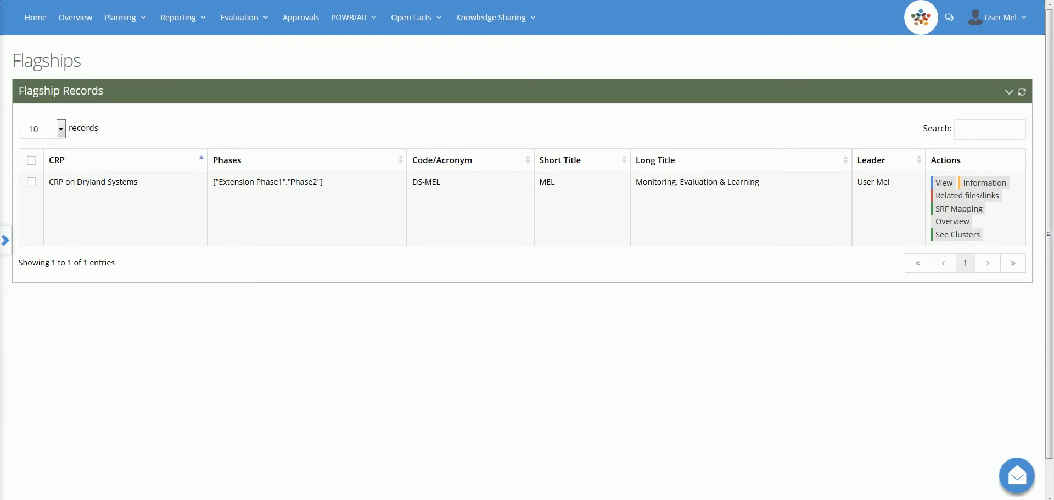
click(492, 16)
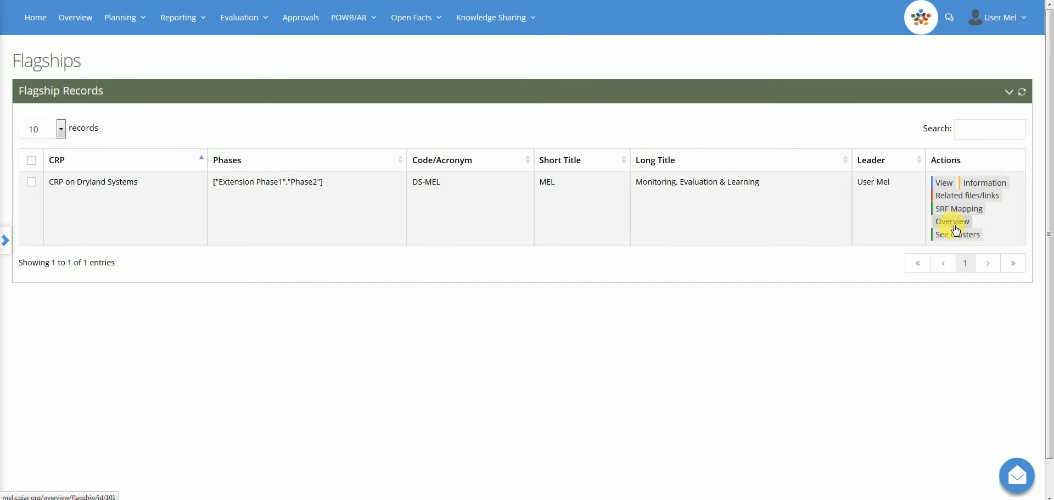
click(951, 221)
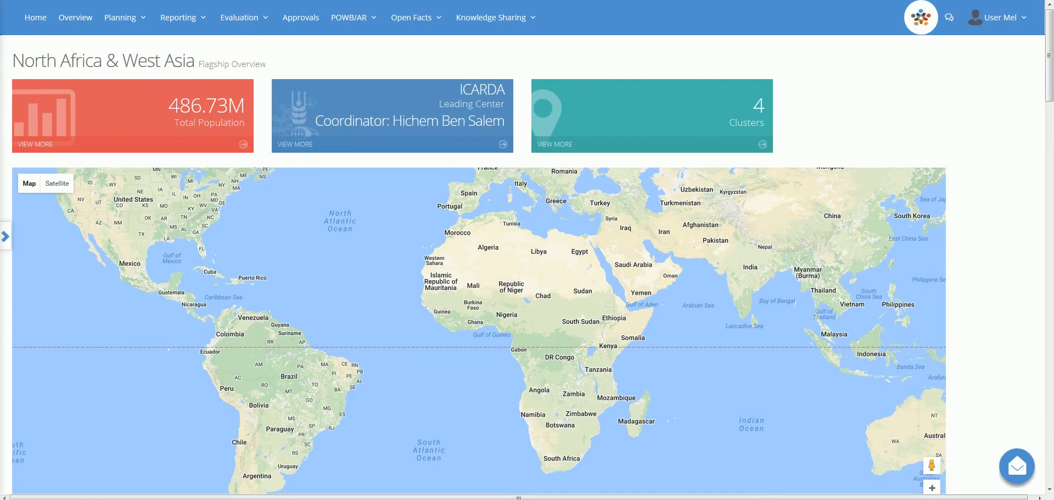
click(239, 16)
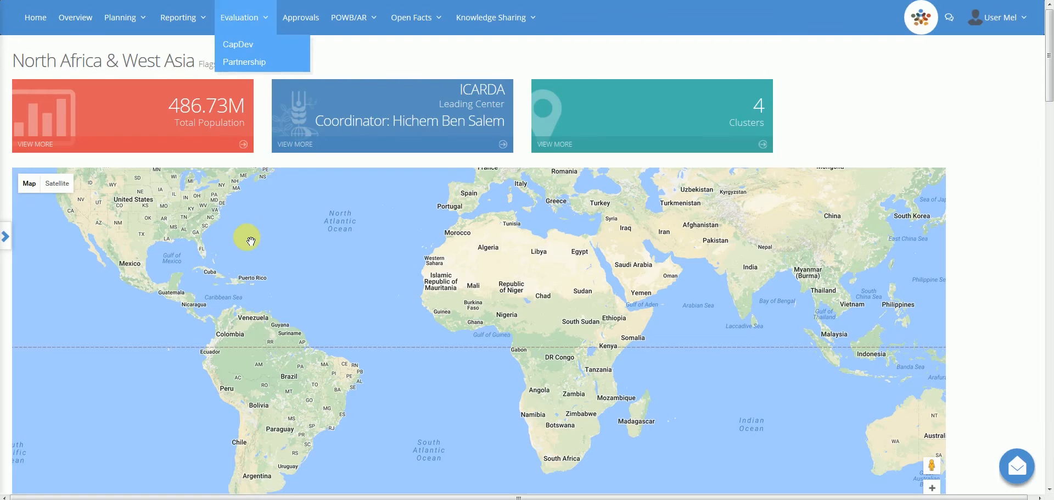
scroll(down, 3)
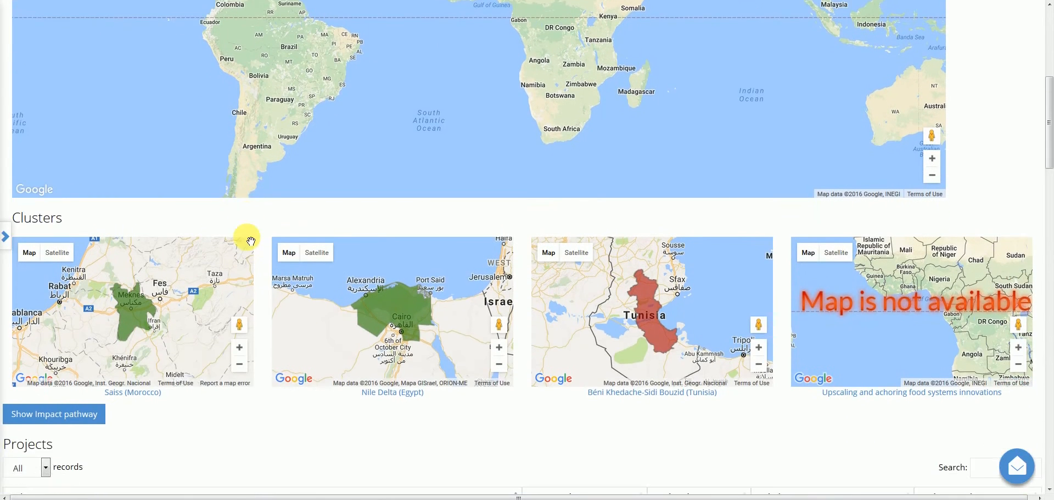
scroll(down, 3)
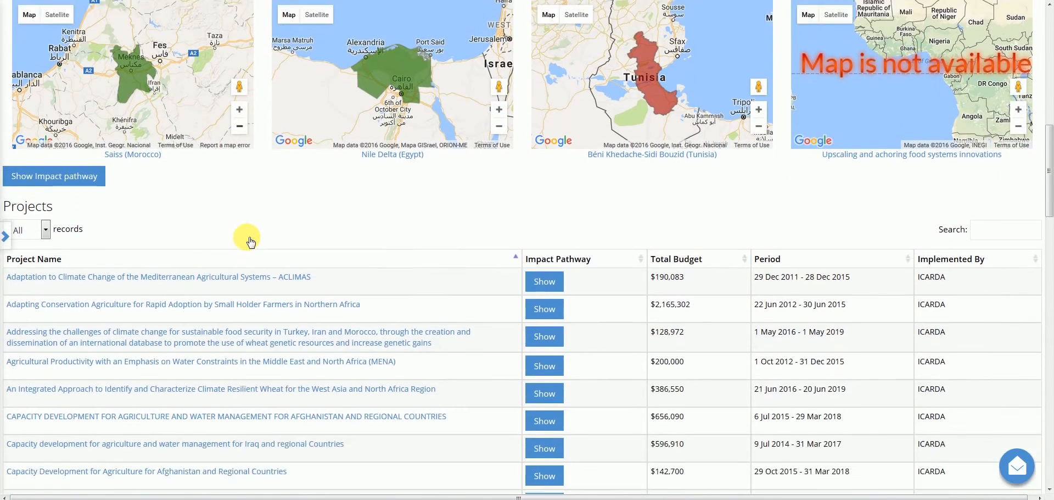
scroll(down, 3)
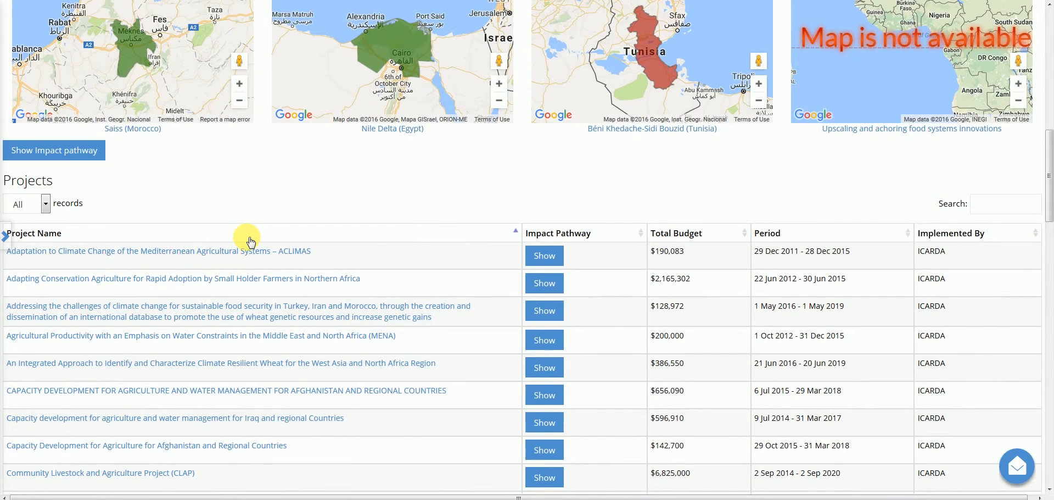
scroll(down, 3)
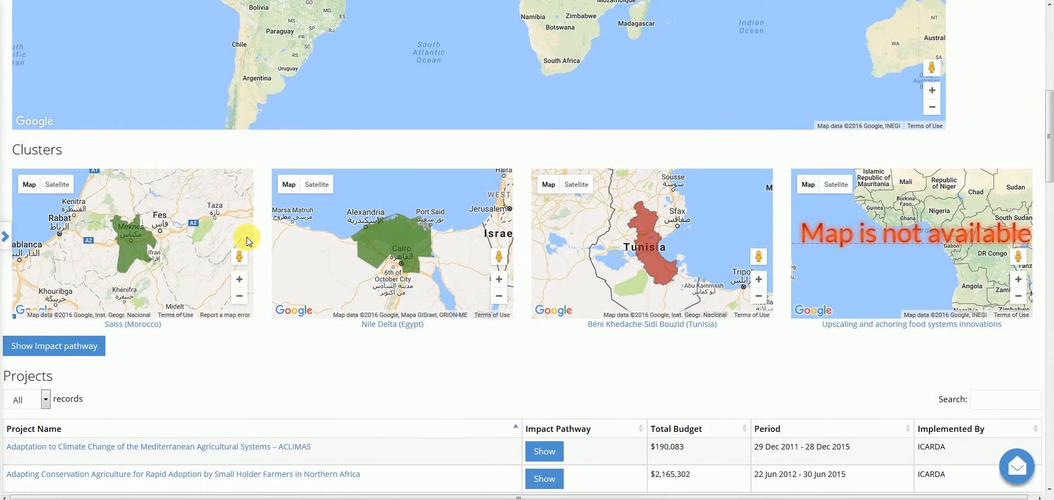
scroll(down, 3)
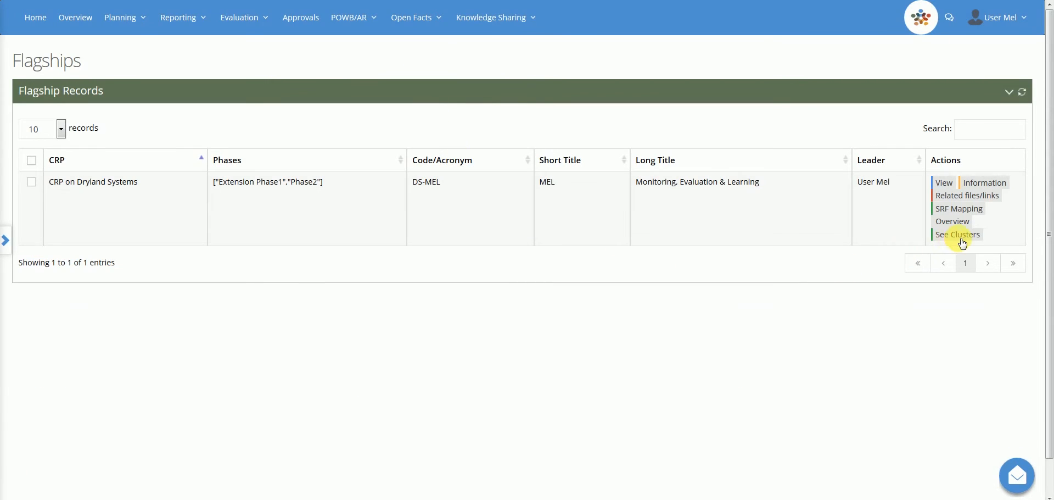
Step: View the flagship's clusters, listing the single DS-G&T Guidance & Training cluster
click(957, 234)
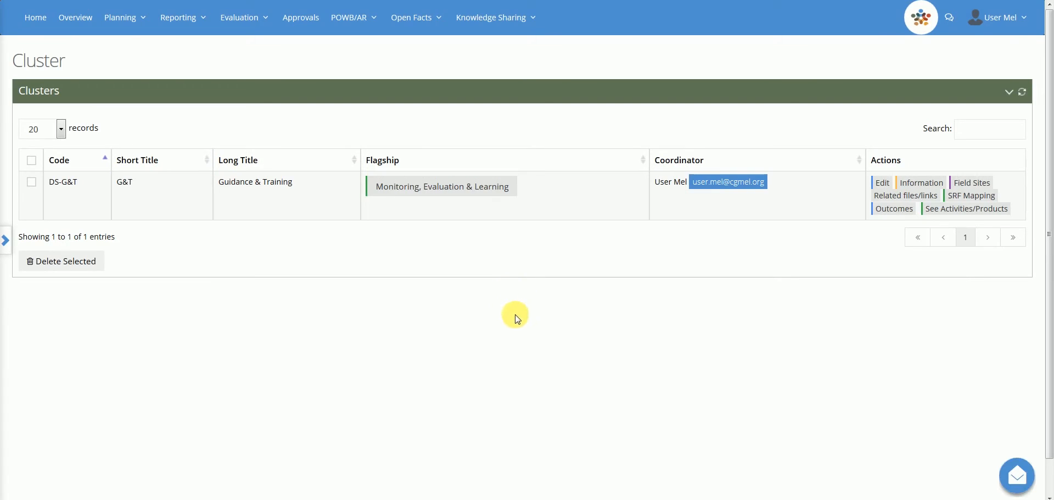
mouse_move(551, 318)
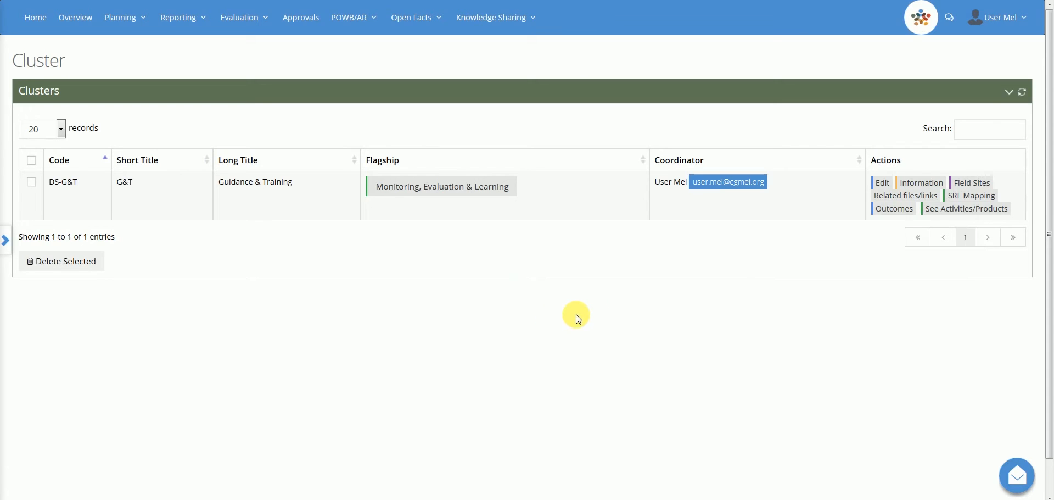
mouse_move(731, 292)
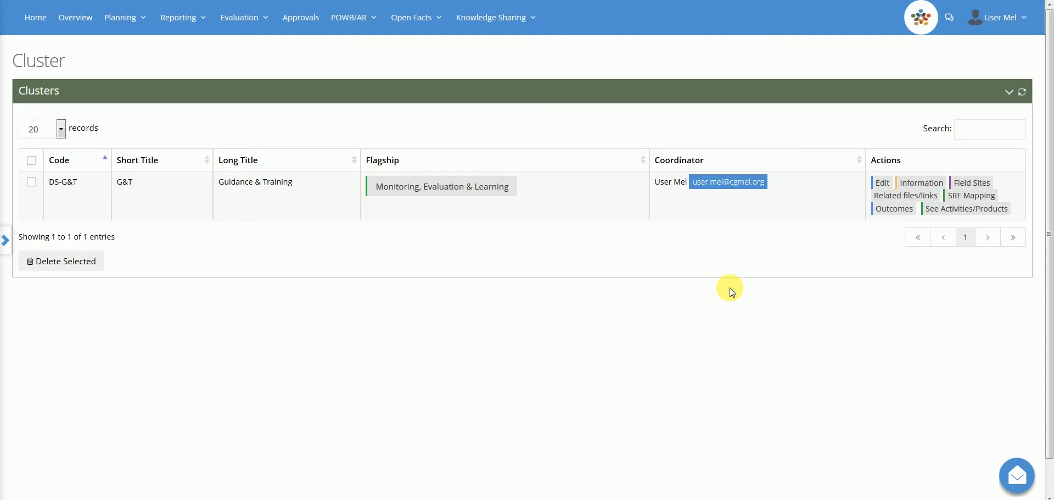
mouse_move(741, 278)
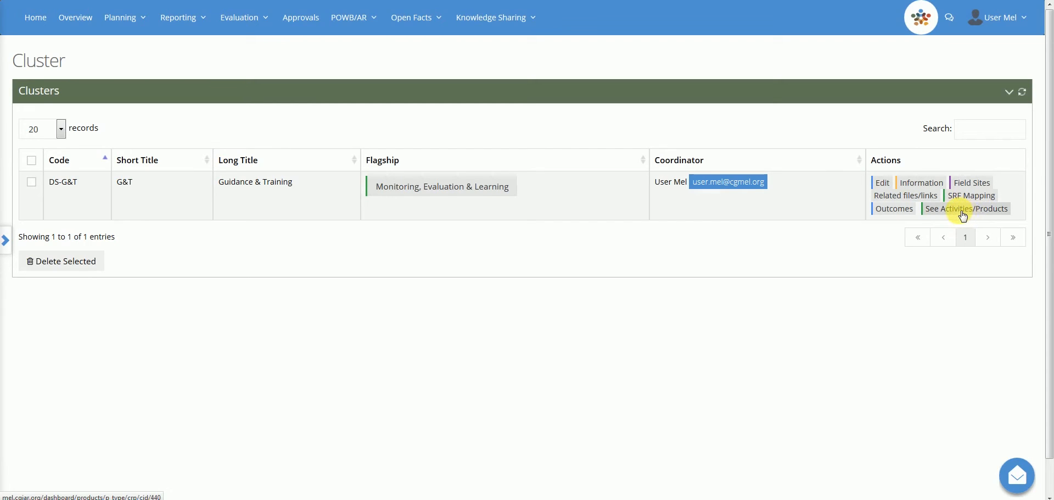
mouse_move(972, 215)
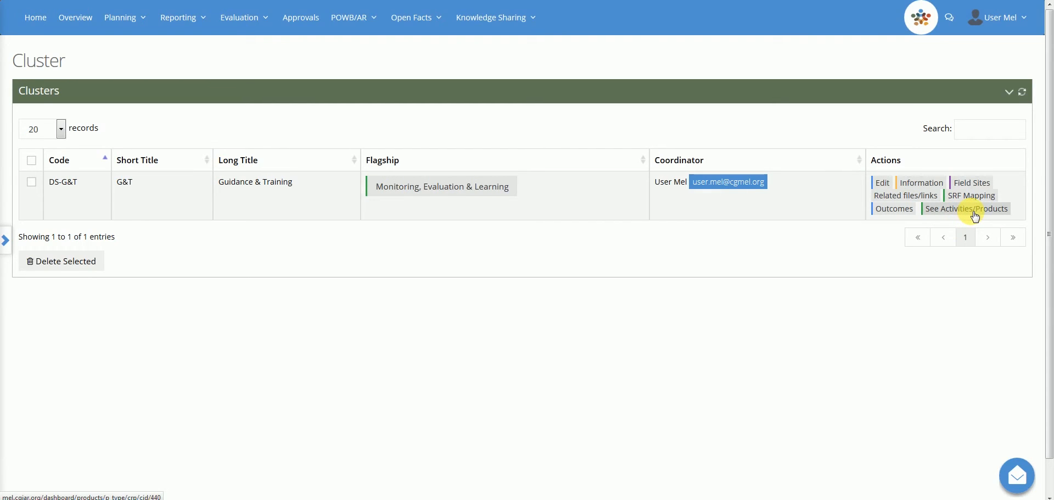
mouse_move(794, 257)
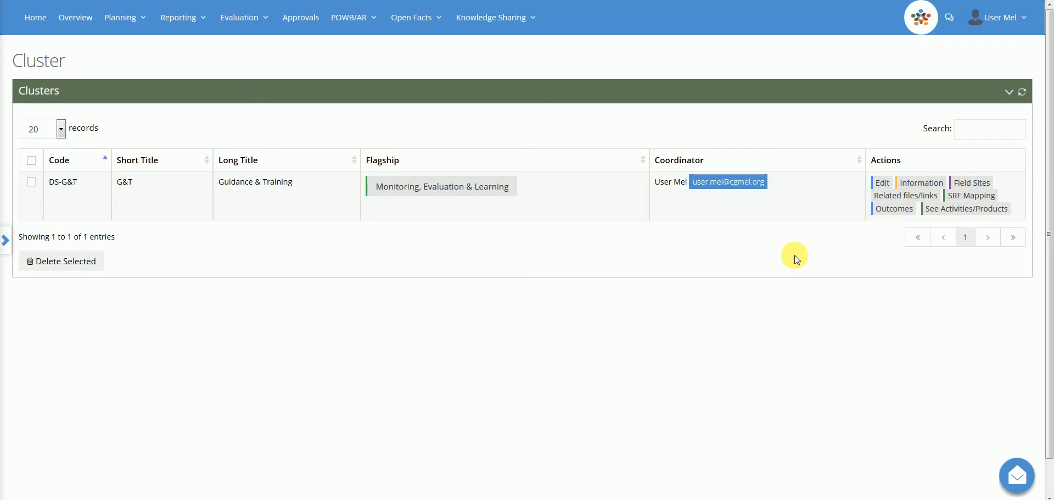
mouse_move(647, 200)
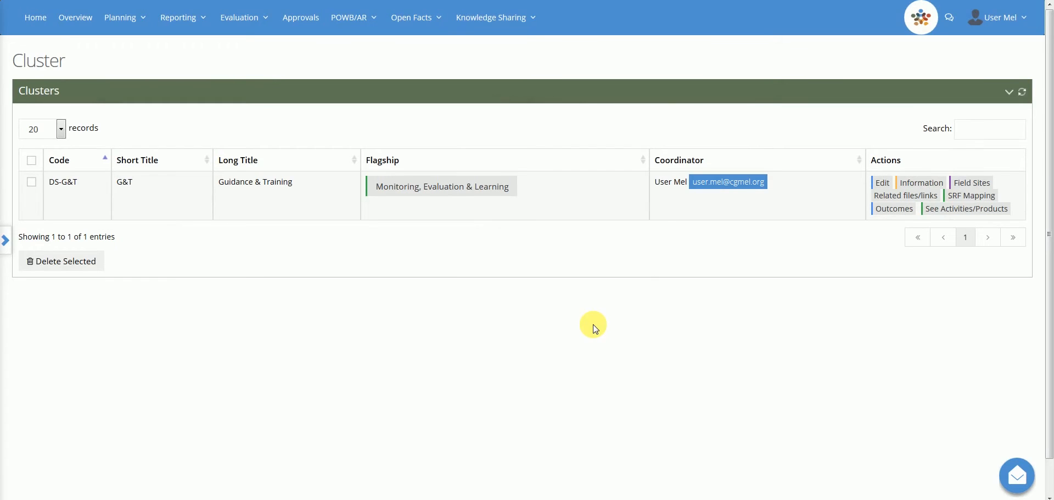
mouse_move(667, 303)
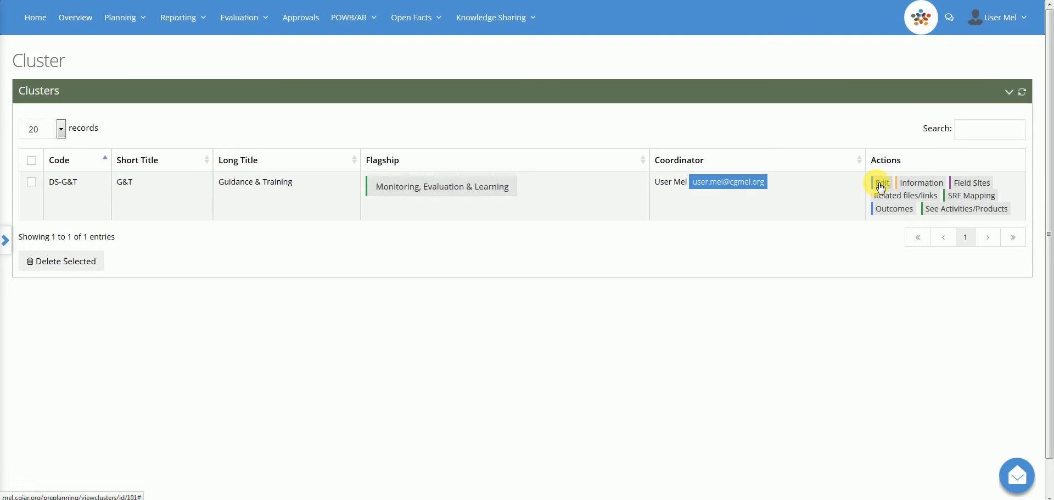
click(880, 182)
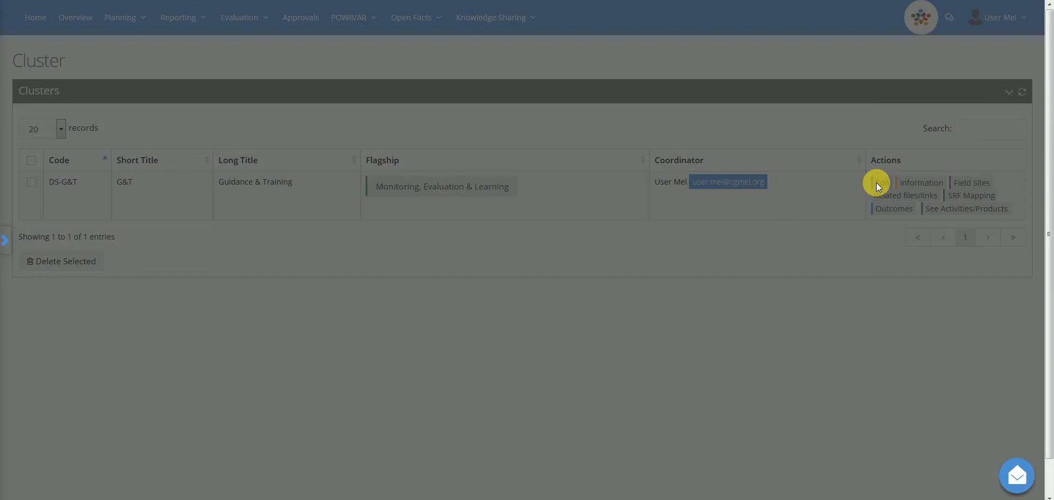
click(881, 182)
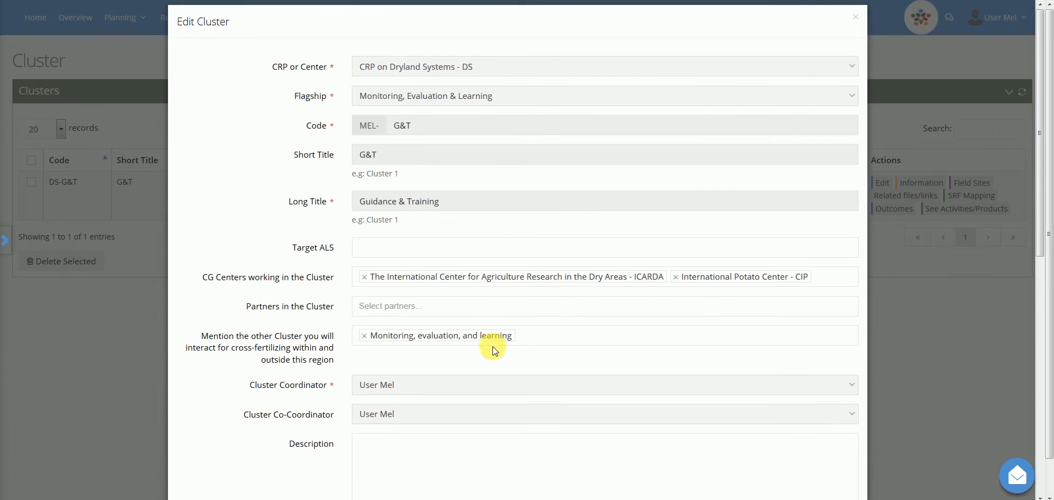
scroll(down, 3)
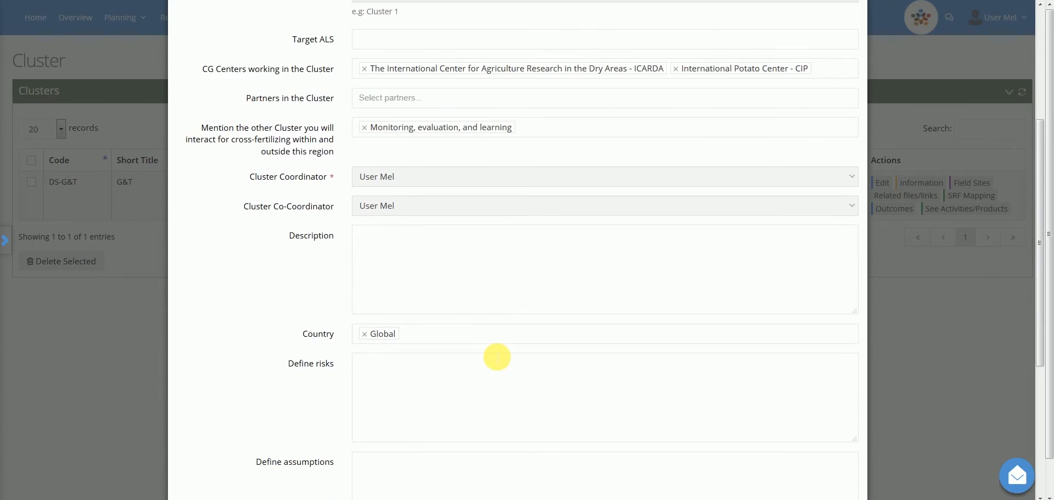
scroll(down, 3)
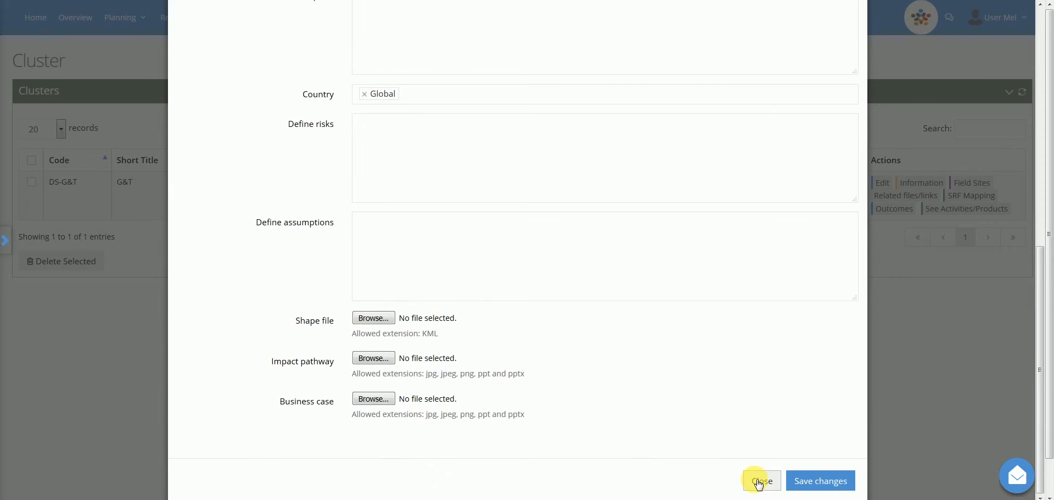
click(760, 480)
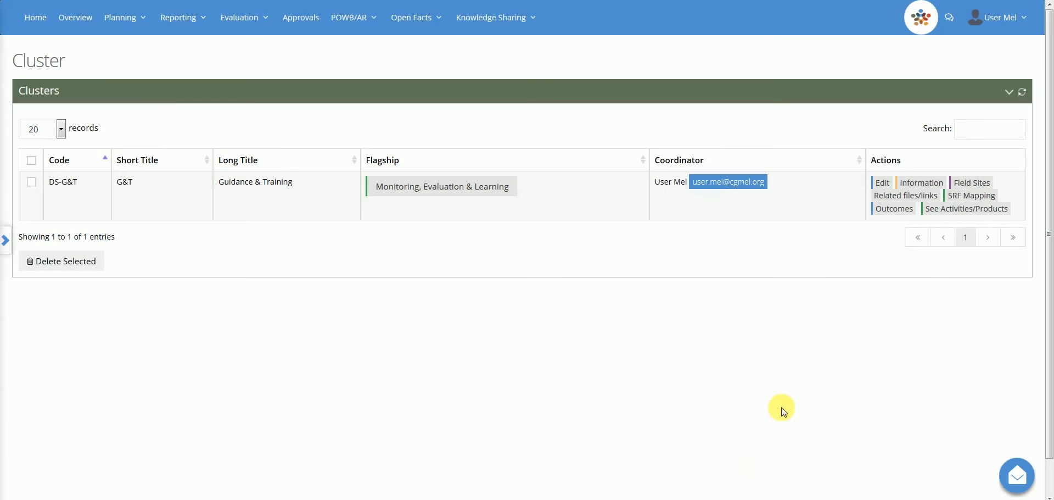
mouse_move(972, 184)
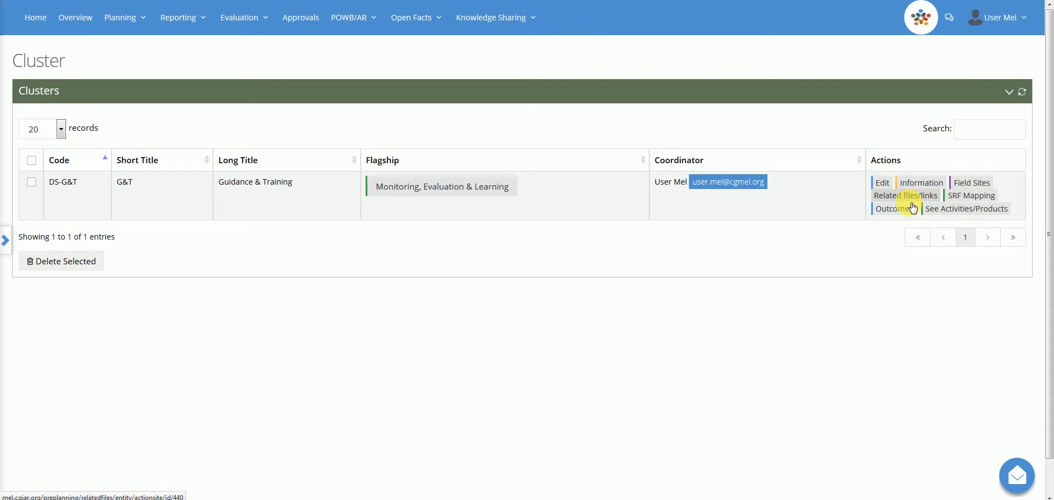
mouse_move(899, 204)
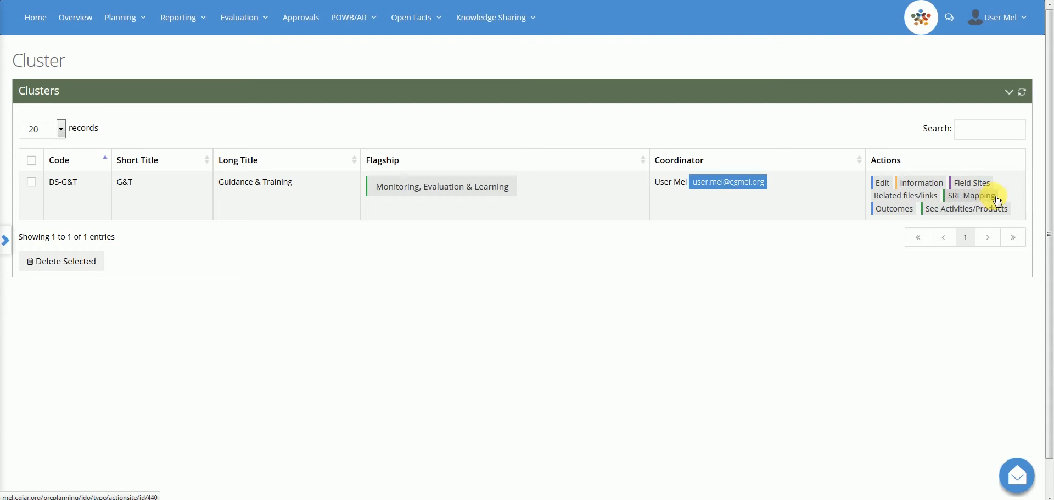
click(971, 196)
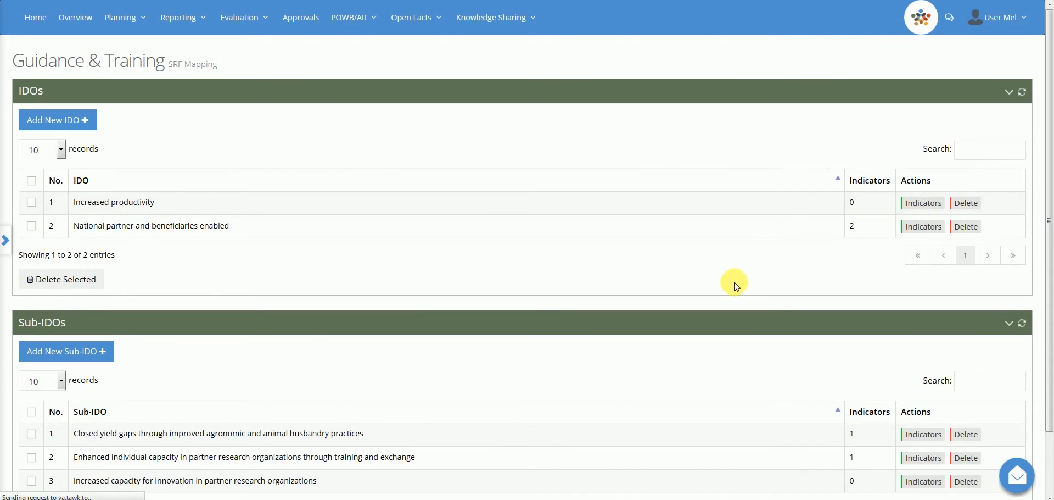
scroll(down, 3)
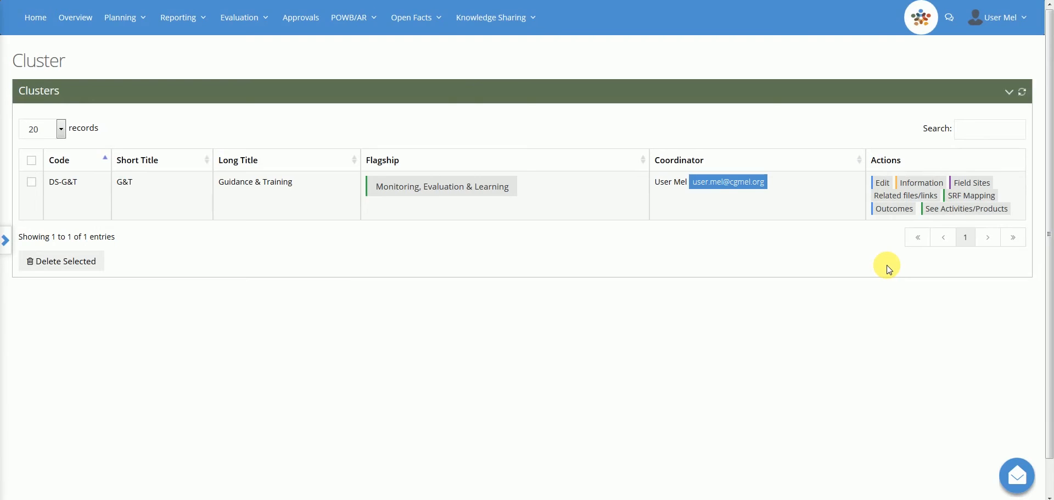
mouse_move(893, 208)
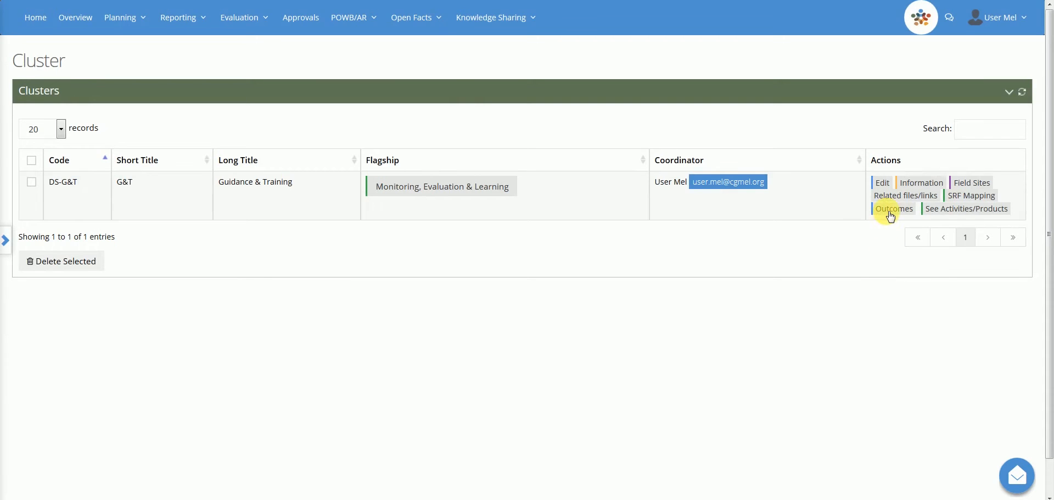
Step: View the G&T cluster's outcomes, start a Research Outcome and dismiss the form unsaved
click(894, 208)
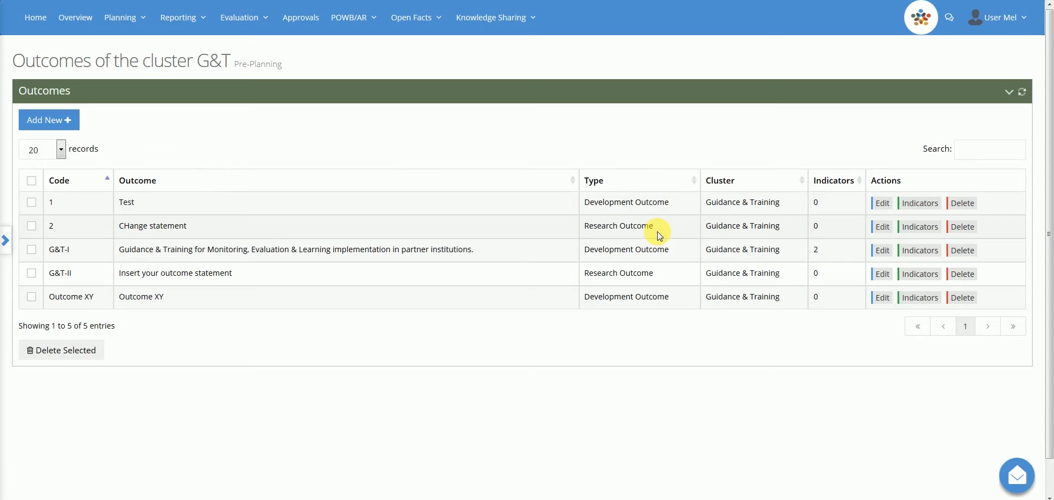
mouse_move(115, 141)
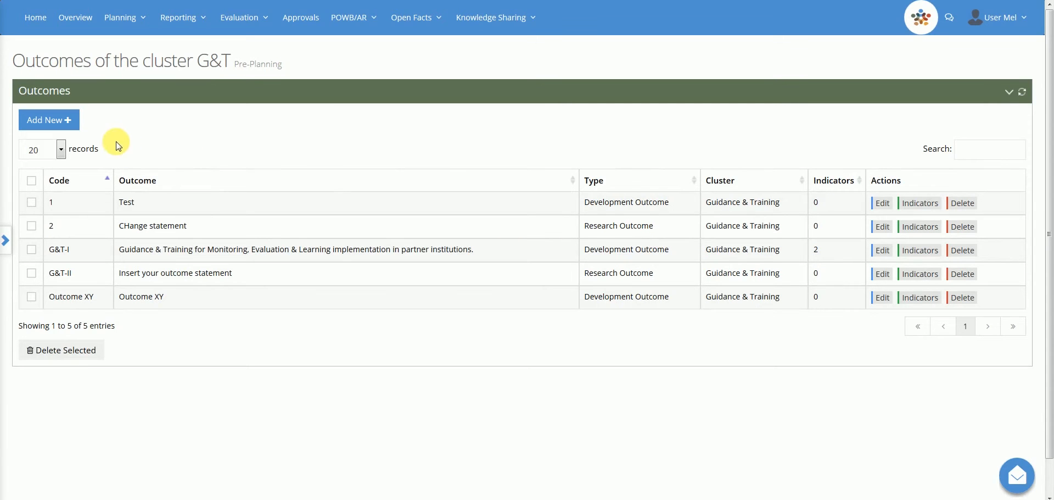
click(44, 119)
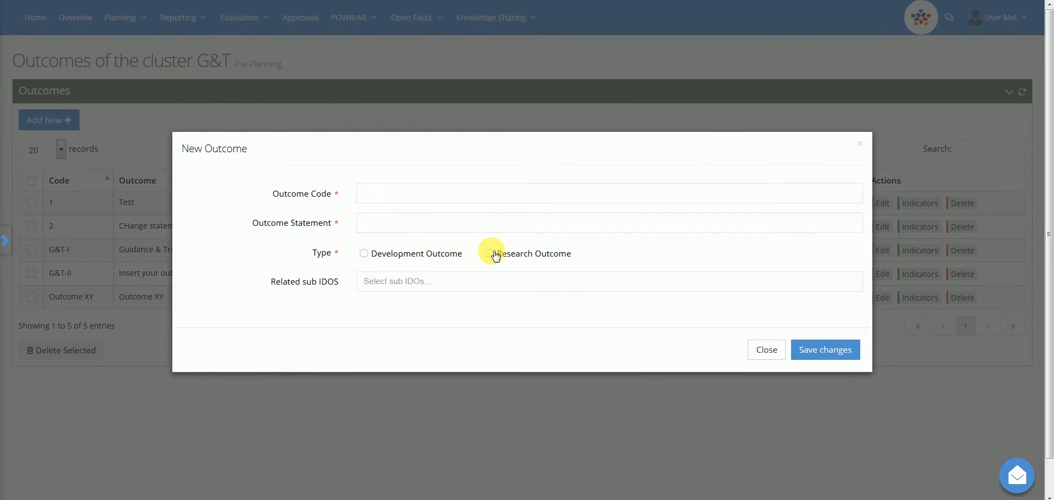
click(490, 253)
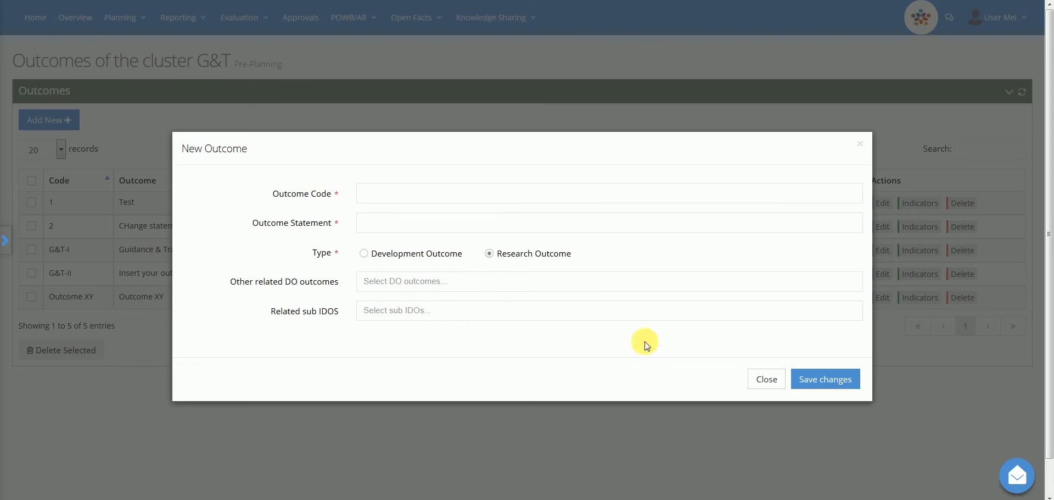
click(765, 379)
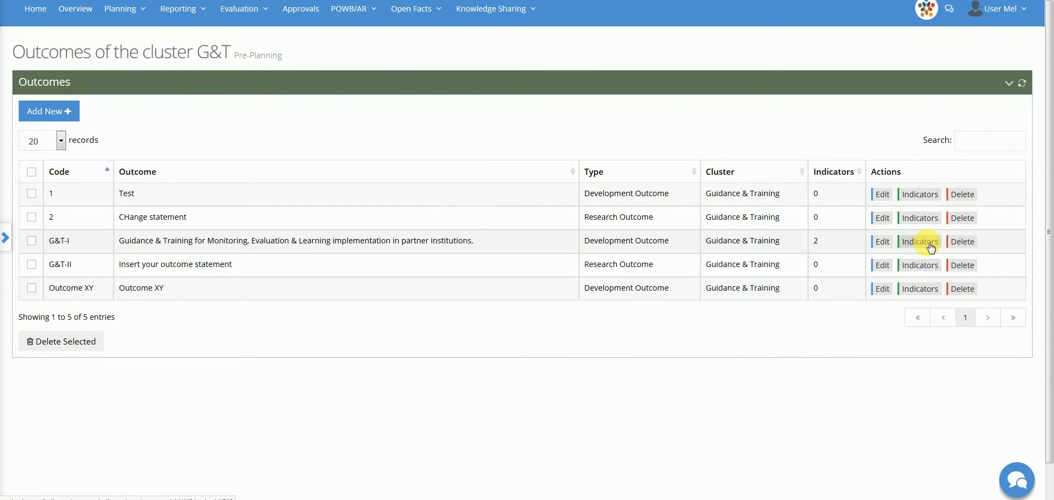
Step: Add 'Indicator - Yield gap' to the G&T-I outcome by retrieving it from IDO/SubIDO
click(919, 241)
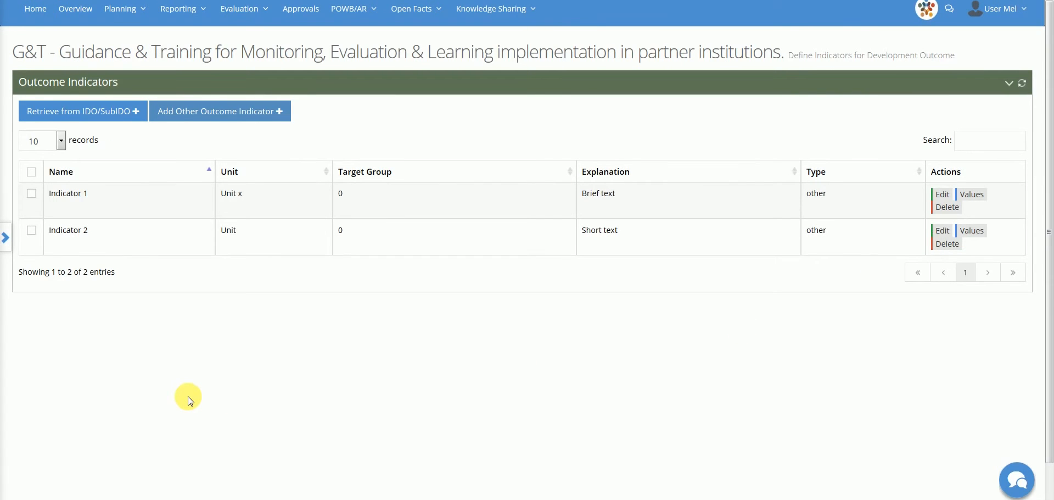
mouse_move(181, 352)
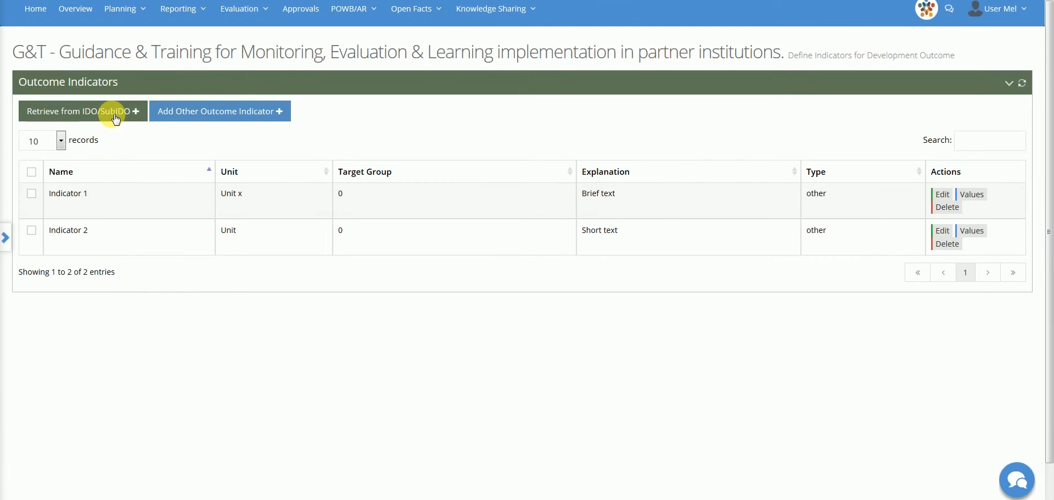
click(78, 111)
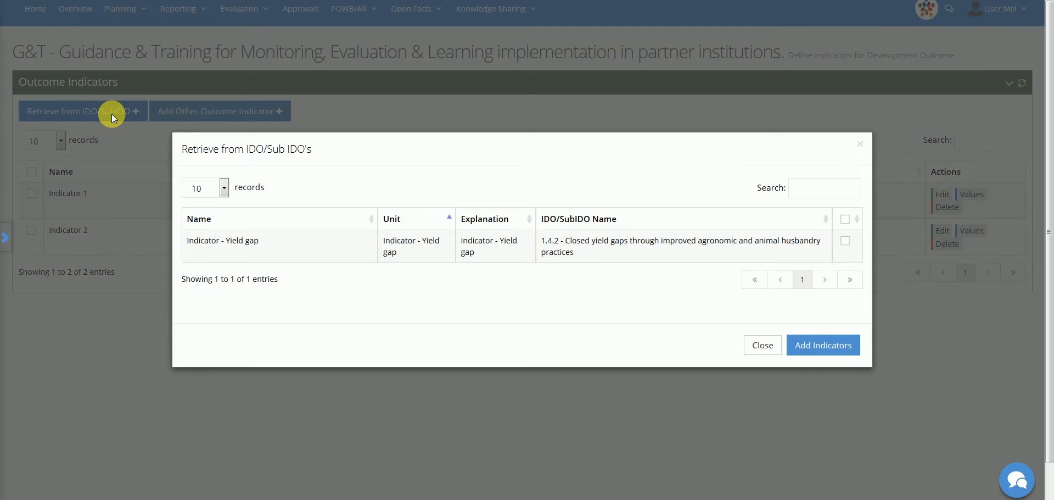
mouse_move(202, 145)
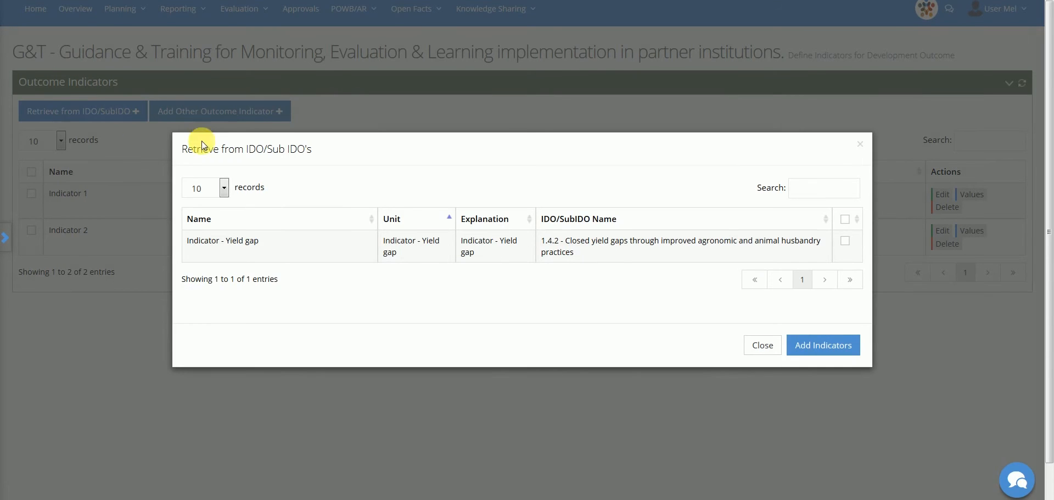
mouse_move(548, 182)
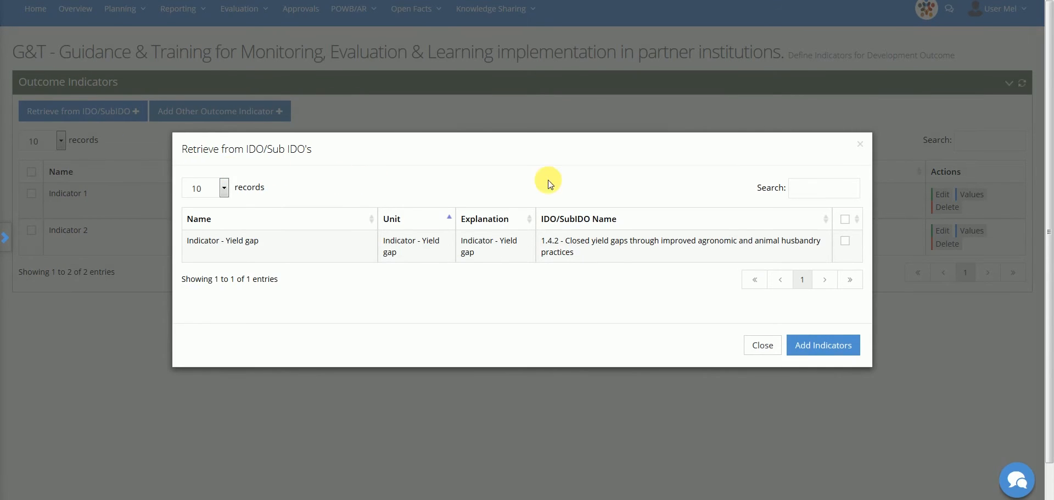
click(845, 241)
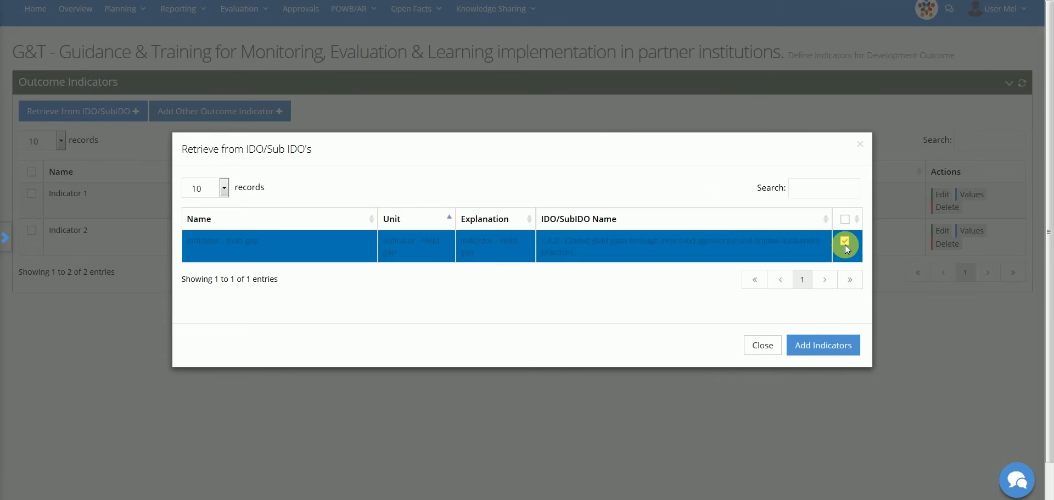
click(846, 244)
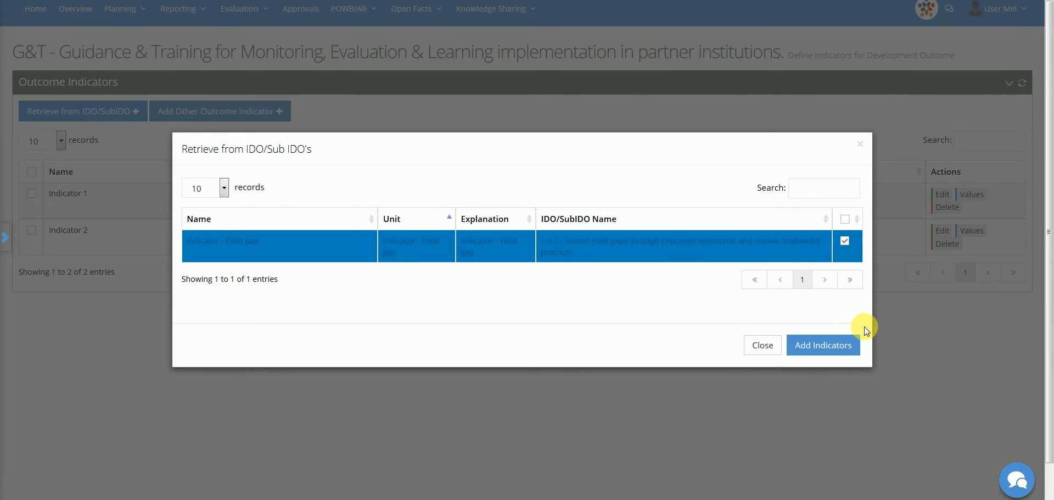
click(823, 345)
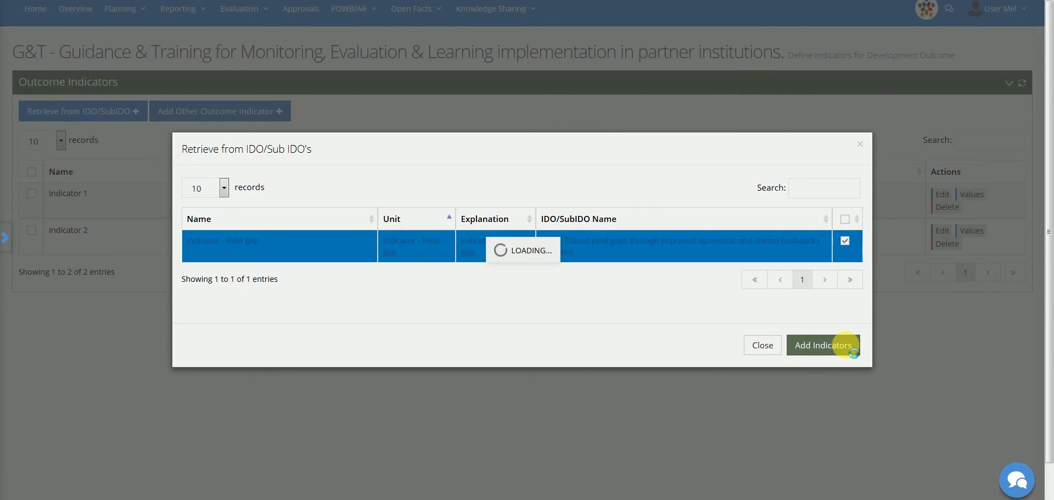
click(822, 345)
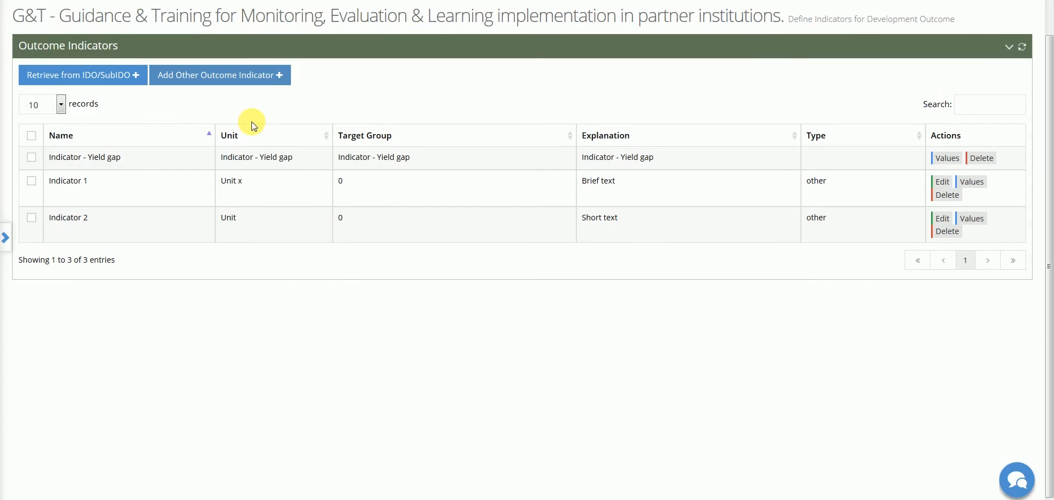
click(220, 75)
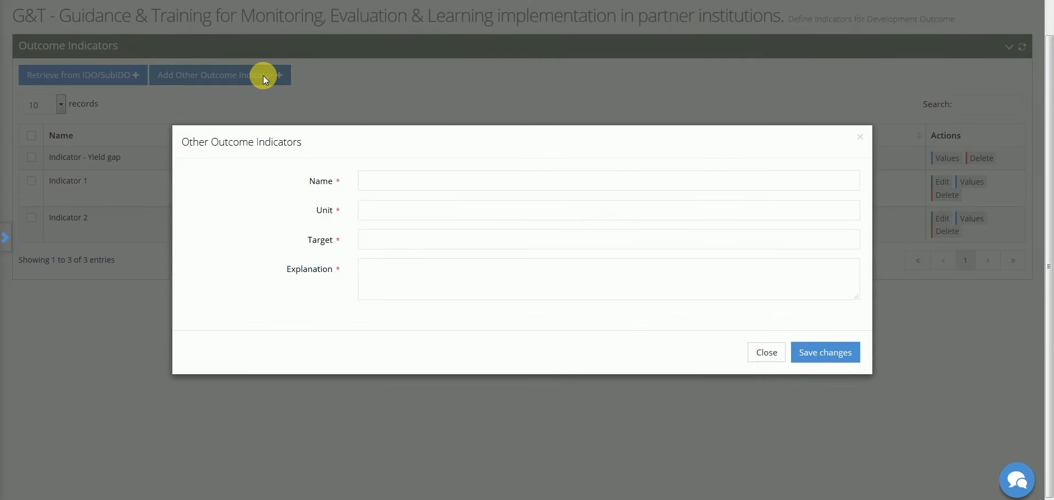
mouse_move(283, 169)
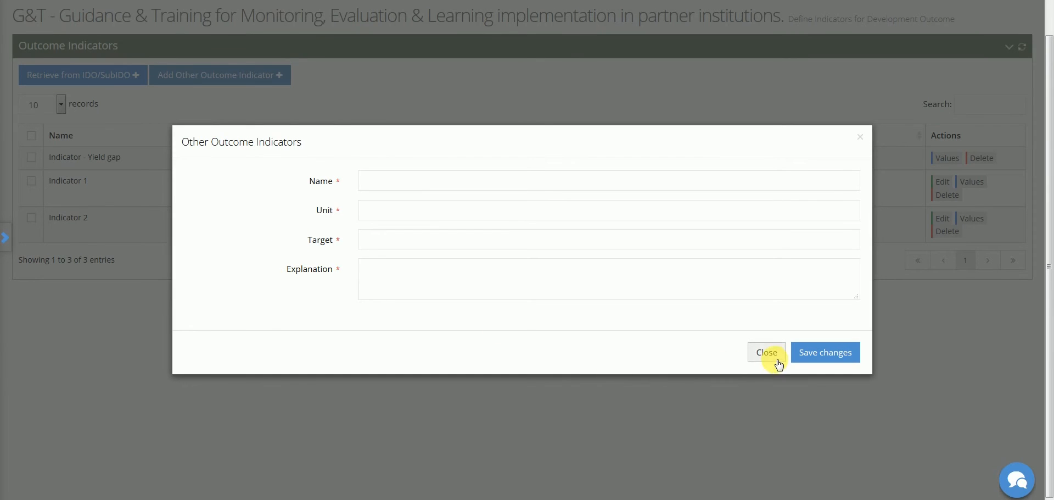
click(766, 352)
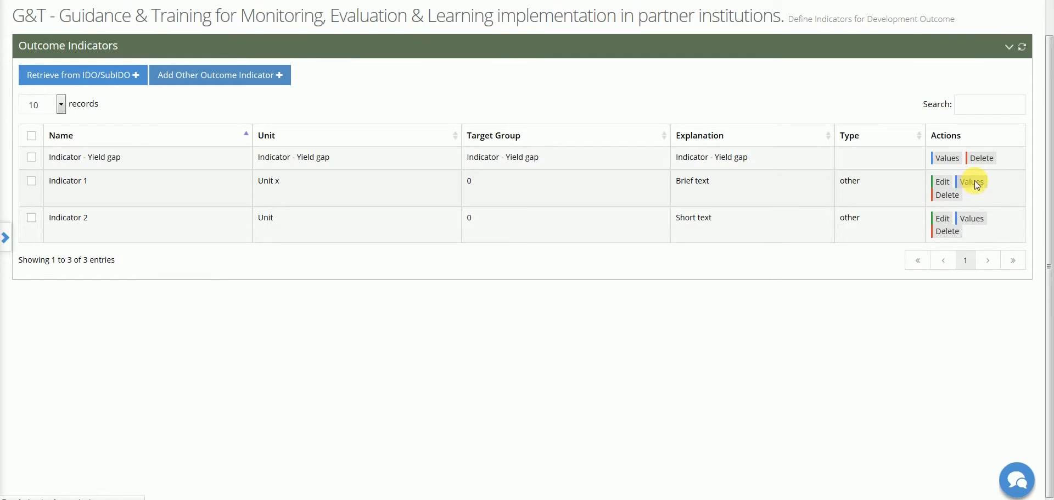
Step: View Indicator 1's values, add a blank value row and browse the Responsible User list
click(971, 181)
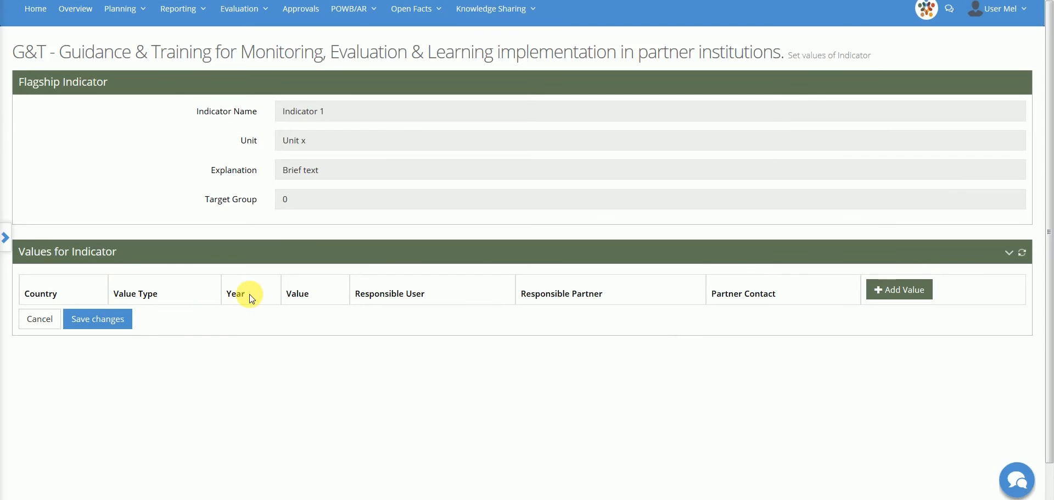
mouse_move(785, 283)
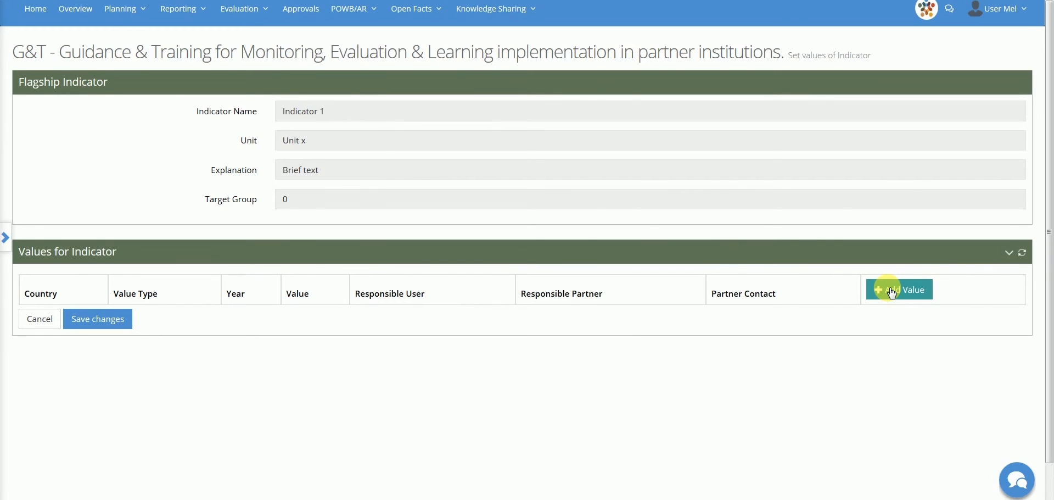
click(899, 289)
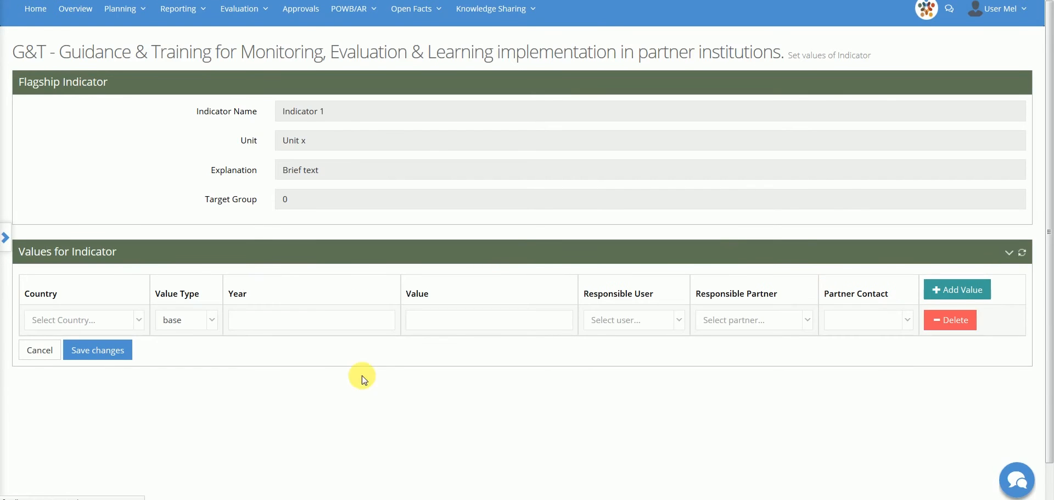
click(84, 319)
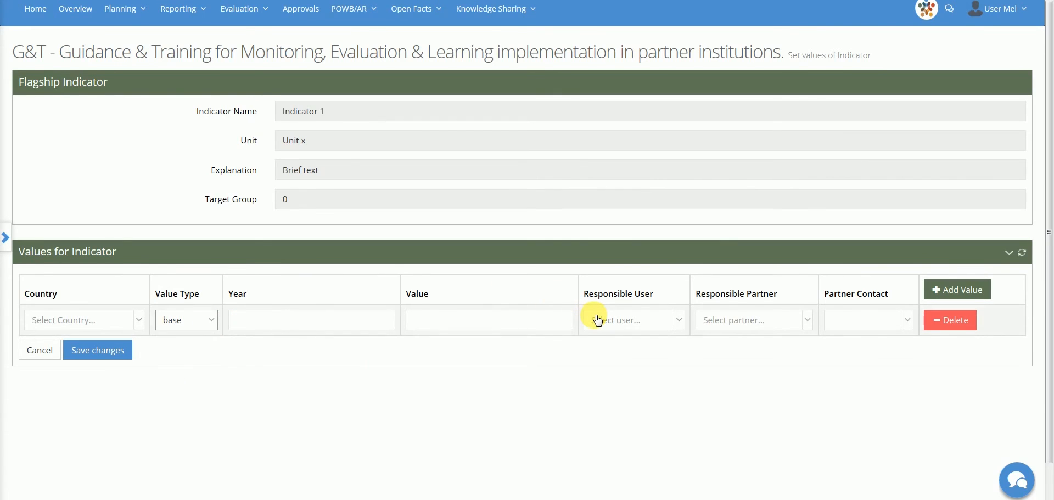
mouse_move(612, 320)
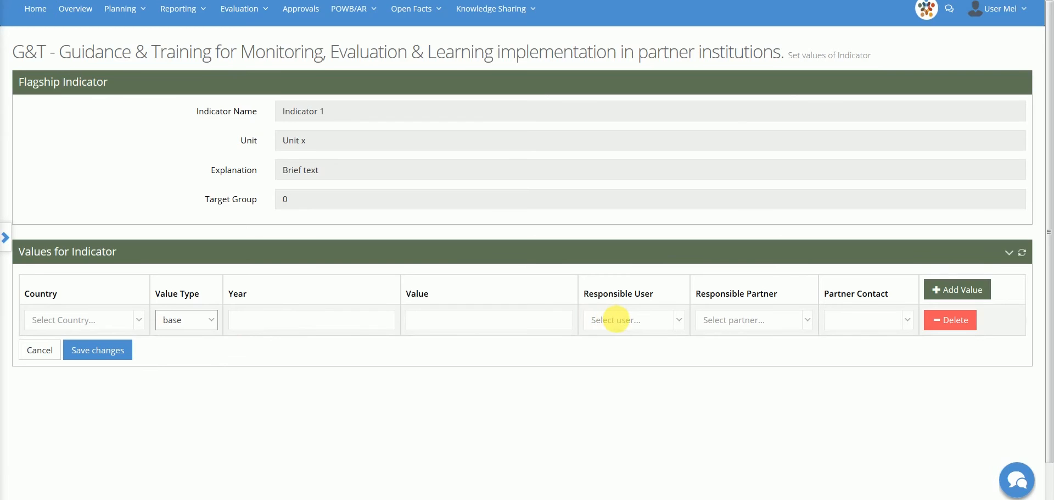
click(632, 320)
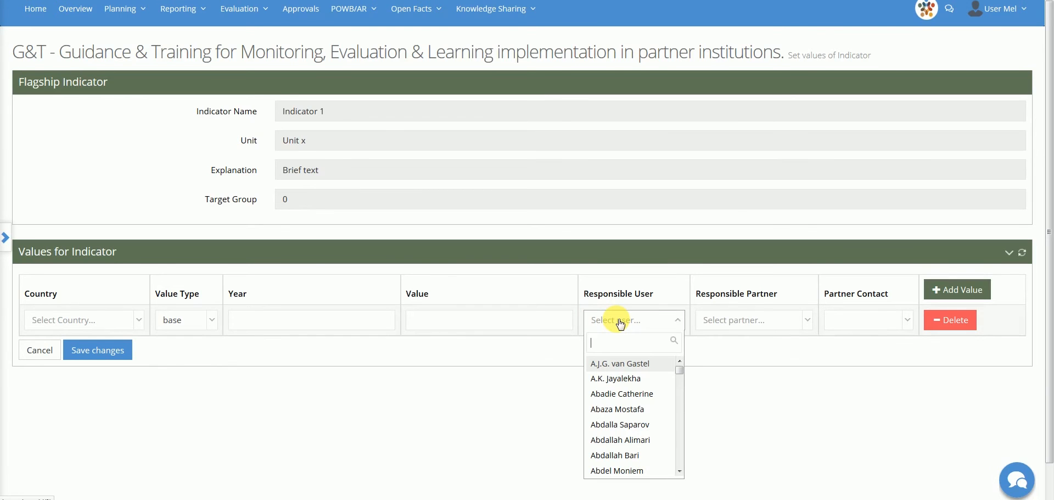
click(530, 187)
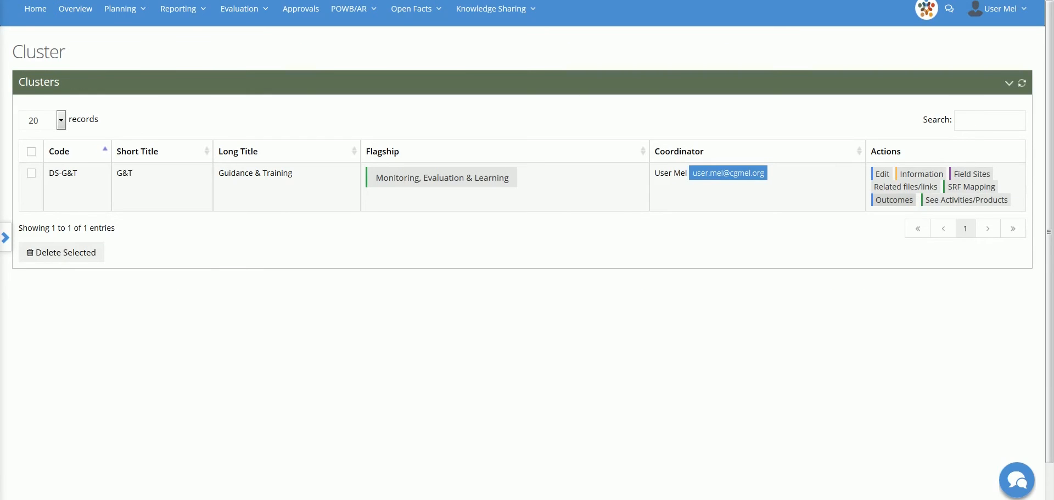
click(121, 8)
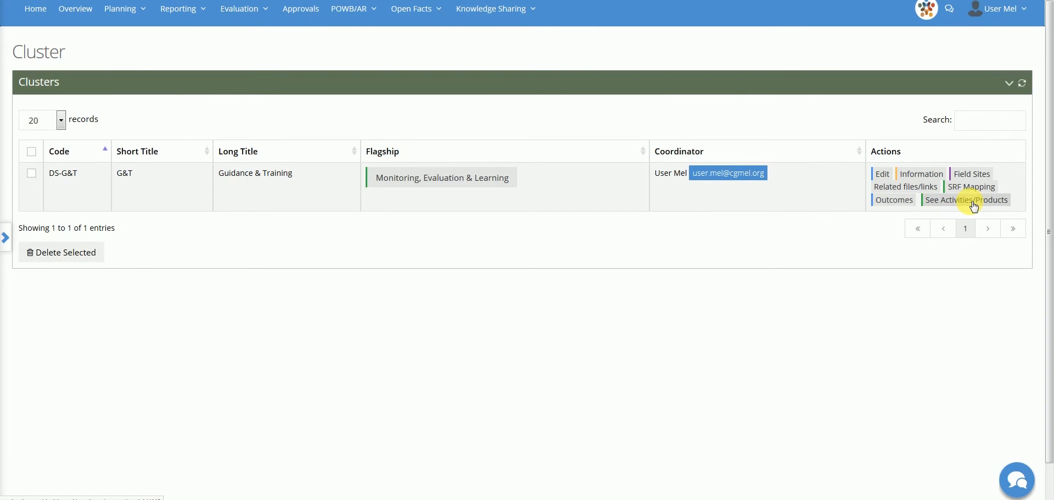
click(967, 200)
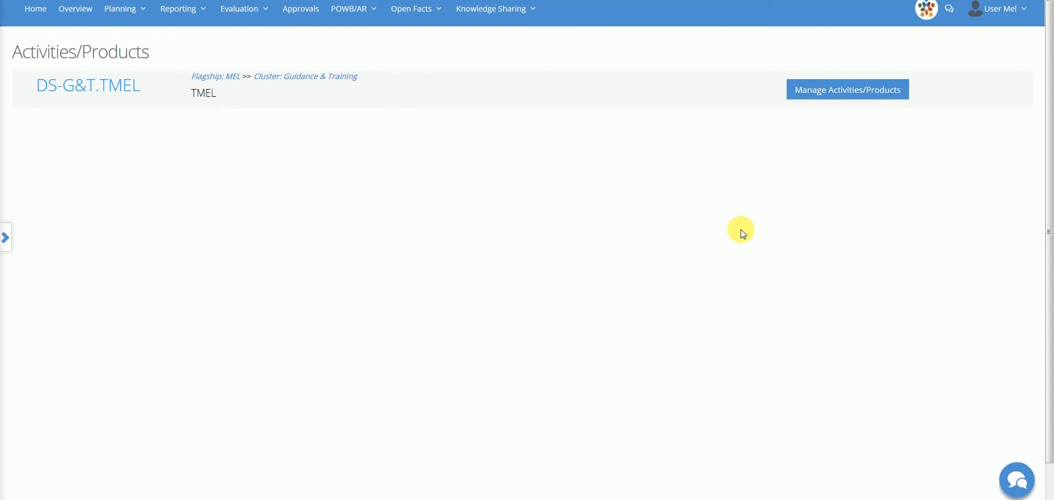
mouse_move(829, 136)
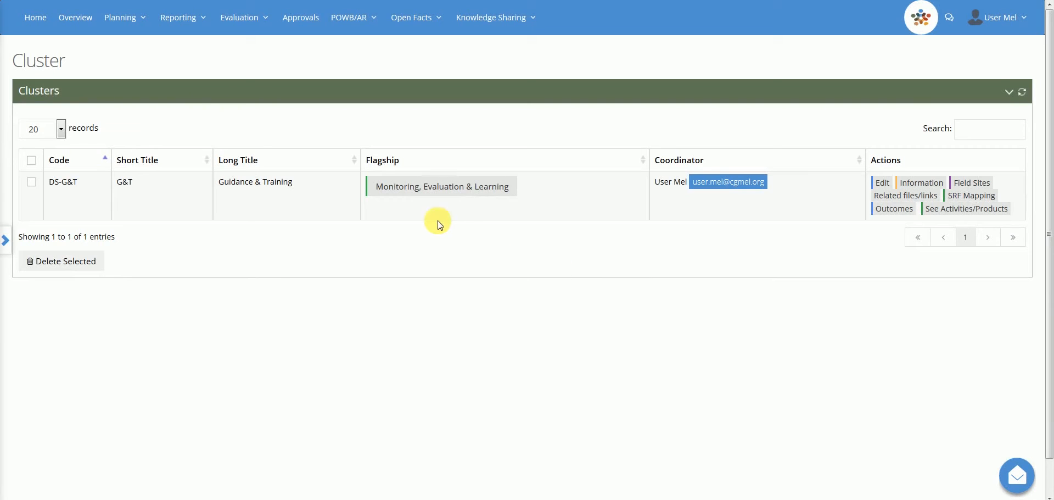
Step: Go to Planning and manage the TMEL activity/product, showing its info
click(121, 18)
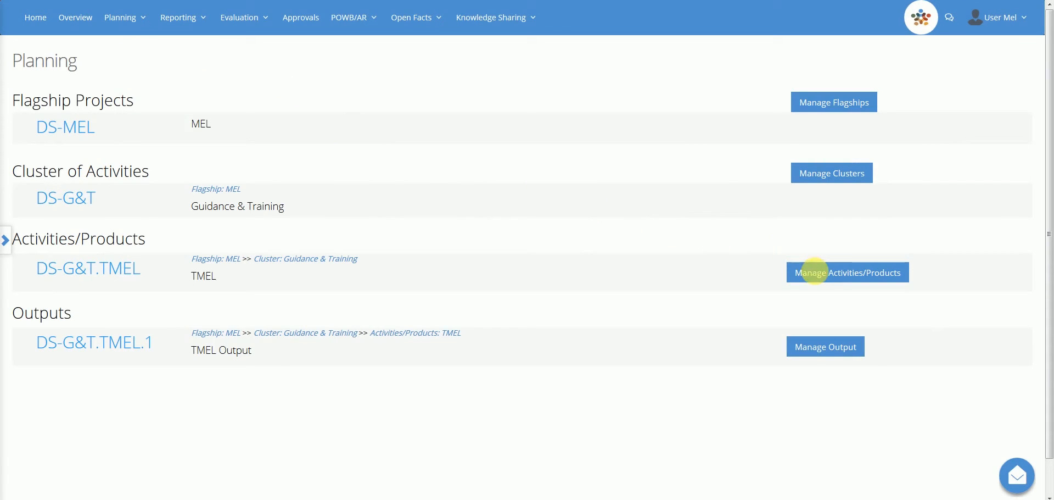
click(848, 272)
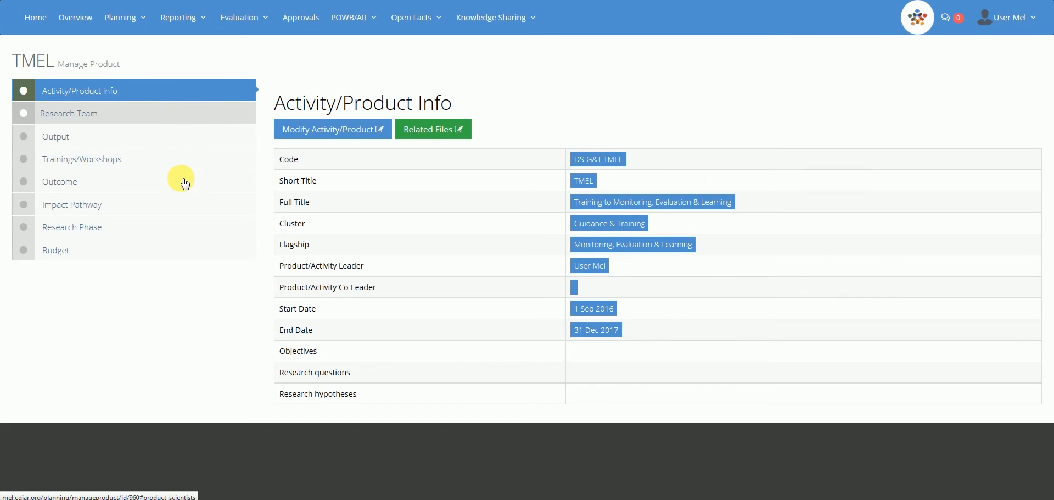
click(81, 159)
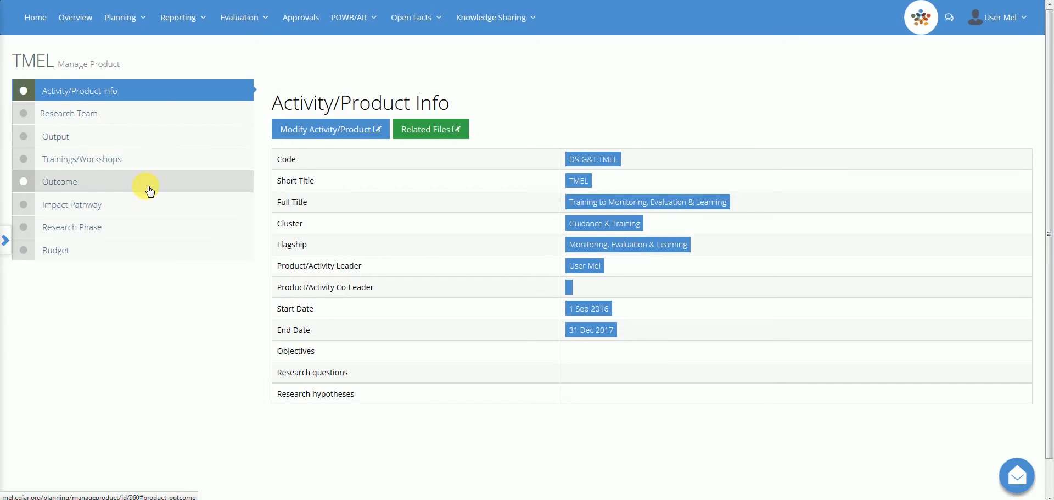
mouse_move(501, 85)
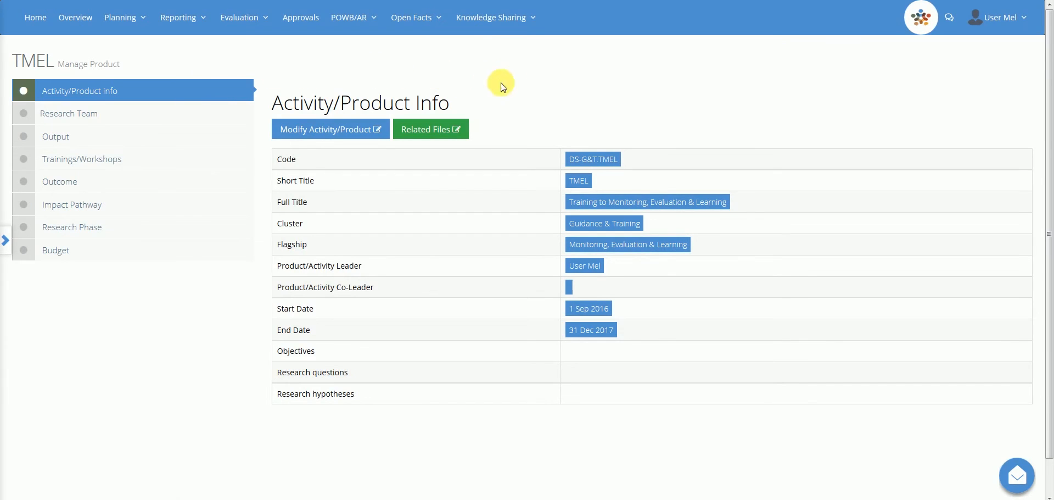
mouse_move(592, 89)
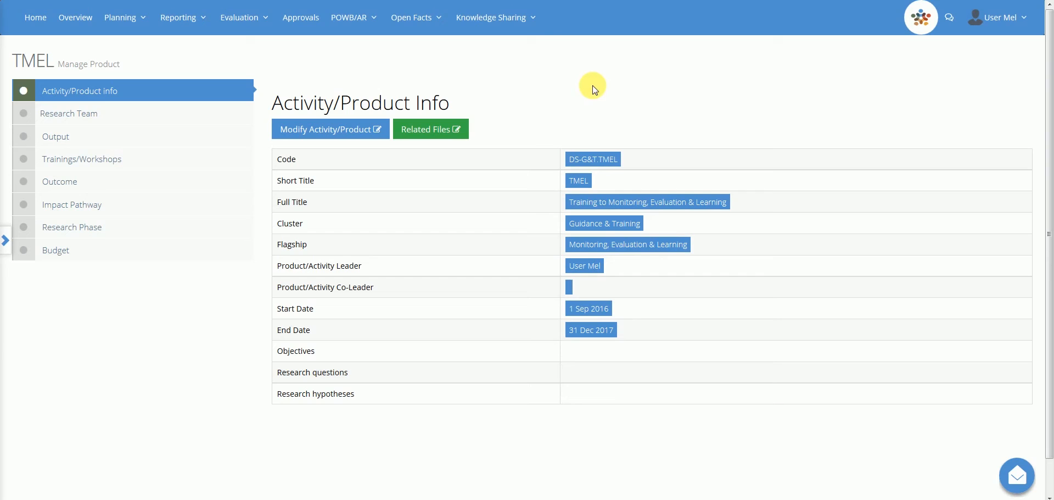
mouse_move(486, 112)
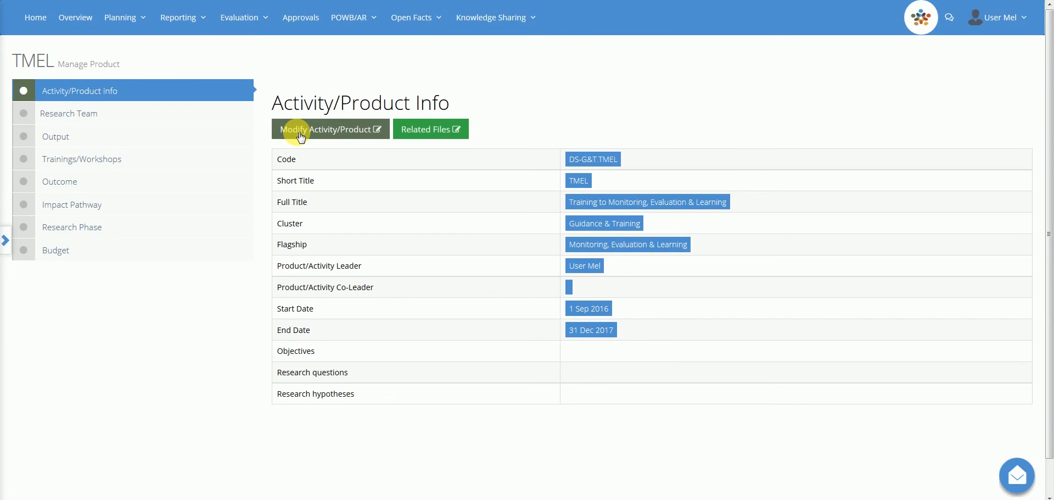
Step: Browse the Modify Activity/Product form unsaved, then view TMEL's research team
click(329, 130)
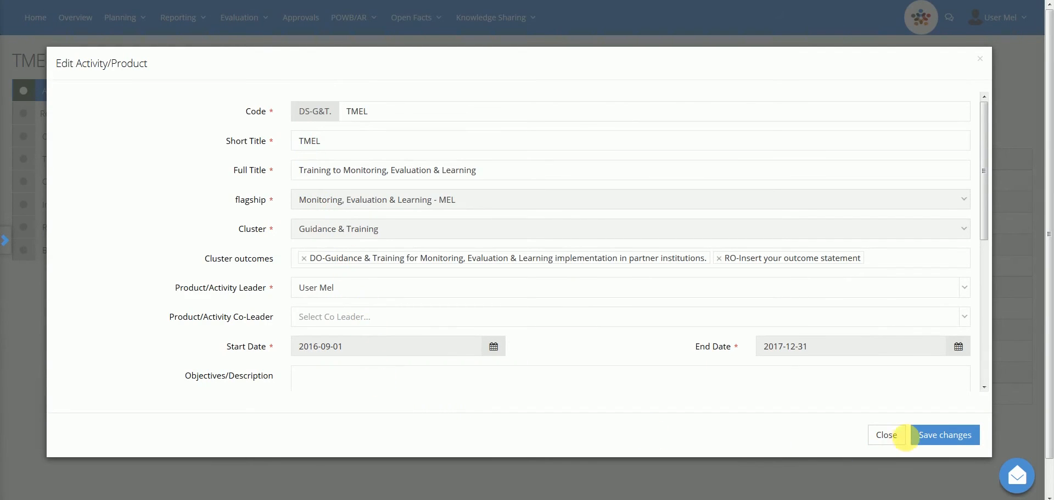
click(885, 435)
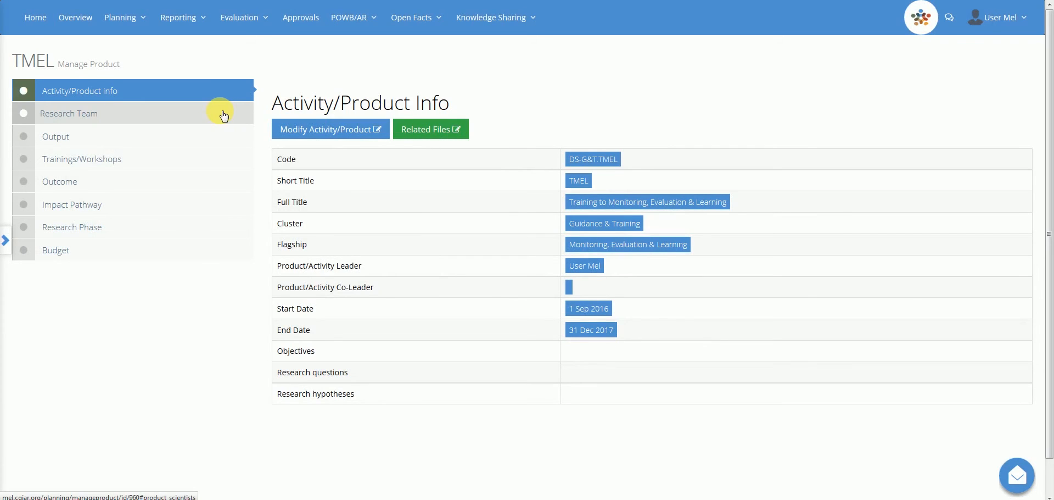
click(68, 113)
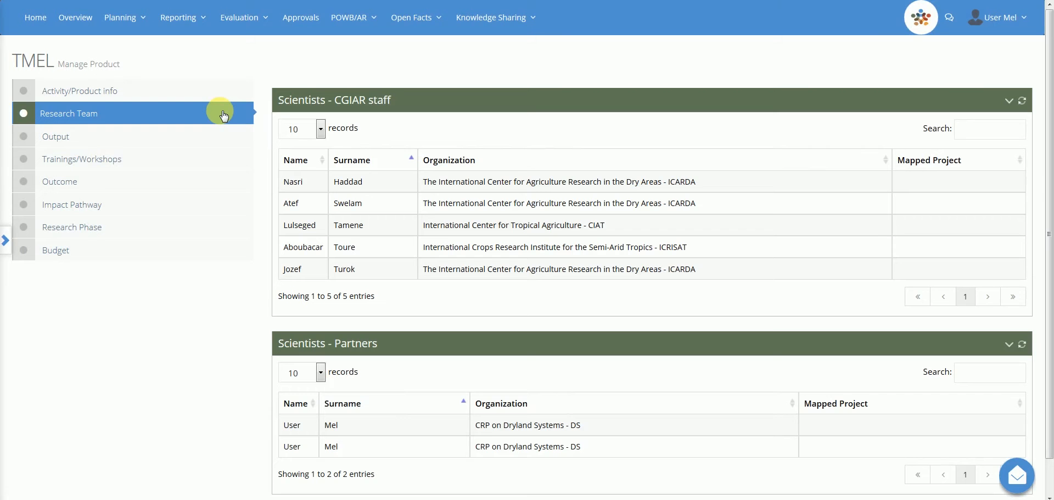
mouse_move(214, 136)
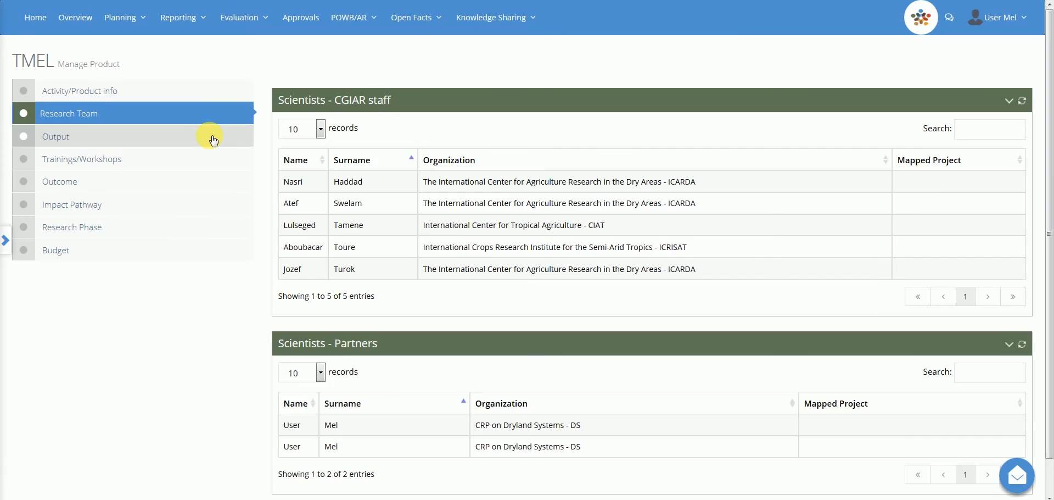
Step: View TMEL's three outputs and start a new output
click(55, 136)
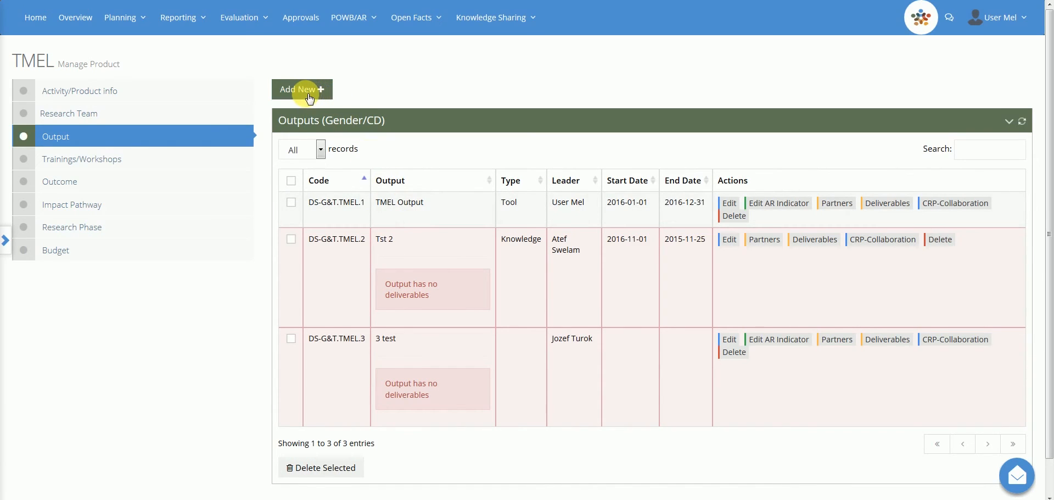
click(301, 89)
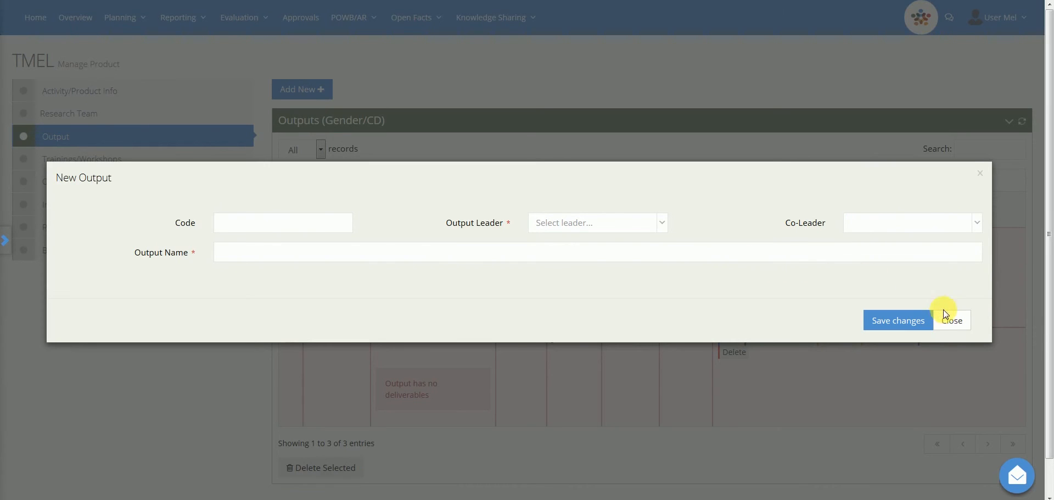
Step: Close the New Output form unsaved and edit the output Tst 2
click(952, 320)
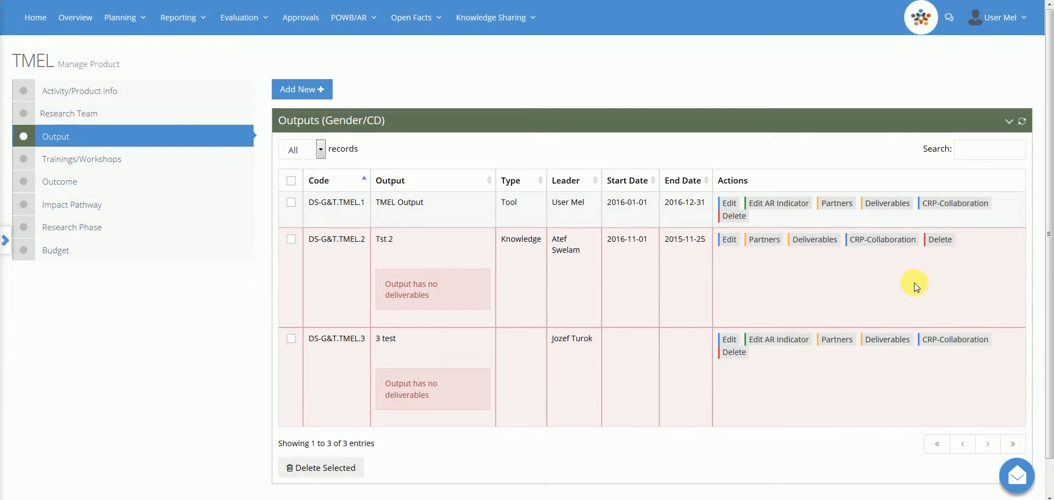
mouse_move(657, 282)
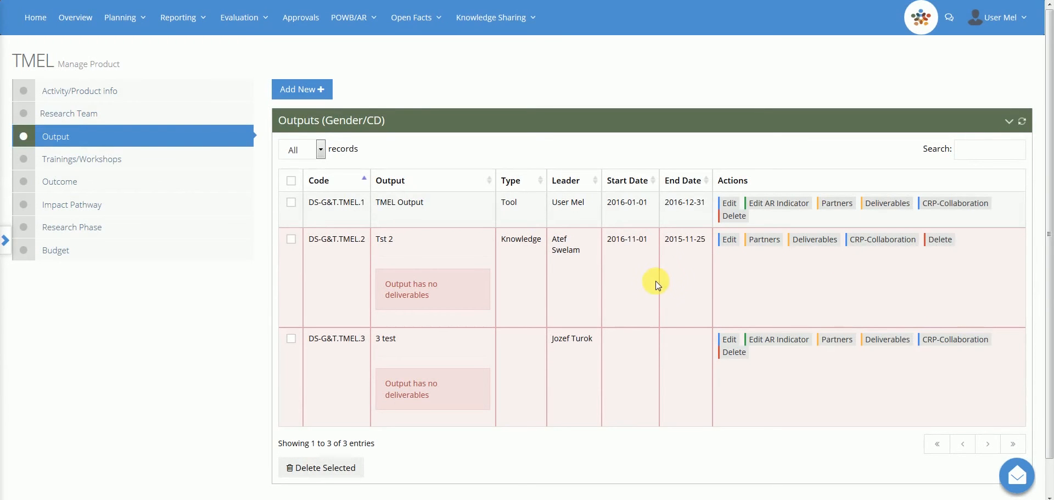
mouse_move(630, 288)
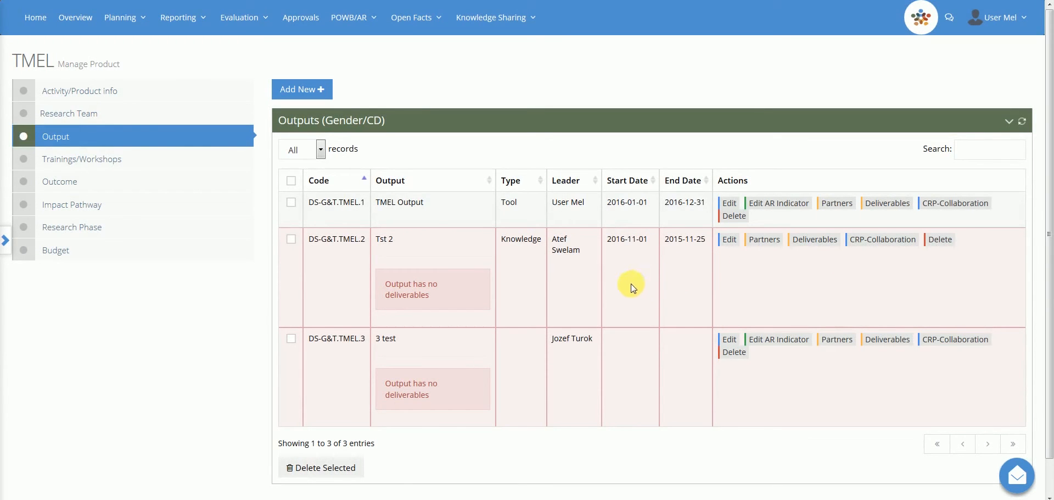
mouse_move(599, 293)
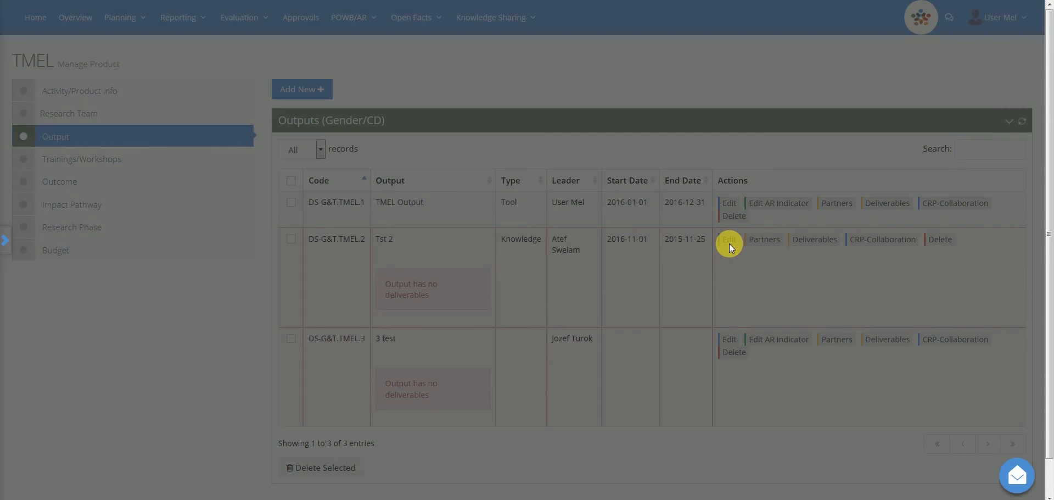
click(727, 239)
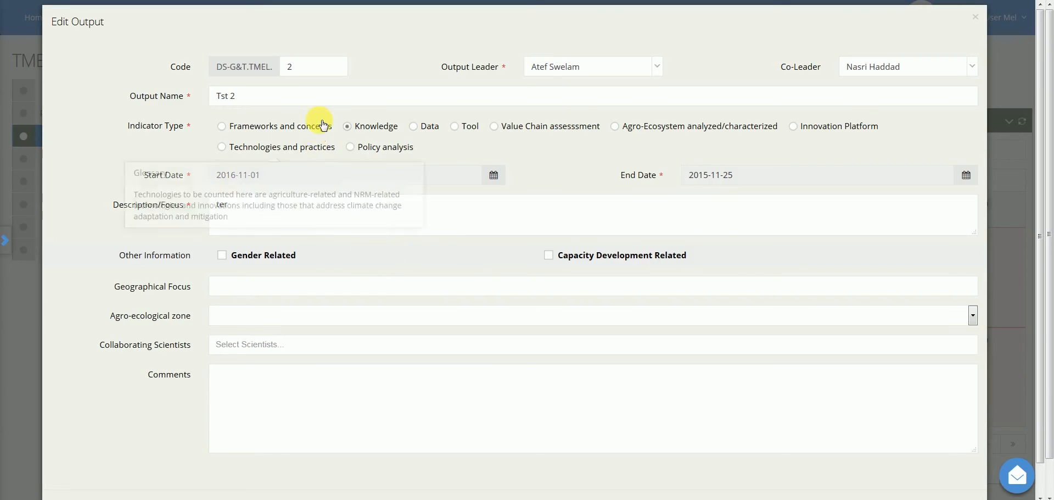
mouse_move(322, 126)
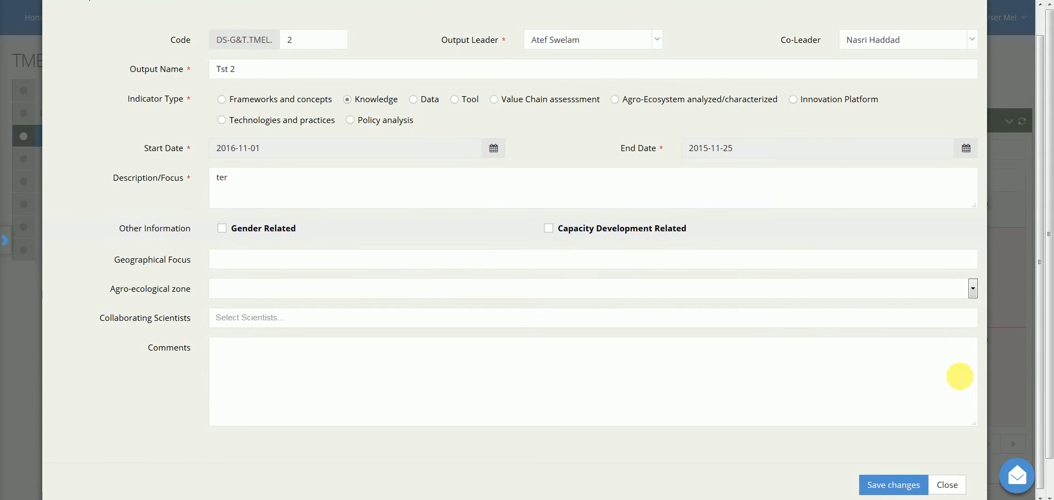
Step: Close the Tst 2 edit form unchanged and view TMEL Output's partners
click(947, 485)
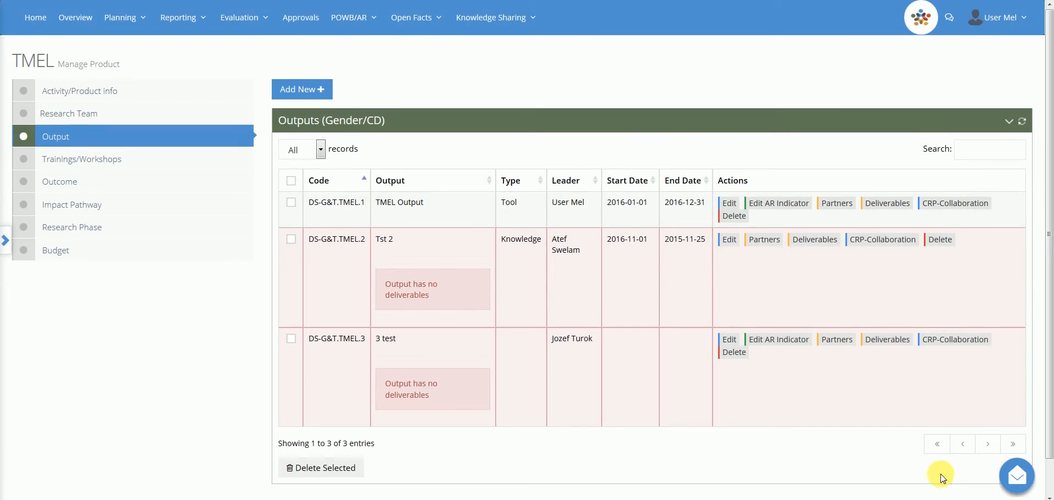
mouse_move(779, 202)
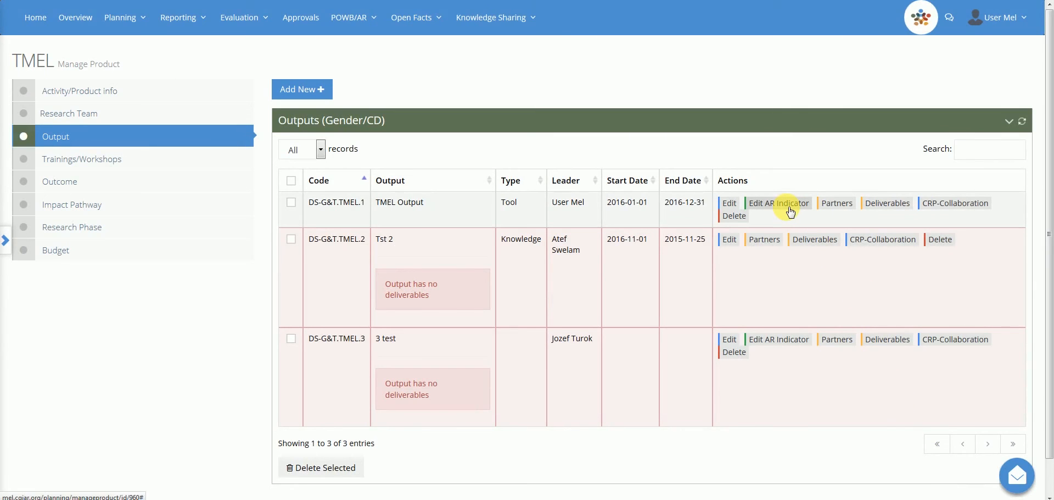
mouse_move(775, 211)
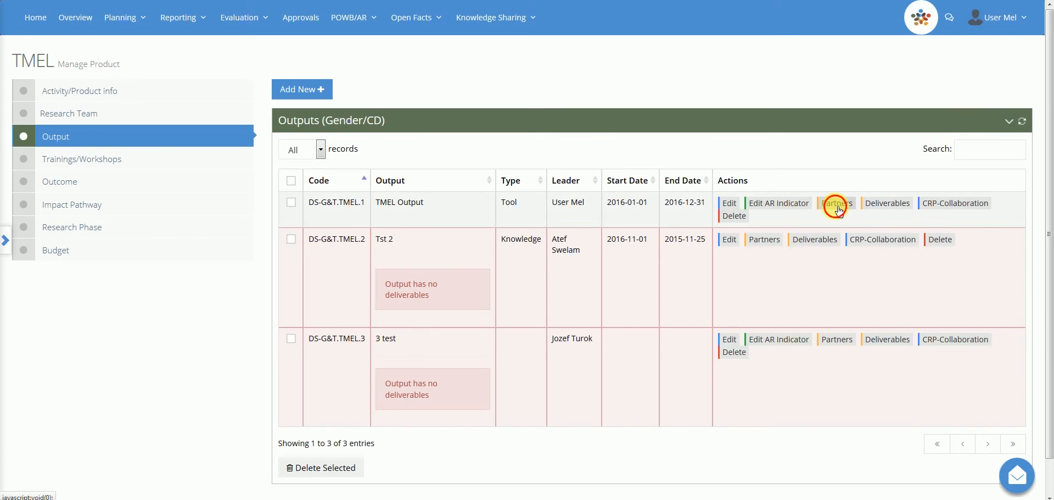
click(837, 204)
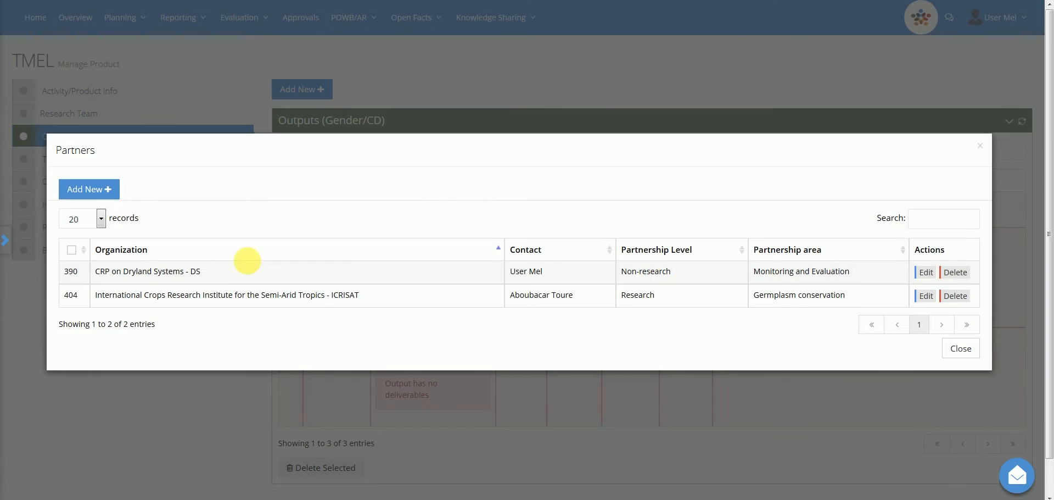
click(89, 189)
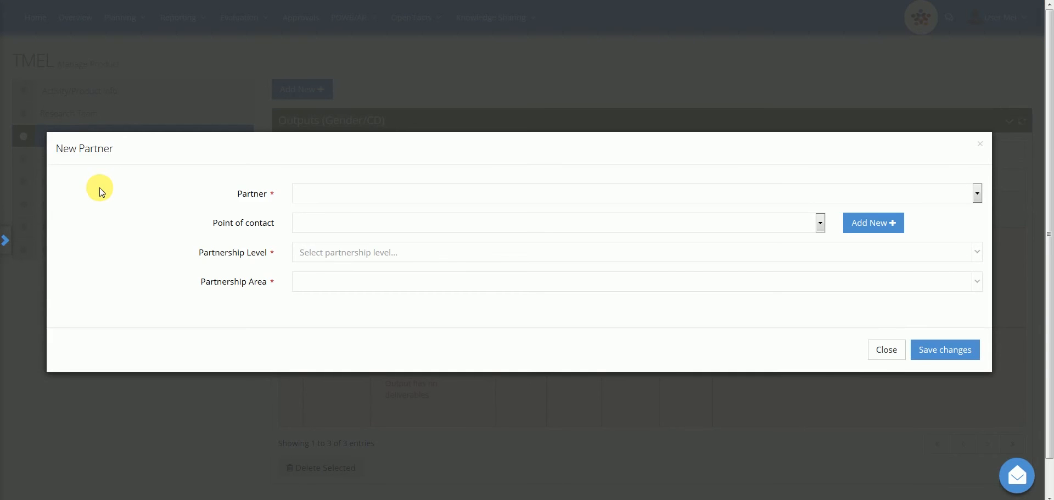
mouse_move(205, 184)
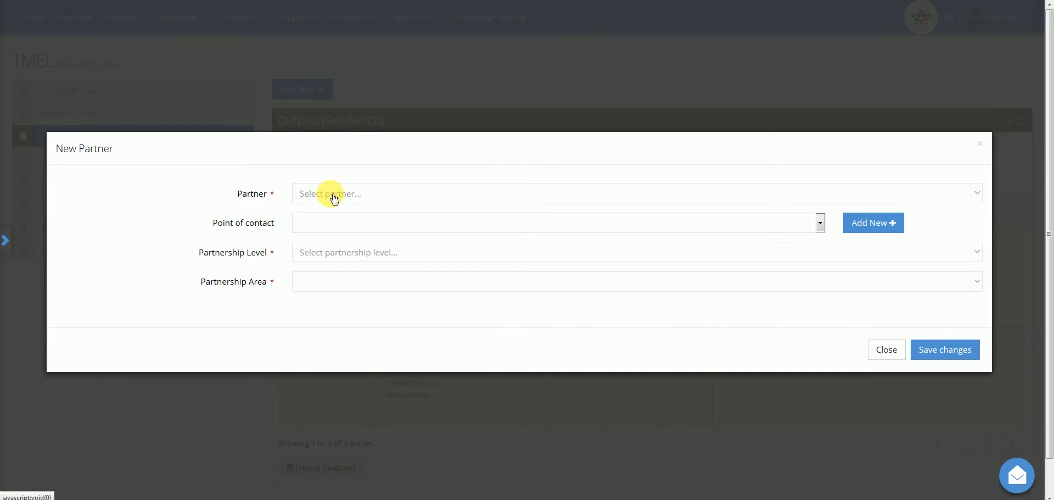
click(329, 193)
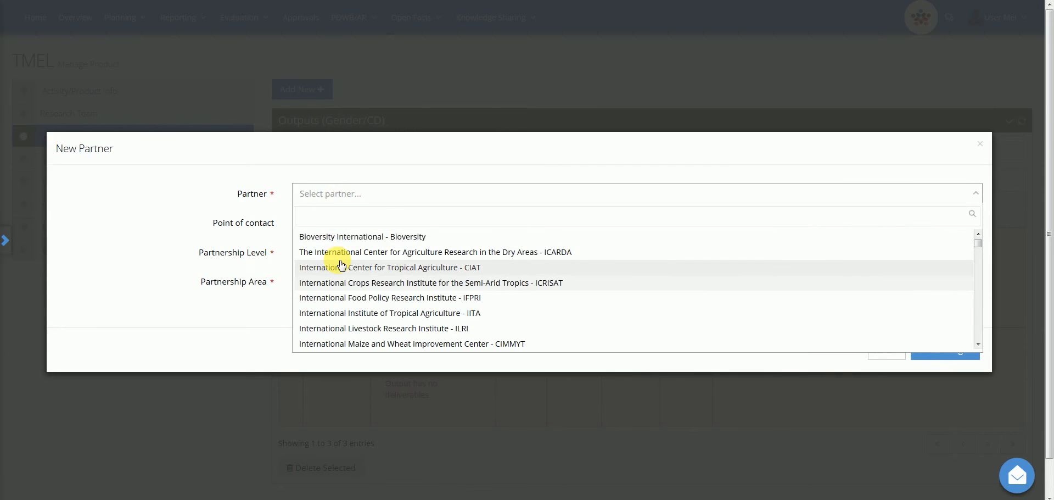
click(389, 267)
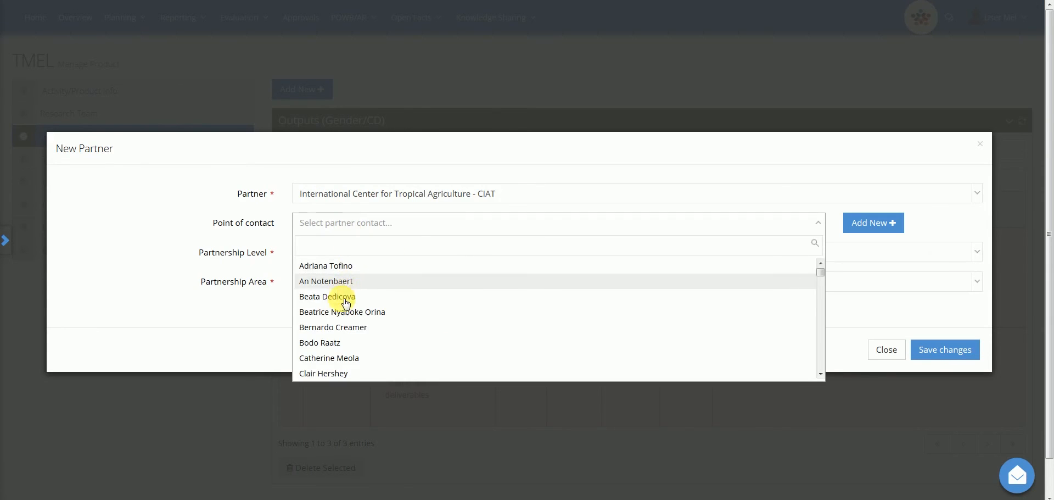
click(327, 297)
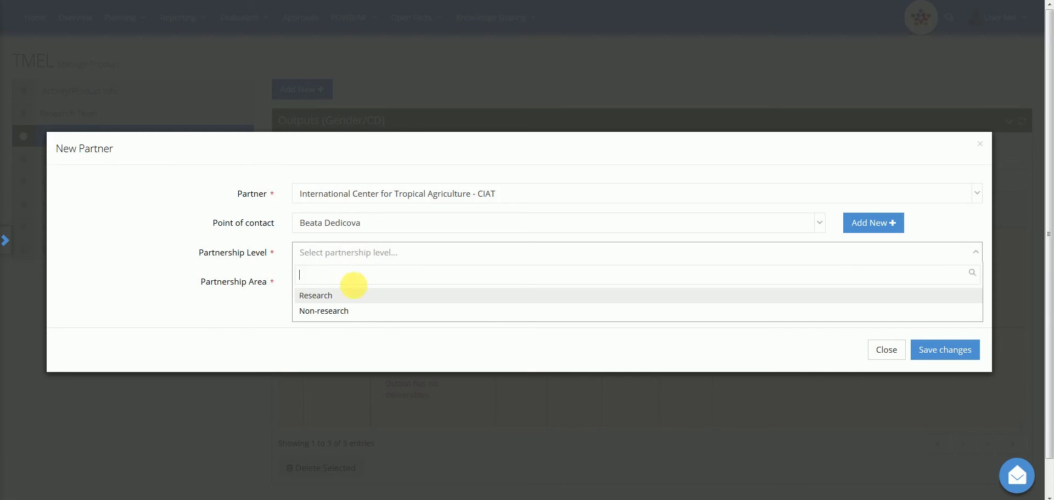
click(323, 310)
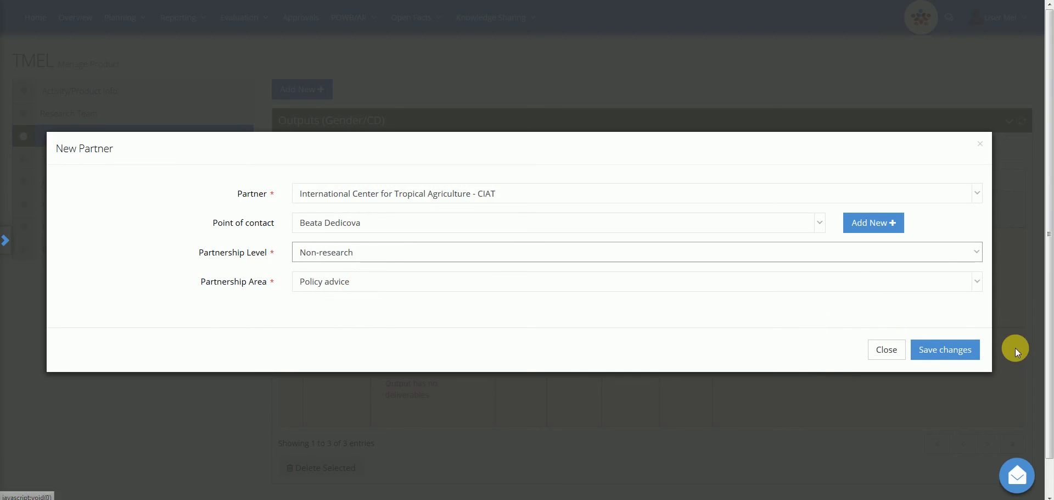
click(944, 349)
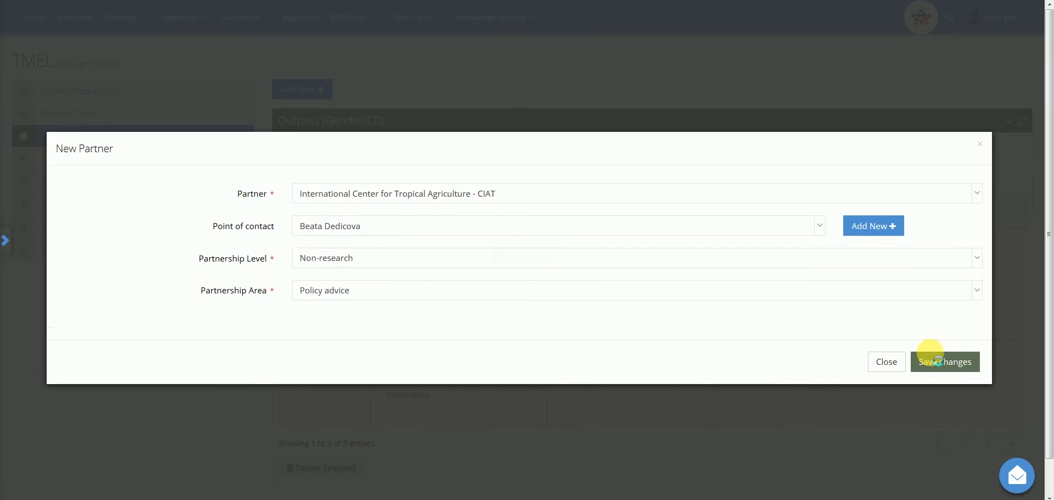
click(945, 362)
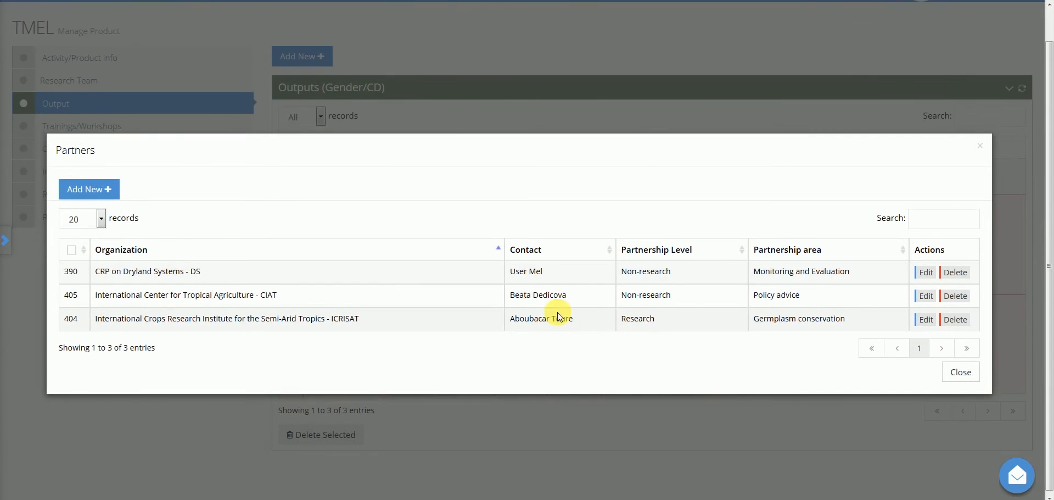
click(959, 371)
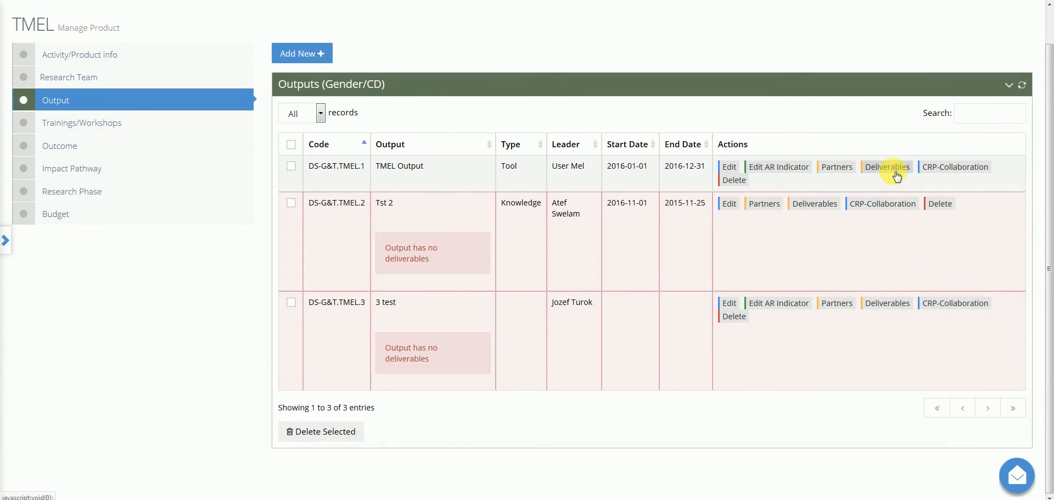
click(886, 165)
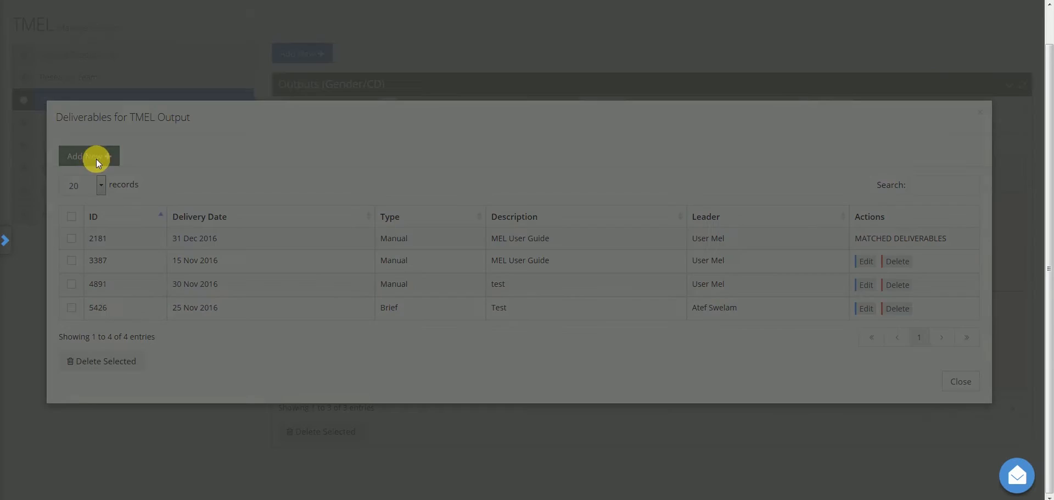
Step: Start a new deliverable, browse its date, leader and CRP fields, then close unsaved
click(88, 156)
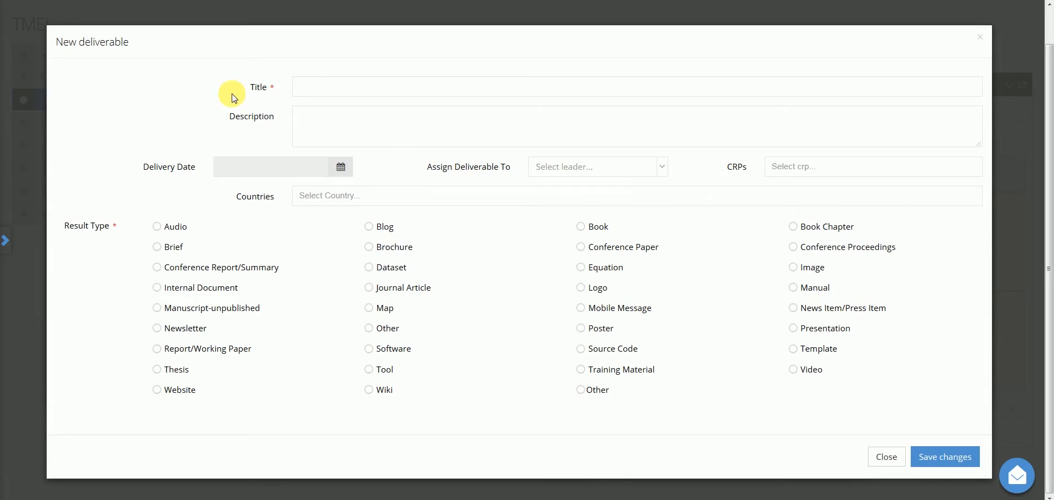
mouse_move(320, 116)
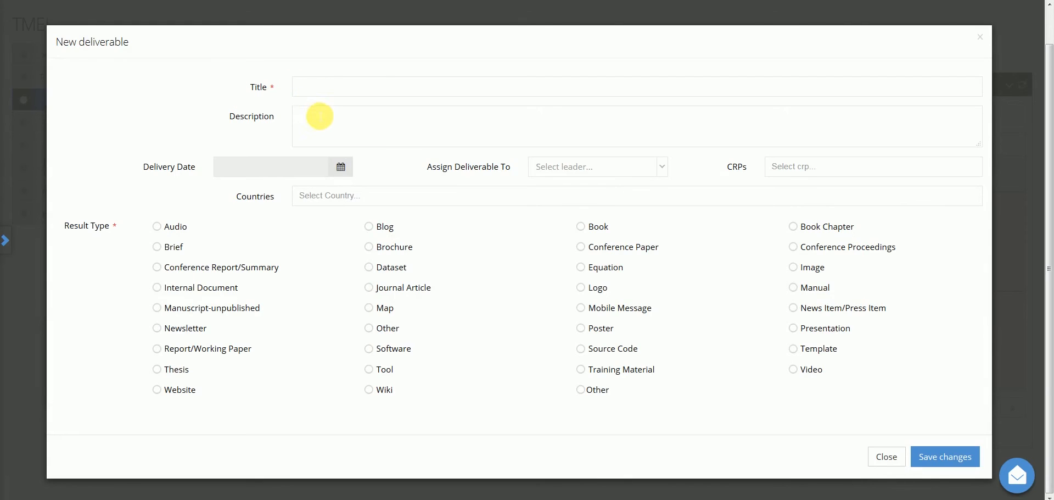
mouse_move(303, 163)
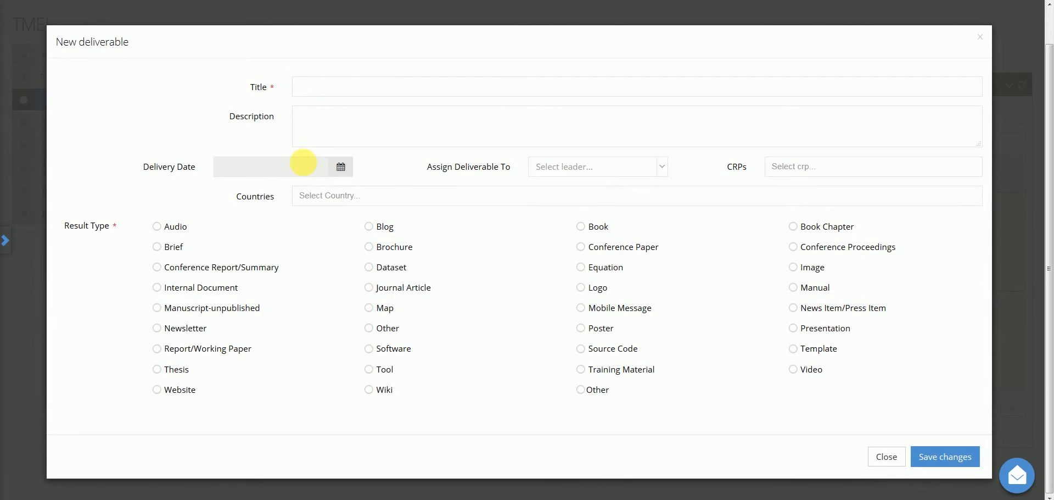
click(340, 166)
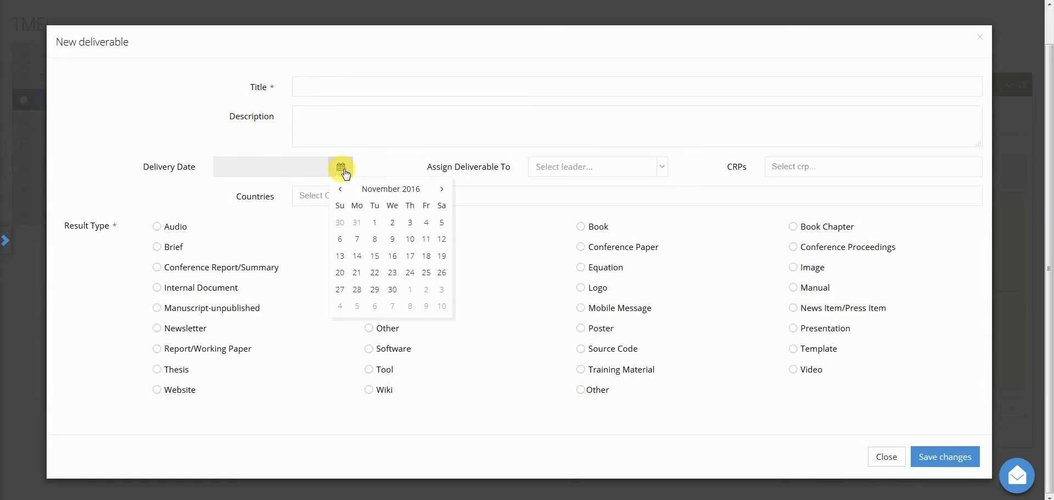
click(594, 166)
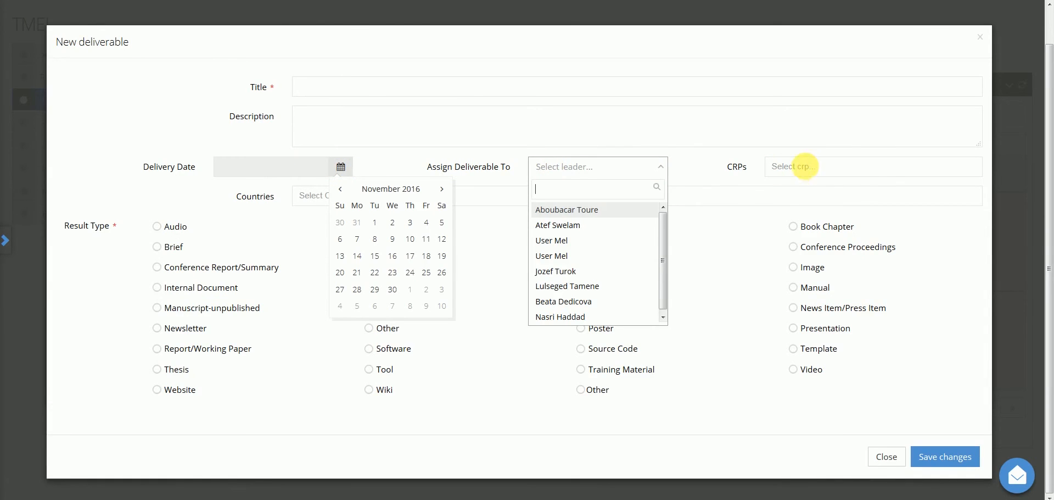
click(762, 235)
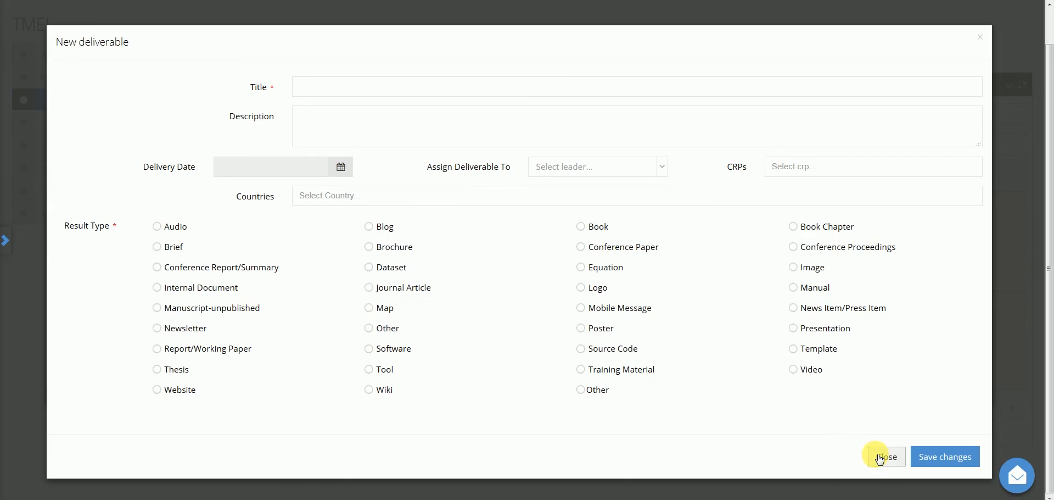
click(884, 456)
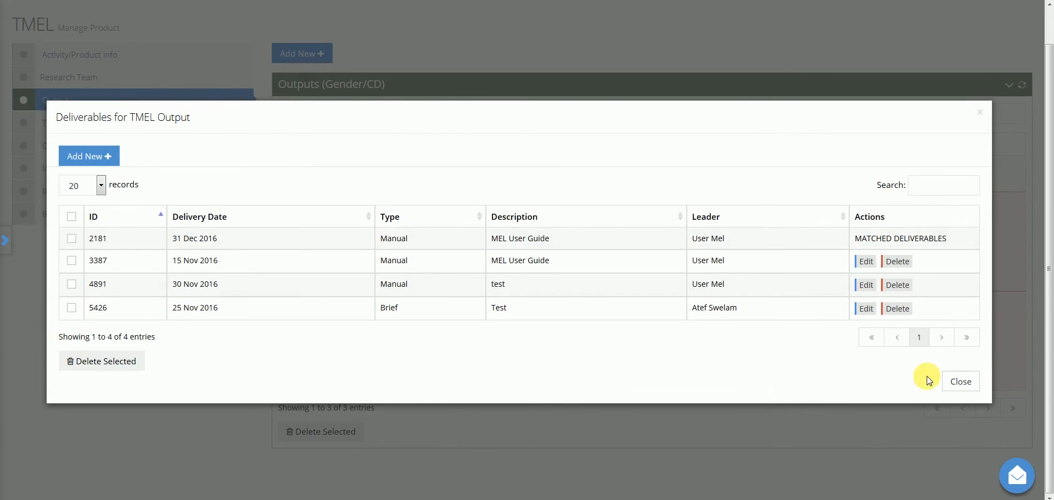
Step: Close the deliverables list to return to TMEL's Outputs table
click(960, 381)
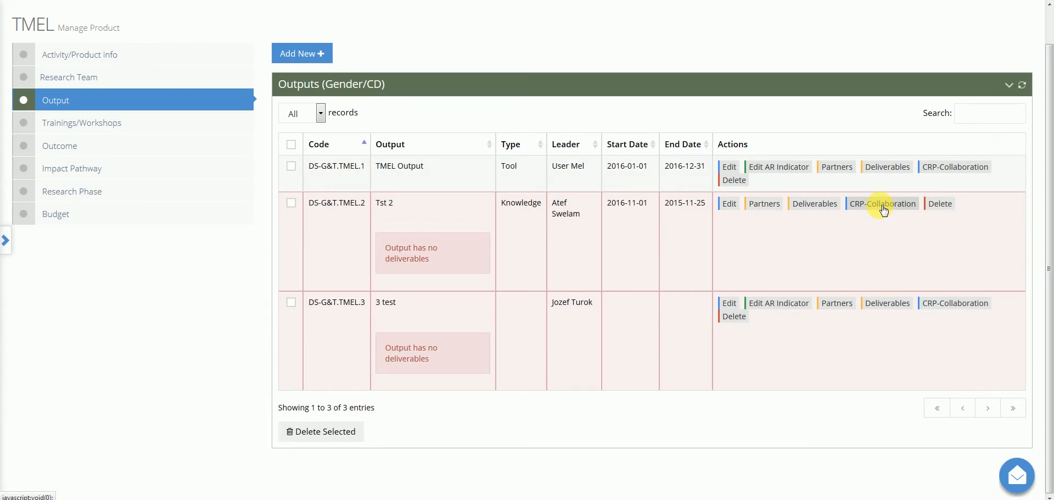
mouse_move(872, 225)
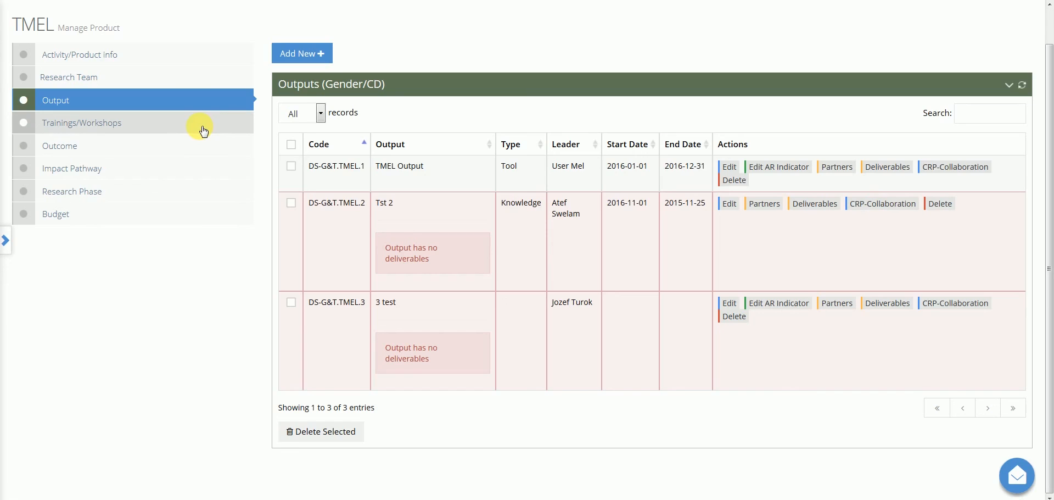
Step: Show the TMEL product's Trainings/Workshops list with the National Online Training Course on MEL How-To
click(82, 122)
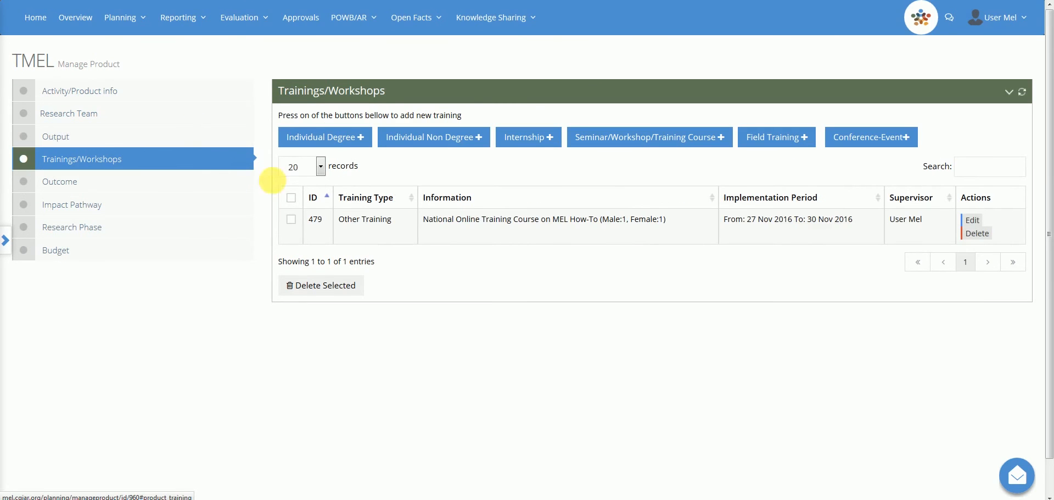
mouse_move(565, 239)
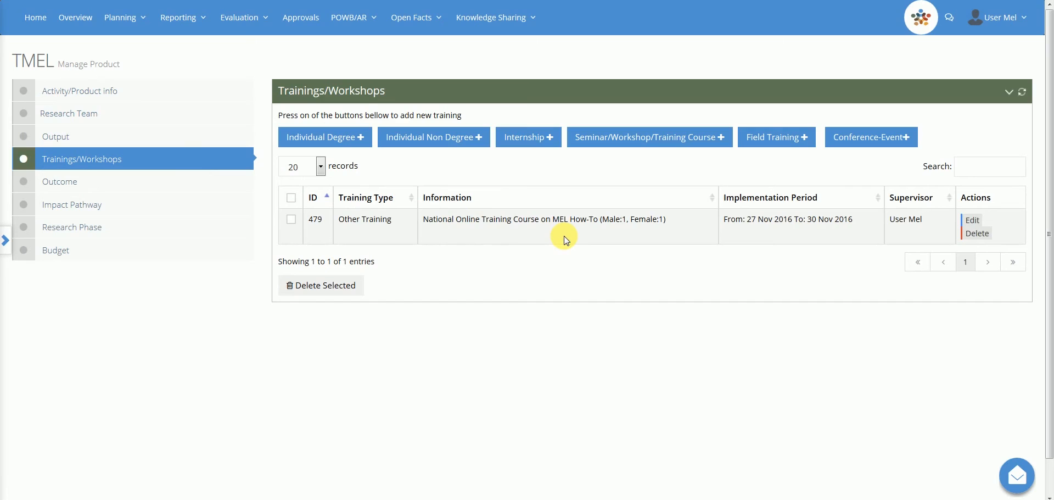
mouse_move(444, 175)
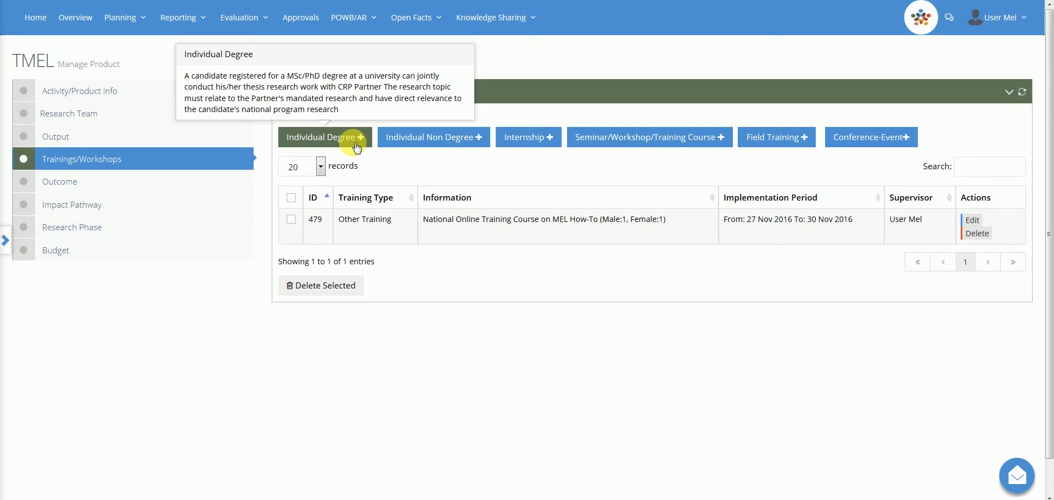
mouse_move(433, 136)
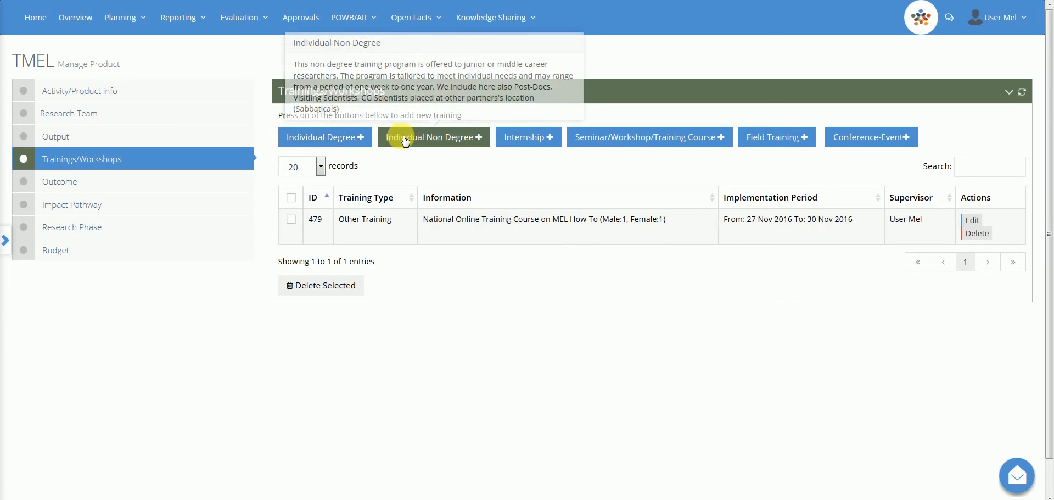
mouse_move(529, 136)
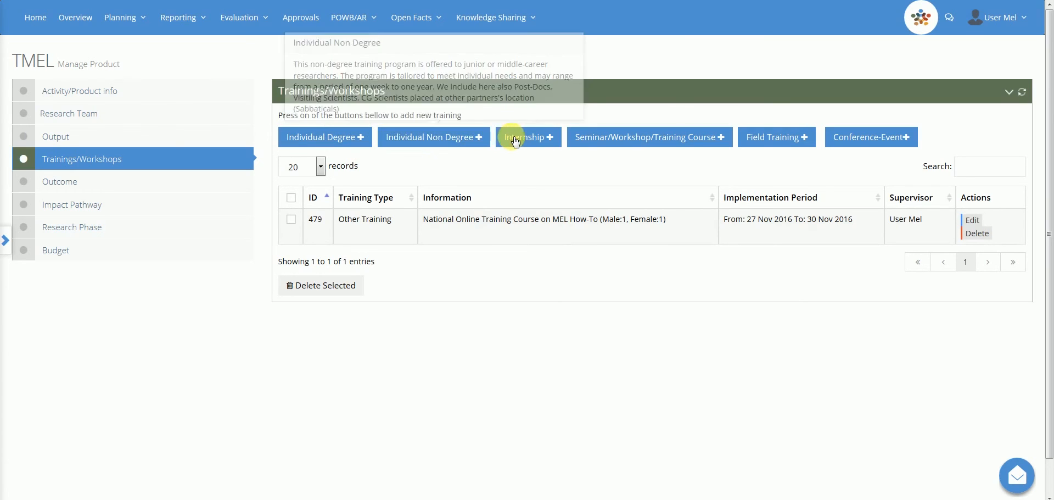
mouse_move(640, 142)
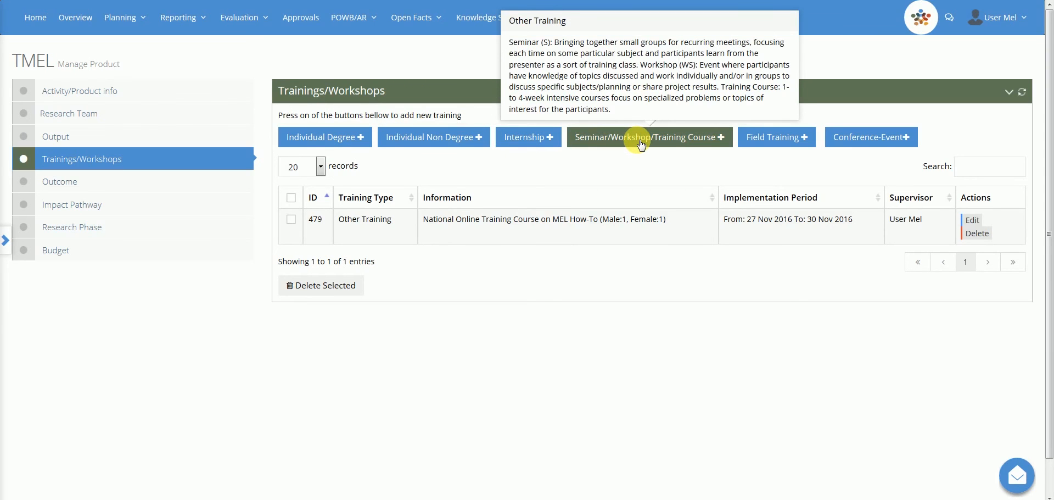
mouse_move(641, 176)
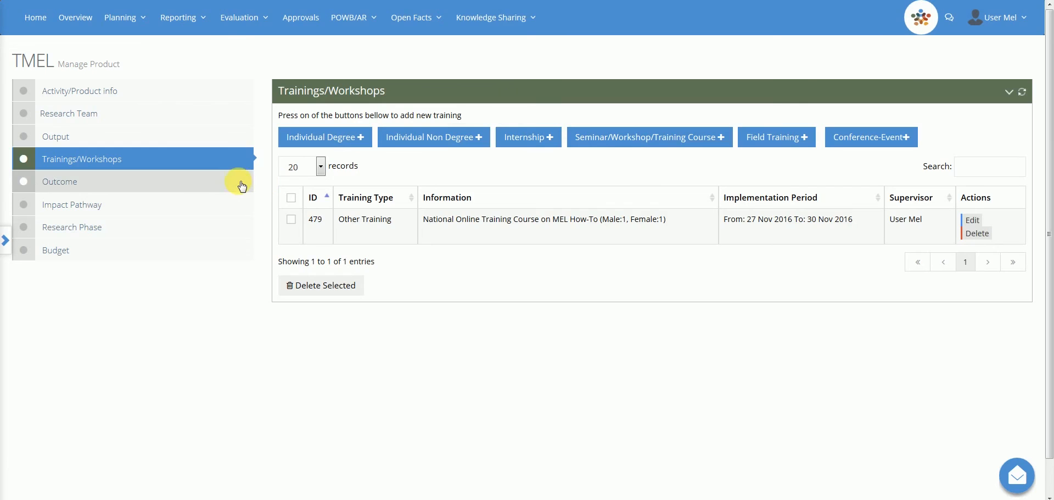
Step: Show the TMEL product's Outcome list with its two outcomes
click(60, 181)
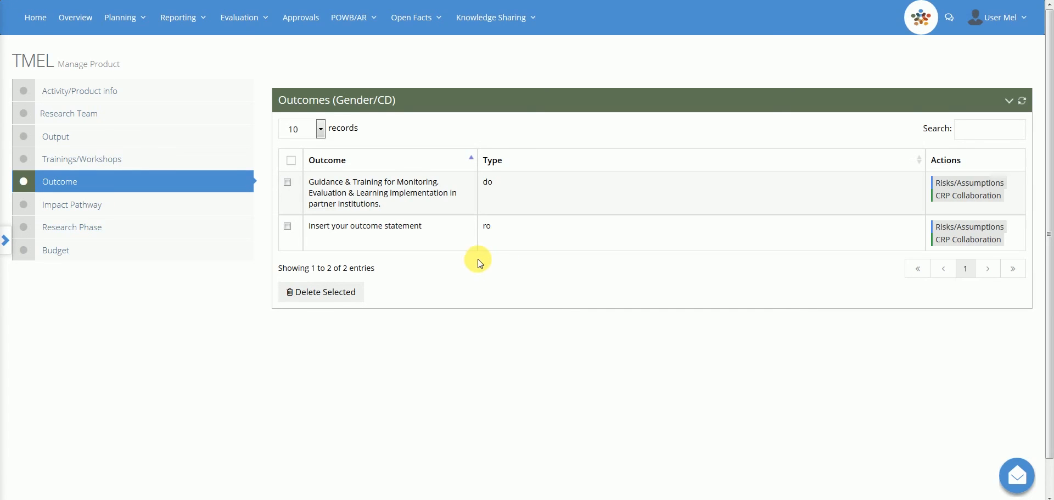
mouse_move(218, 205)
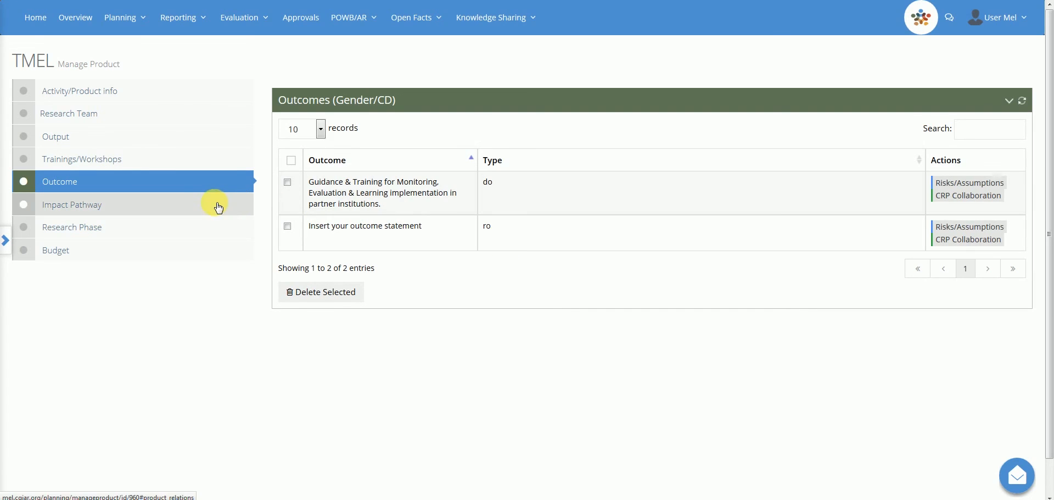
Step: View the TMEL impact pathway and link the research outcome to the Guidance & Training development outcome
click(72, 204)
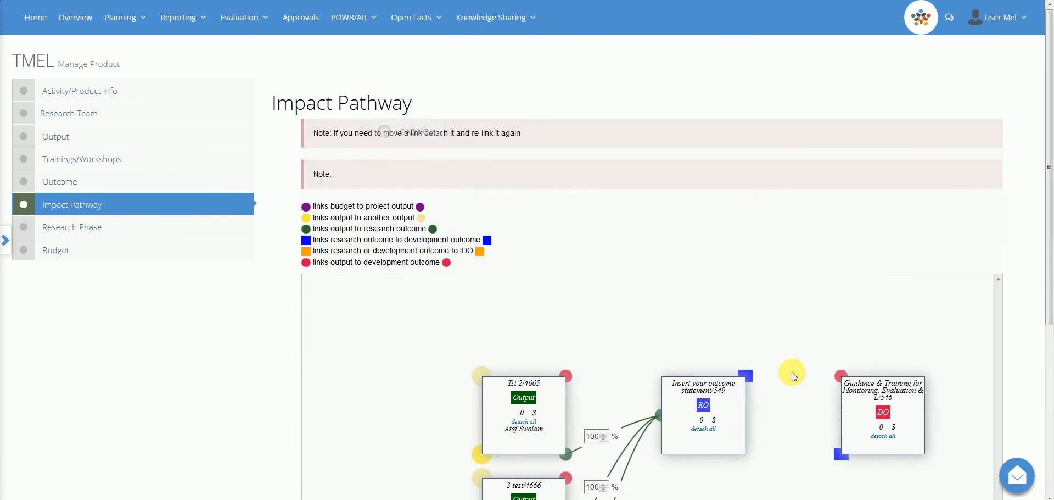
scroll(down, 3)
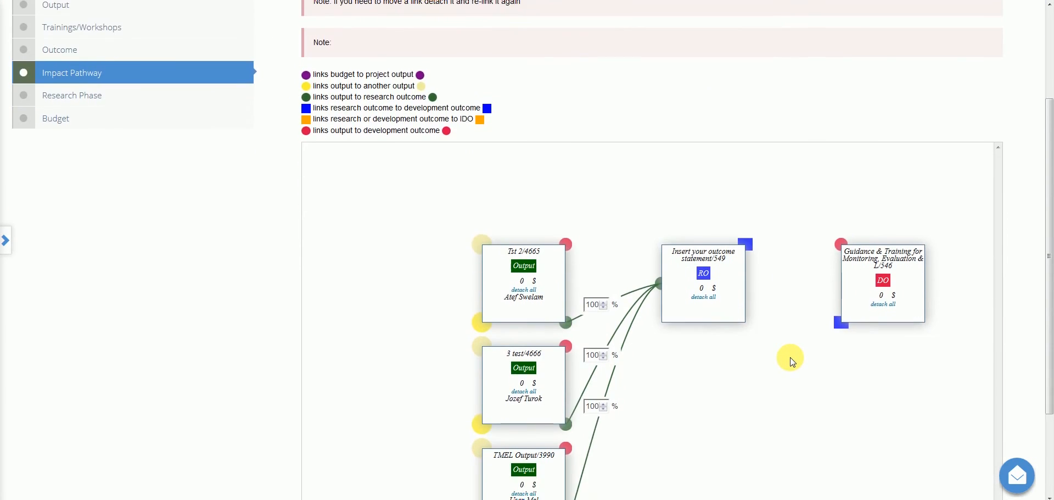
scroll(down, 3)
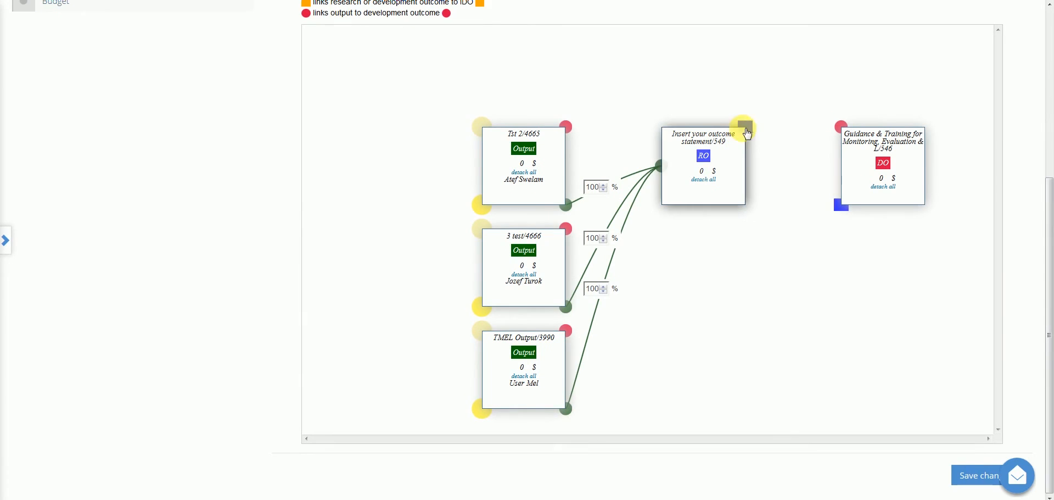
drag(745, 126, 840, 205)
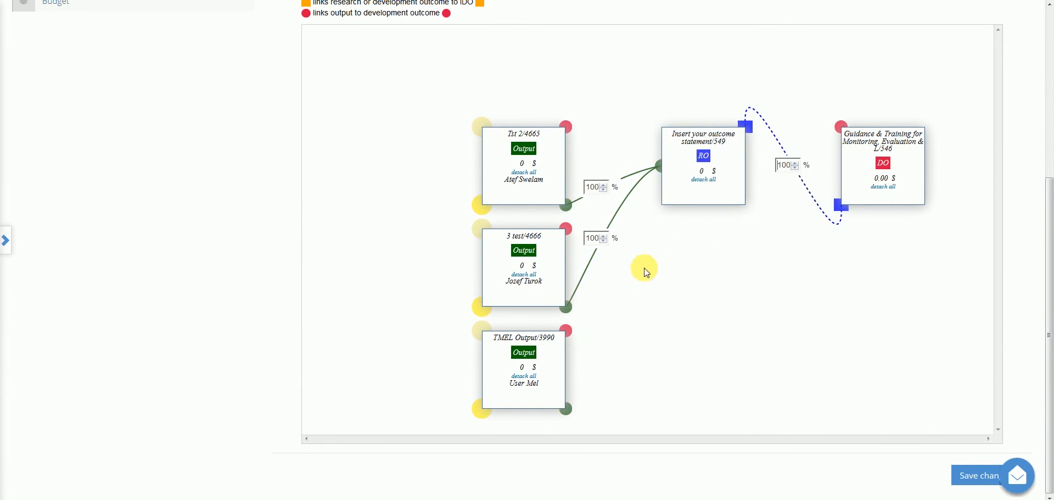
drag(523, 369, 491, 375)
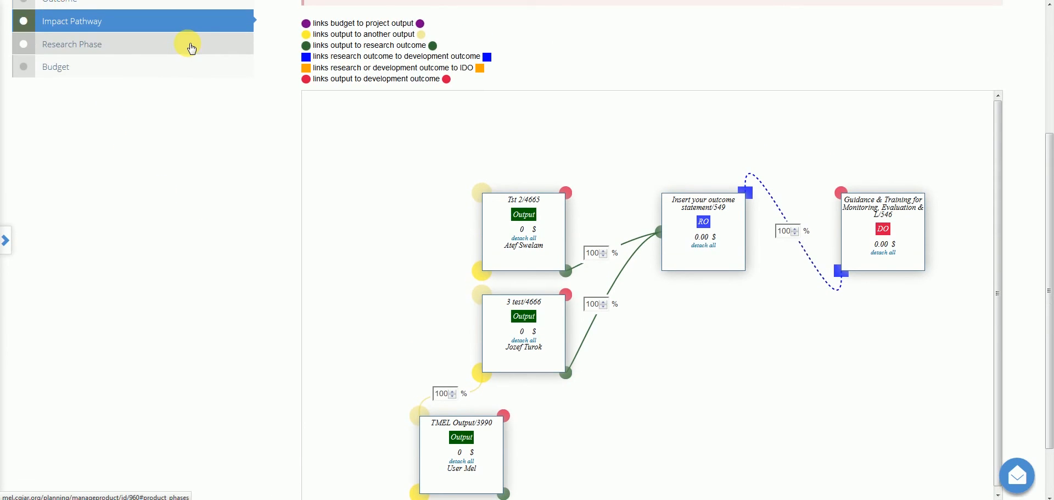
mouse_move(200, 52)
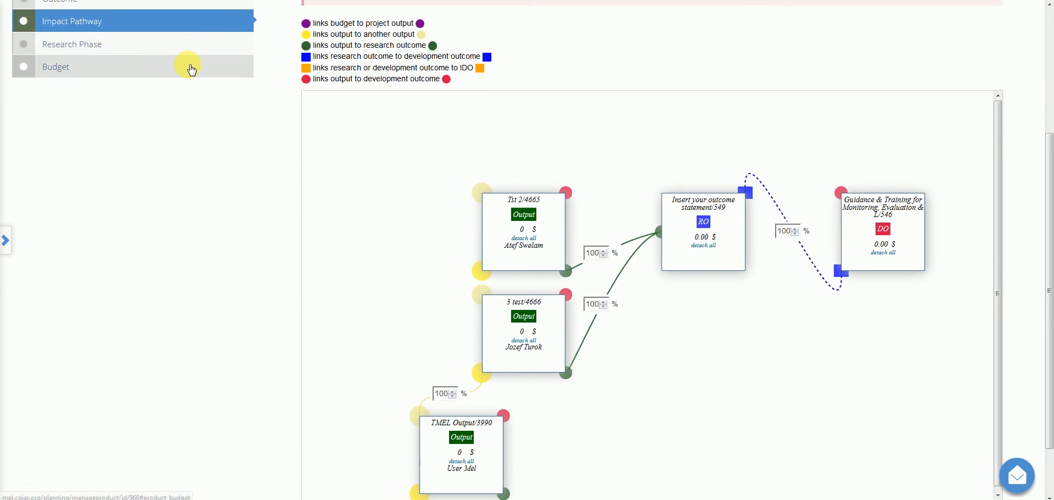
Step: Show the TMEL yearly budget with its single 2016 entry of 1 USD
click(56, 66)
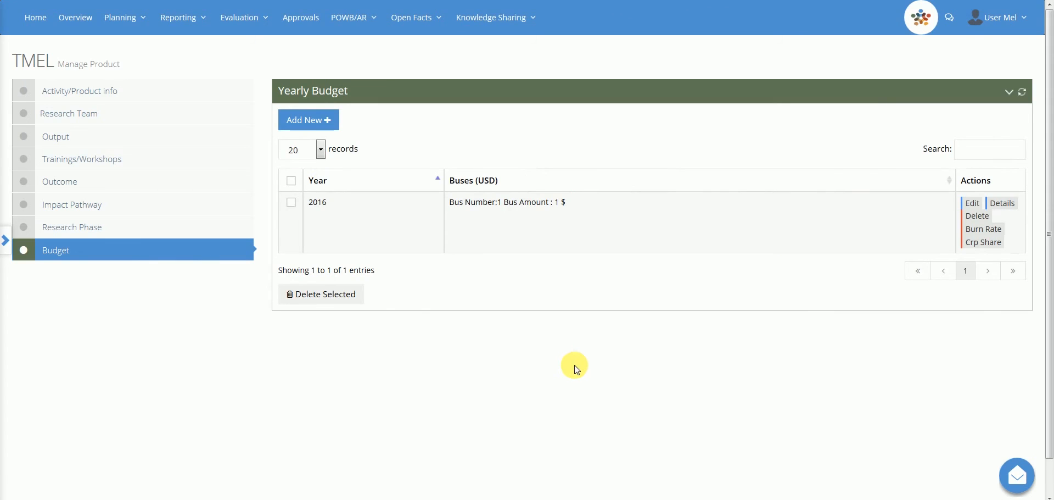
mouse_move(525, 181)
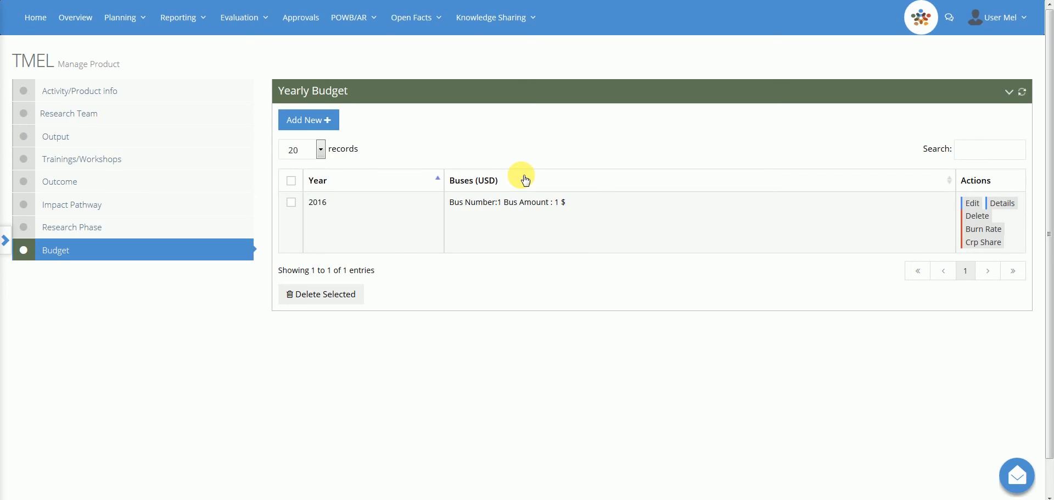
mouse_move(503, 304)
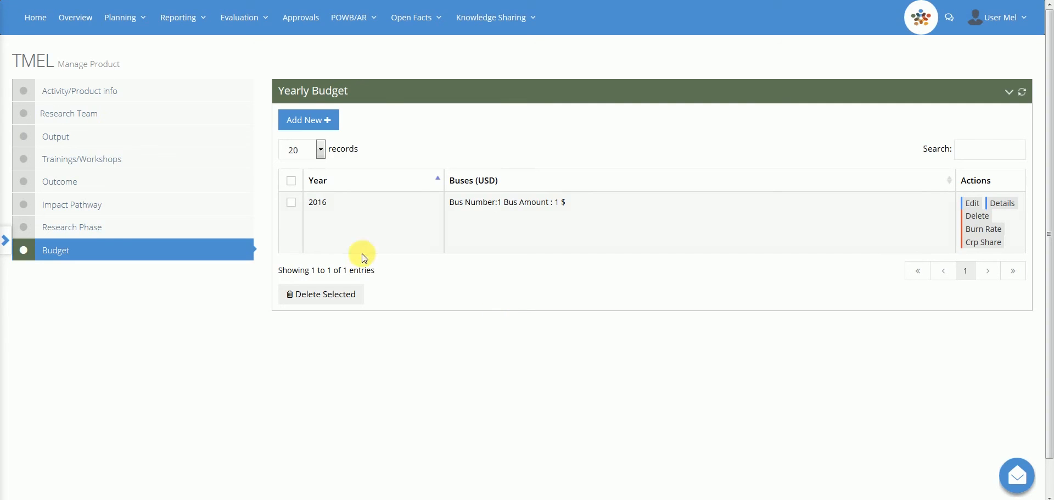
Step: Go to the Projects list and start editing the Training to Monitoring, Evaluation & Learning project
click(121, 16)
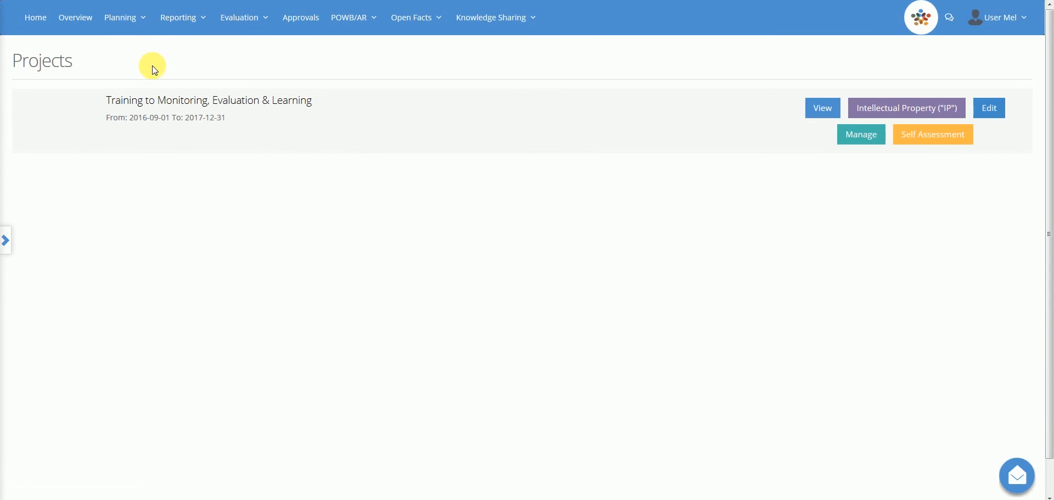
mouse_move(757, 68)
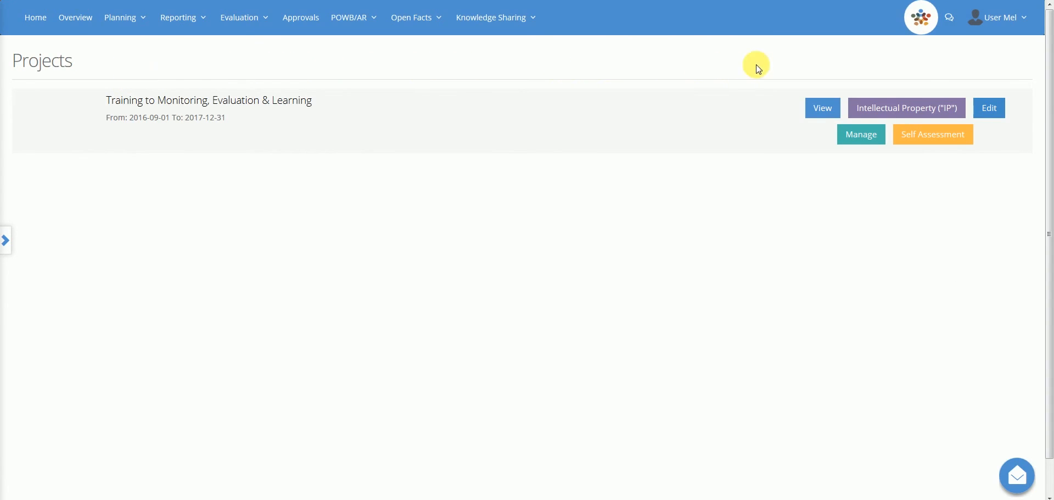
mouse_move(1015, 92)
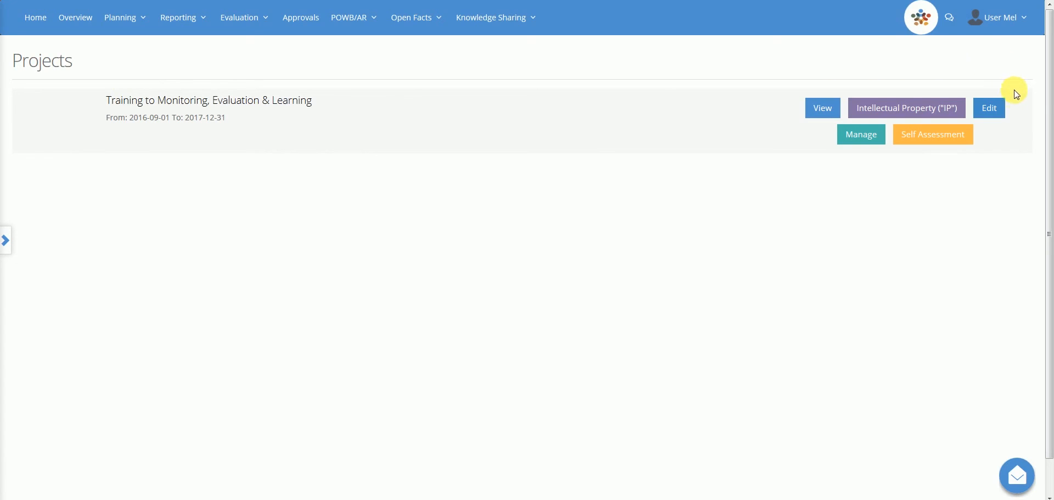
click(989, 107)
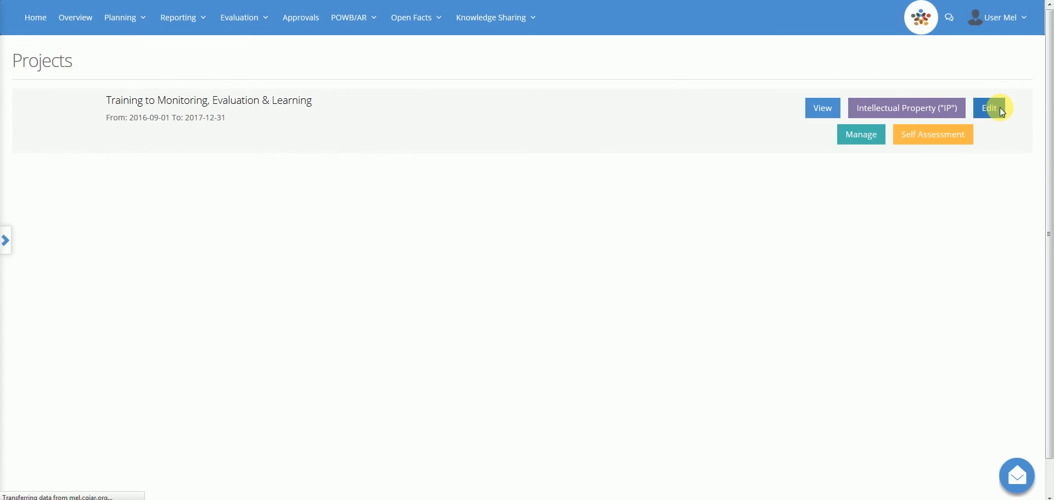
Step: Advance the Edit Project wizard through General Information, Objectives and Location to the Media step
click(988, 107)
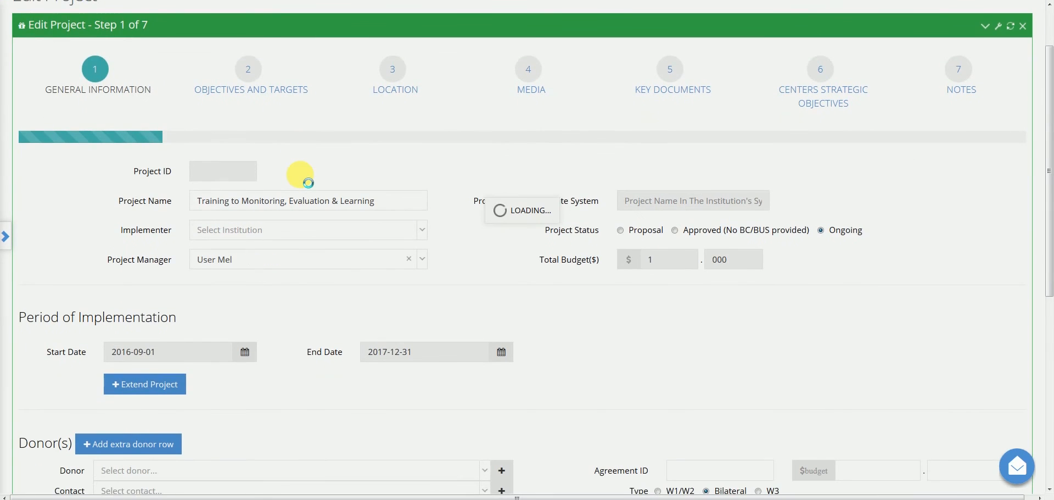
scroll(down, 3)
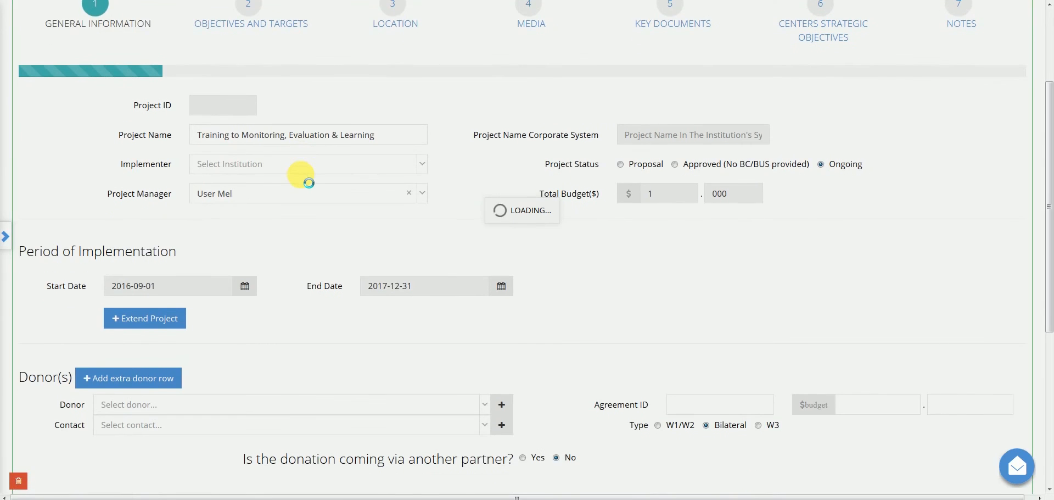
click(303, 163)
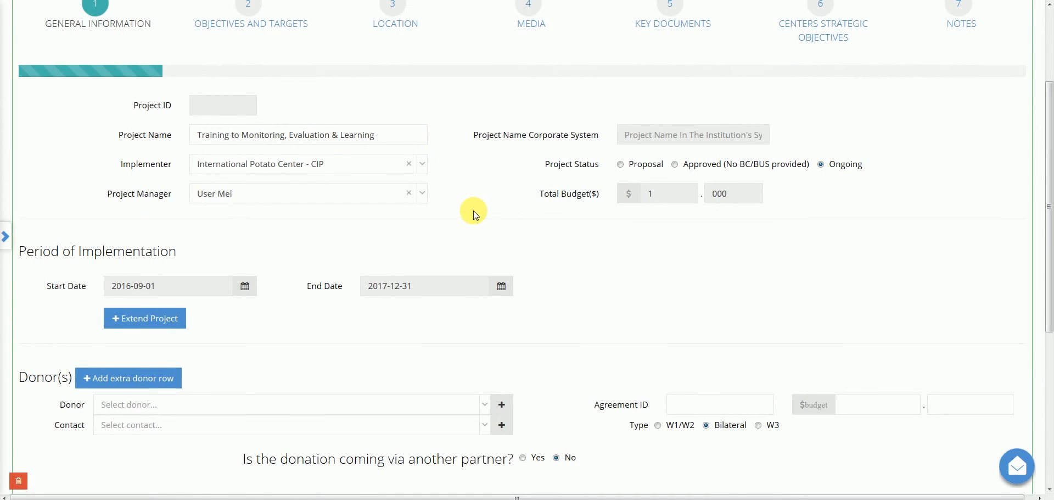
scroll(down, 3)
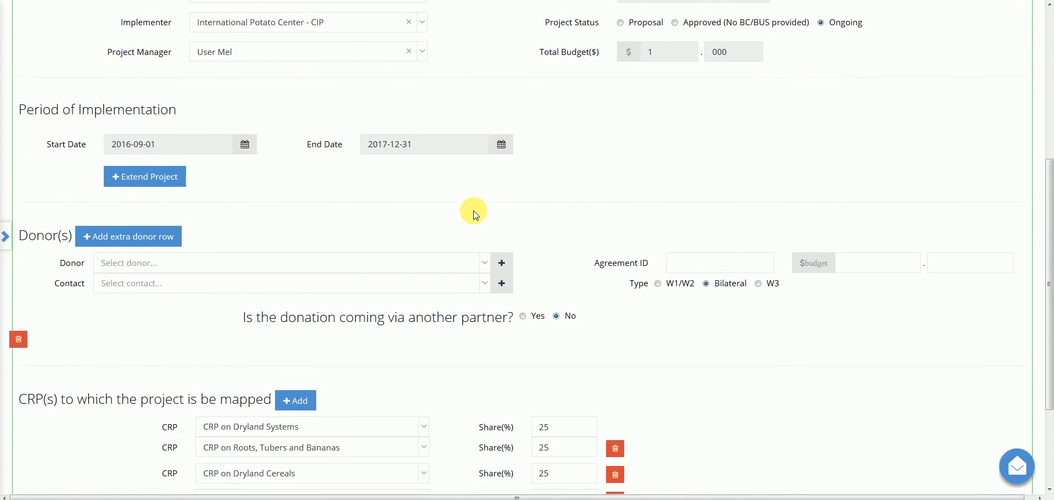
scroll(down, 3)
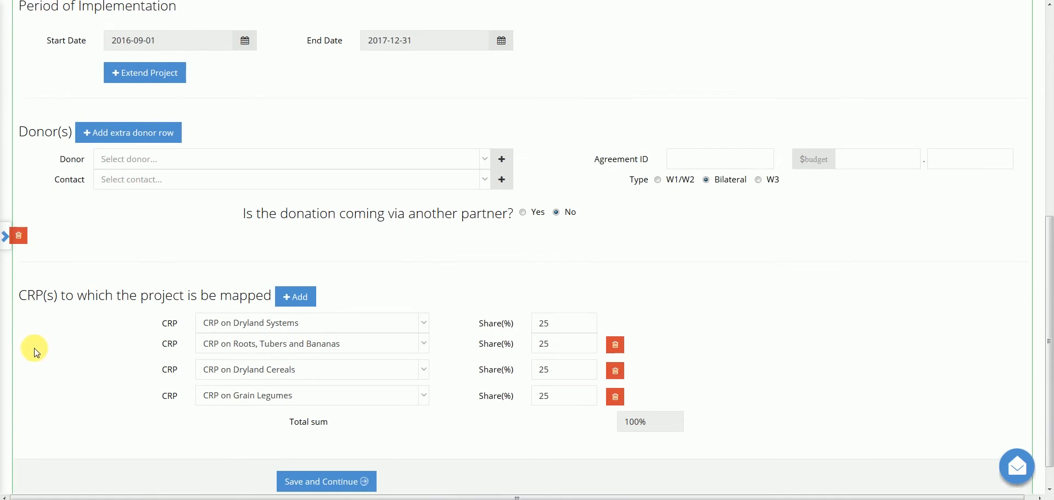
scroll(down, 3)
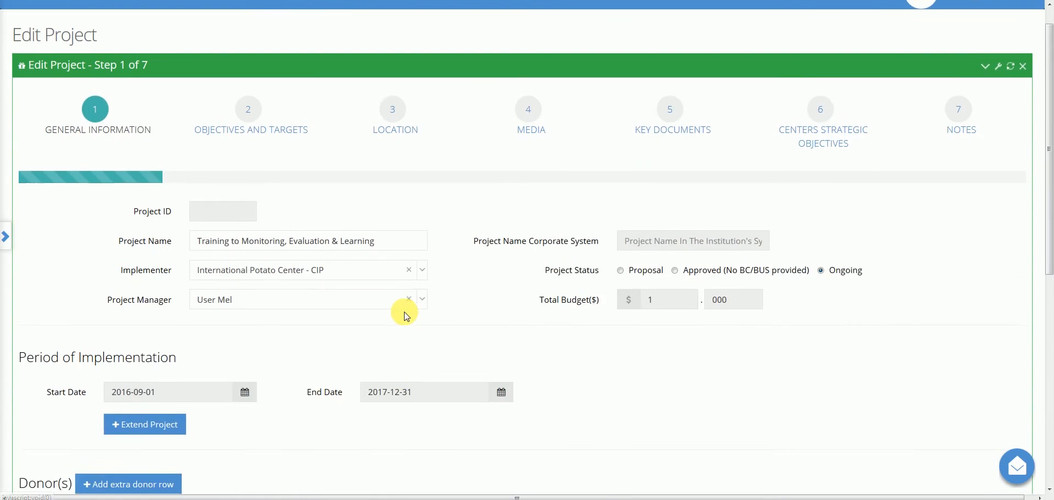
click(250, 109)
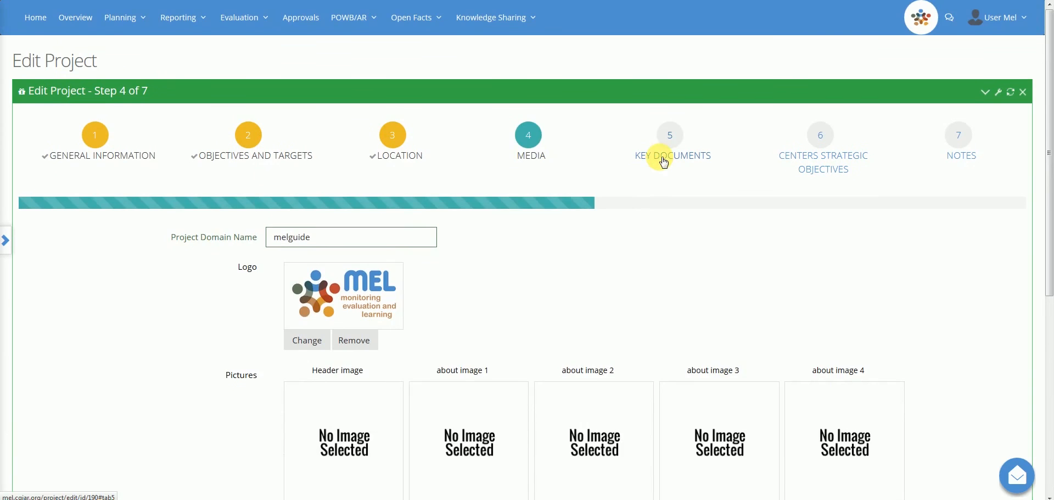
Step: Set Game Changing Solutions as the strategic objective, continue to Notes and save the whole project
click(669, 134)
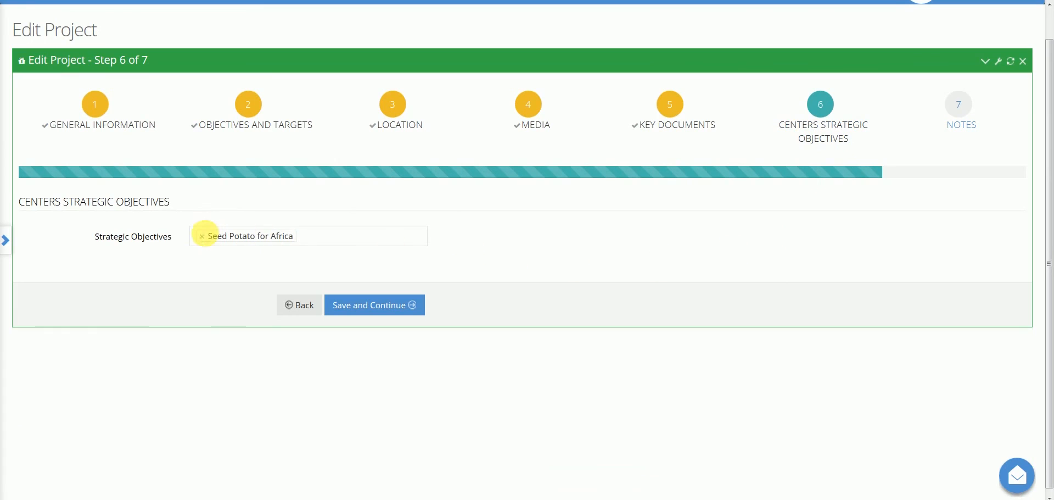
click(202, 235)
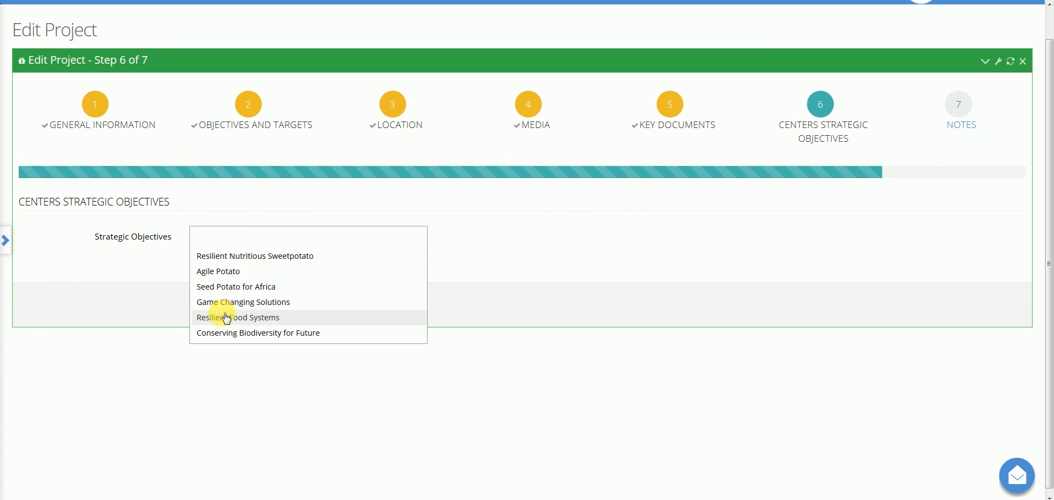
mouse_move(228, 332)
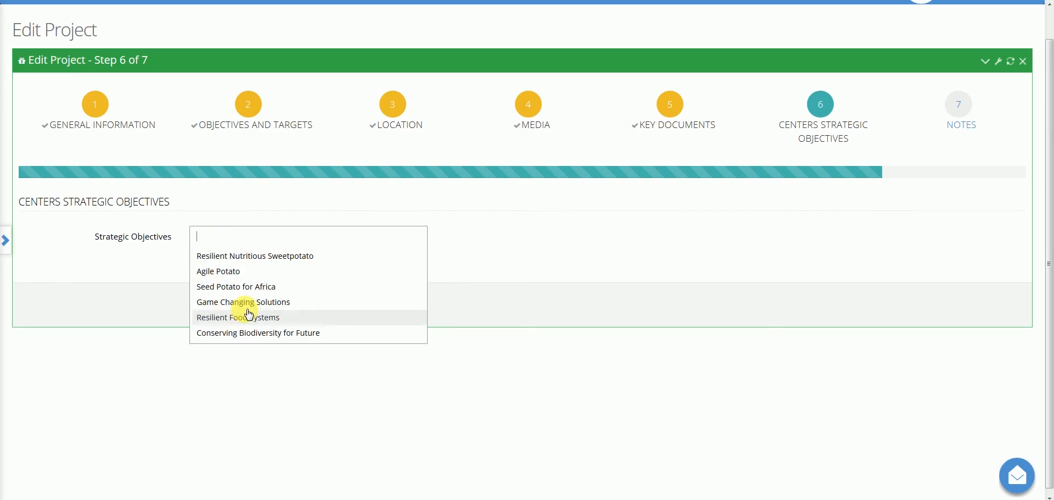
click(244, 301)
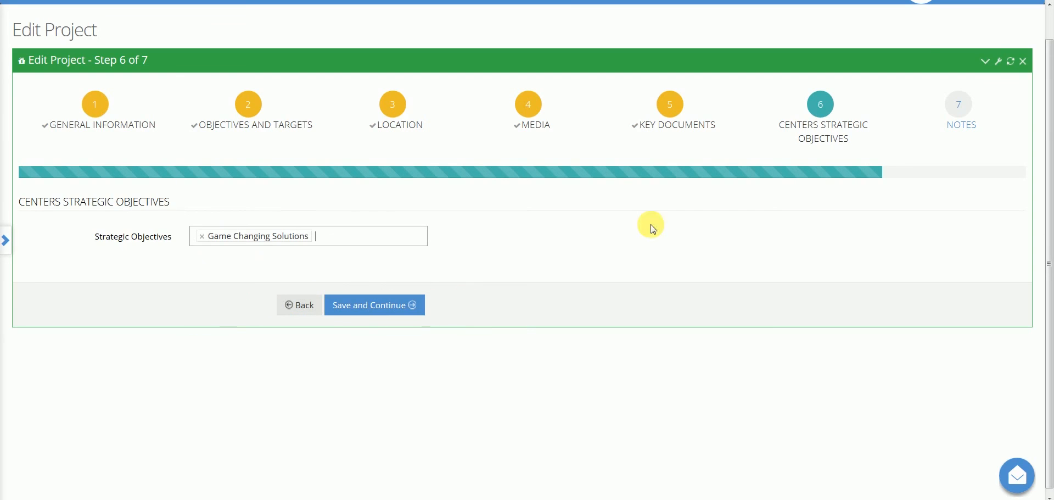
click(374, 304)
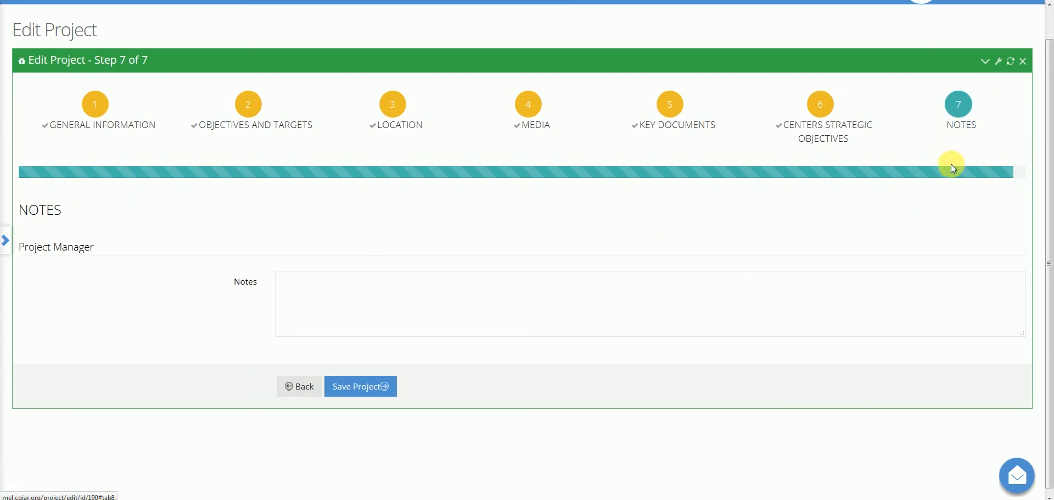
mouse_move(404, 362)
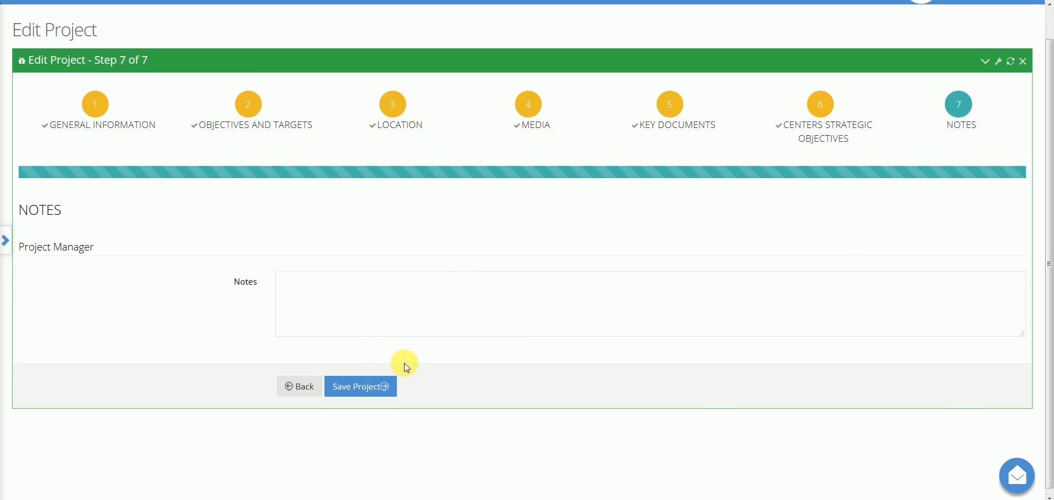
click(360, 385)
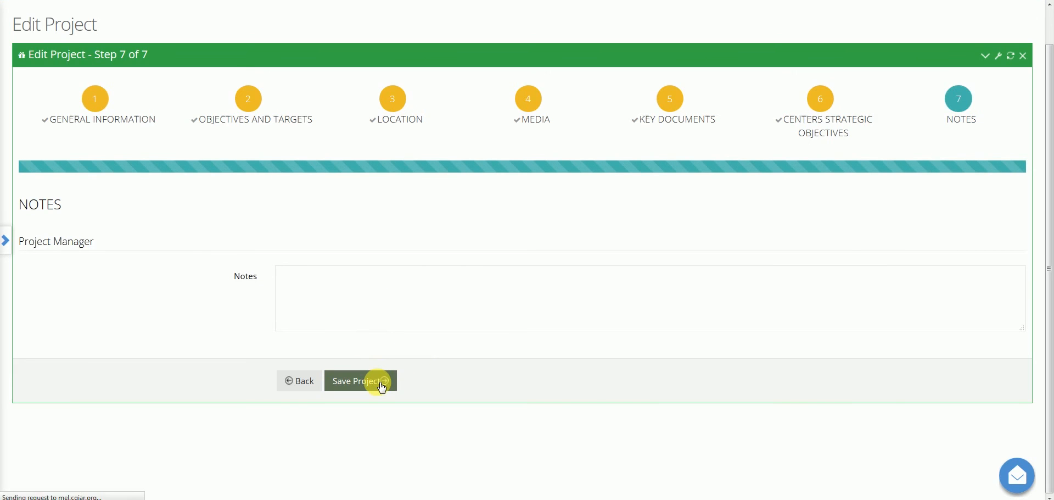
click(360, 381)
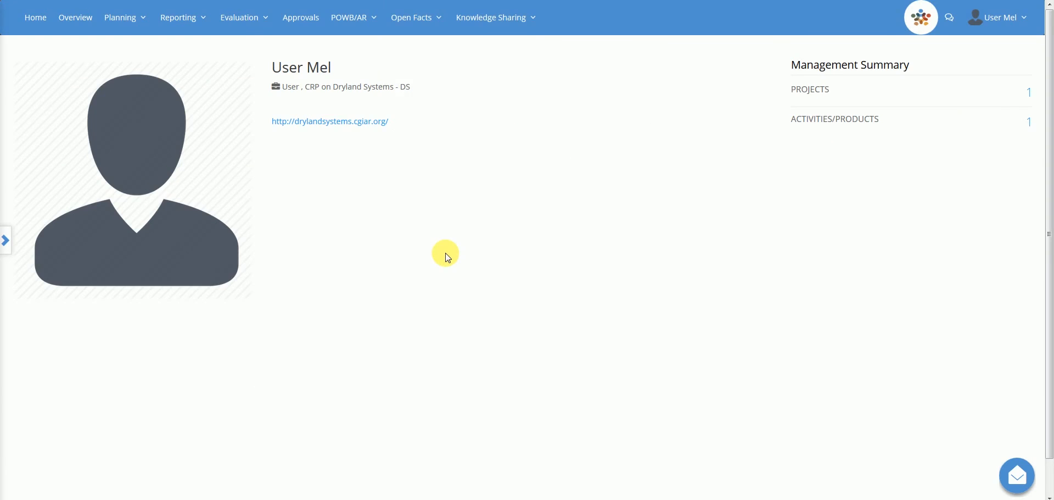
mouse_move(323, 188)
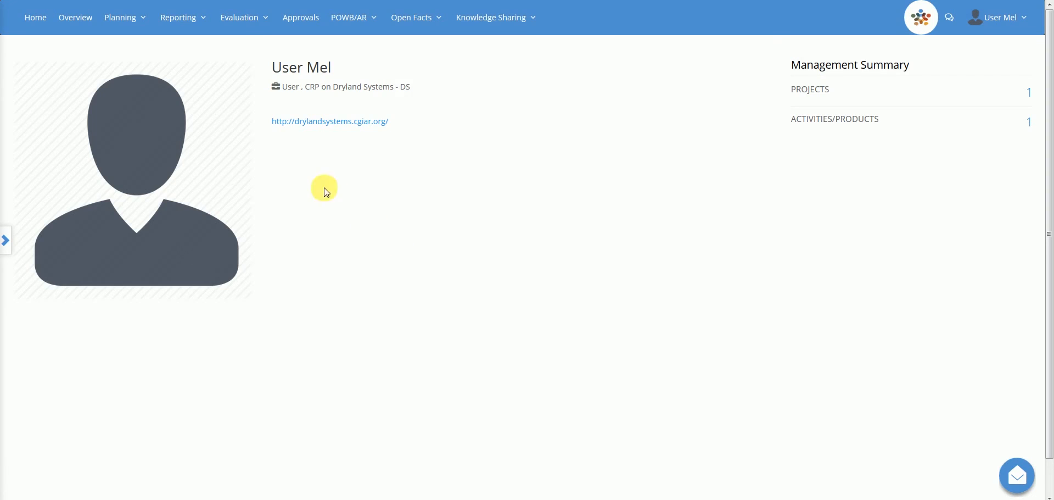
Step: From Planning > Projects, open the Training to Monitoring, Evaluation & Learning project's Manage Project page
click(120, 17)
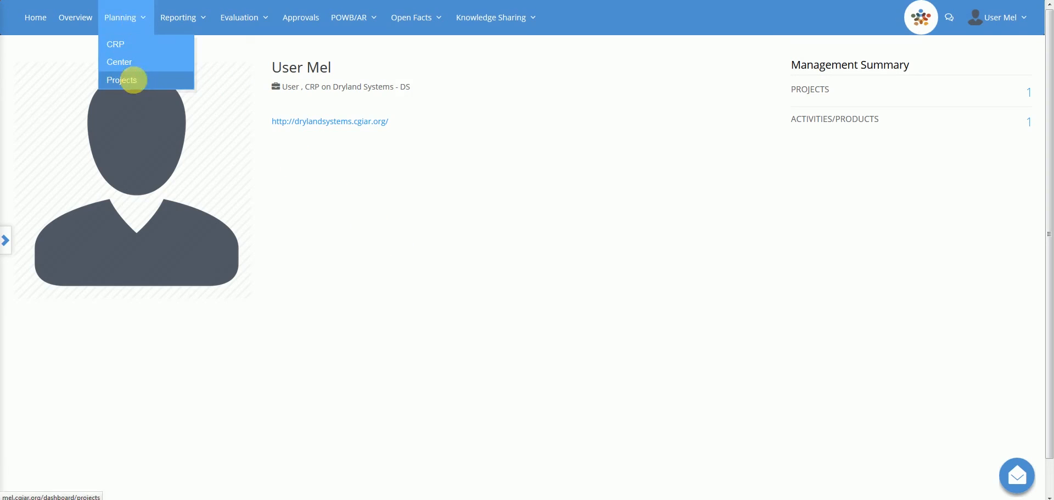
click(121, 81)
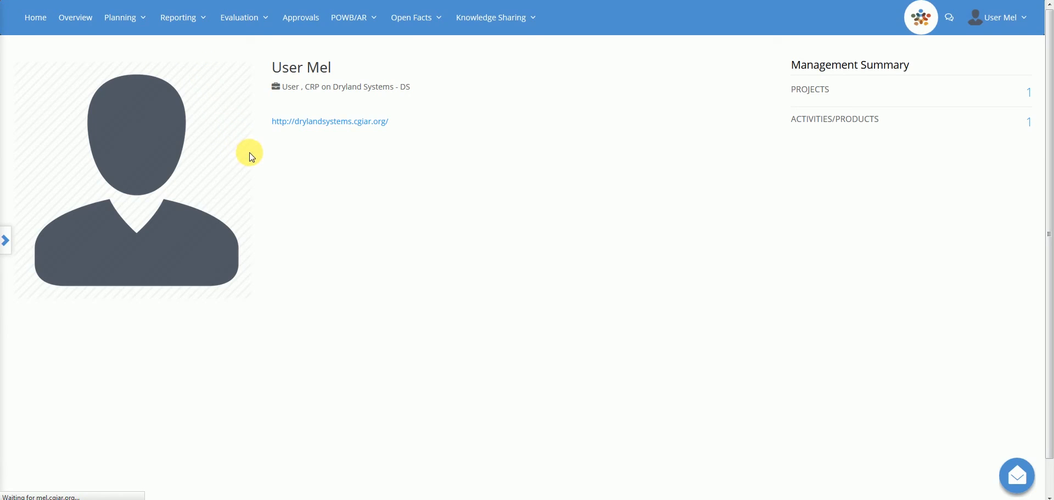
click(1028, 93)
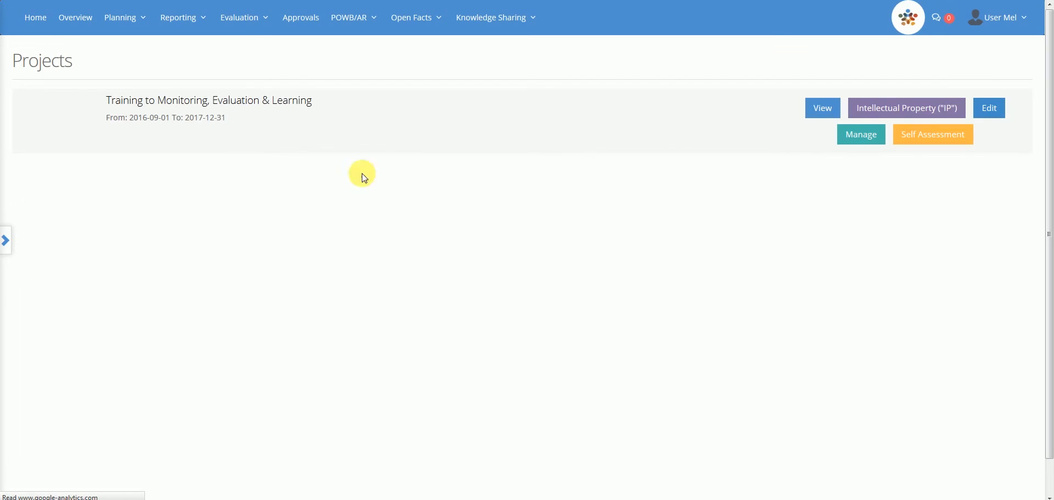
click(861, 134)
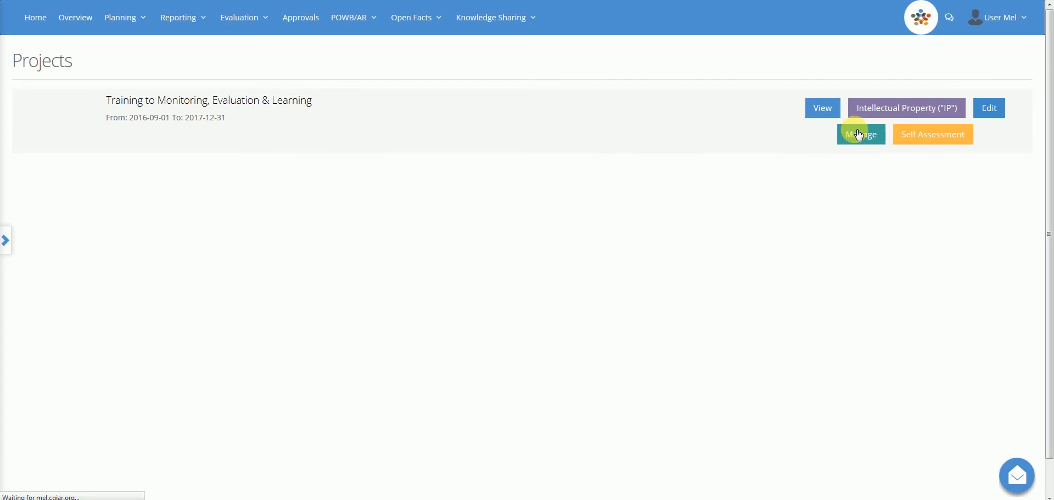
click(861, 134)
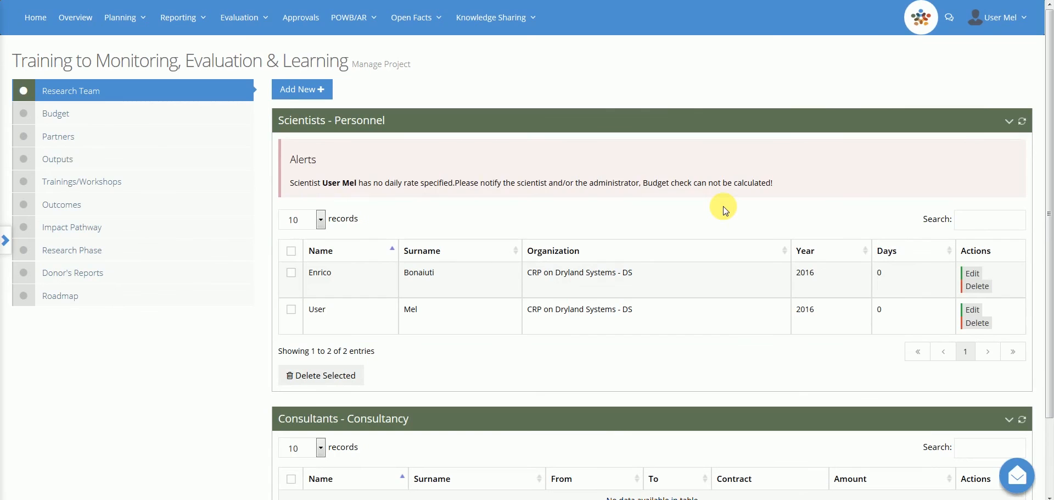
mouse_move(562, 200)
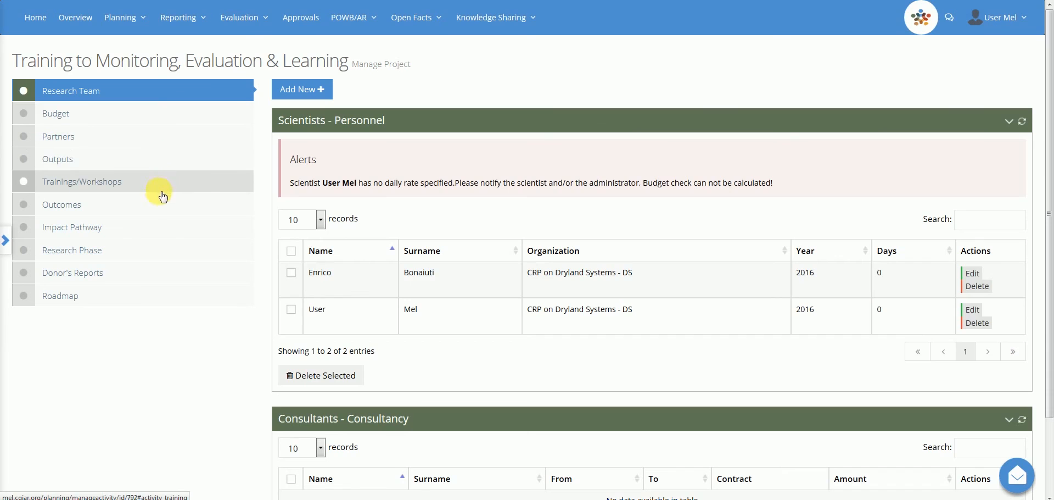
mouse_move(163, 276)
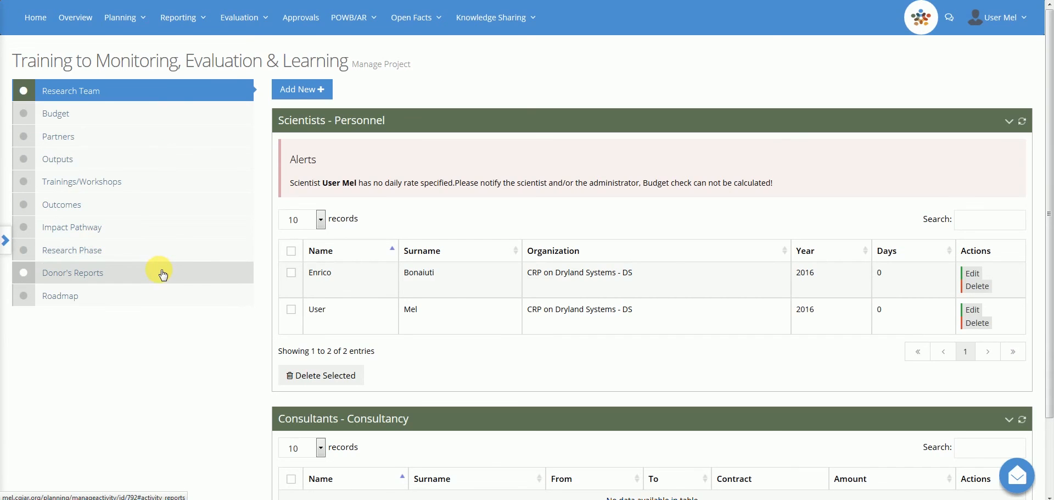
Step: View the Donor's Reports list and close the Add Report form without saving
click(73, 272)
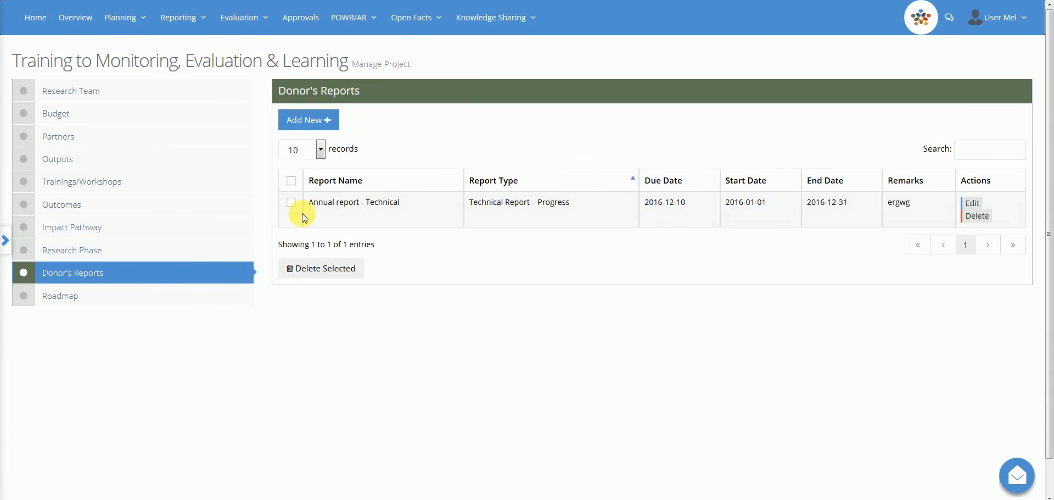
mouse_move(504, 129)
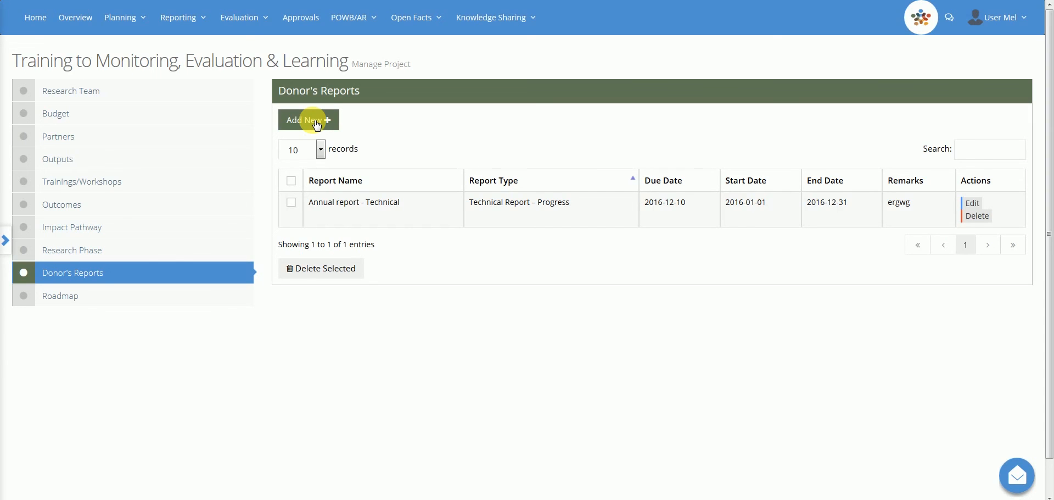
click(304, 120)
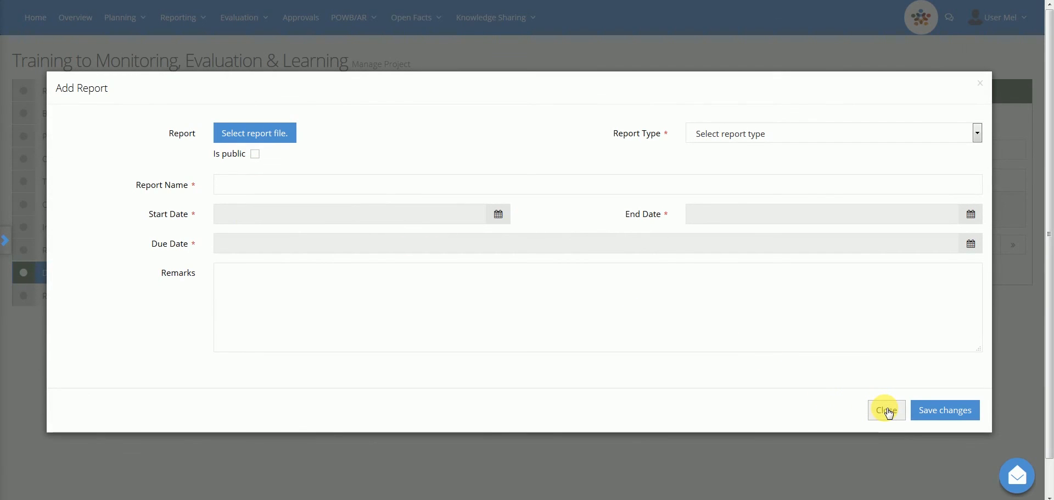
click(886, 409)
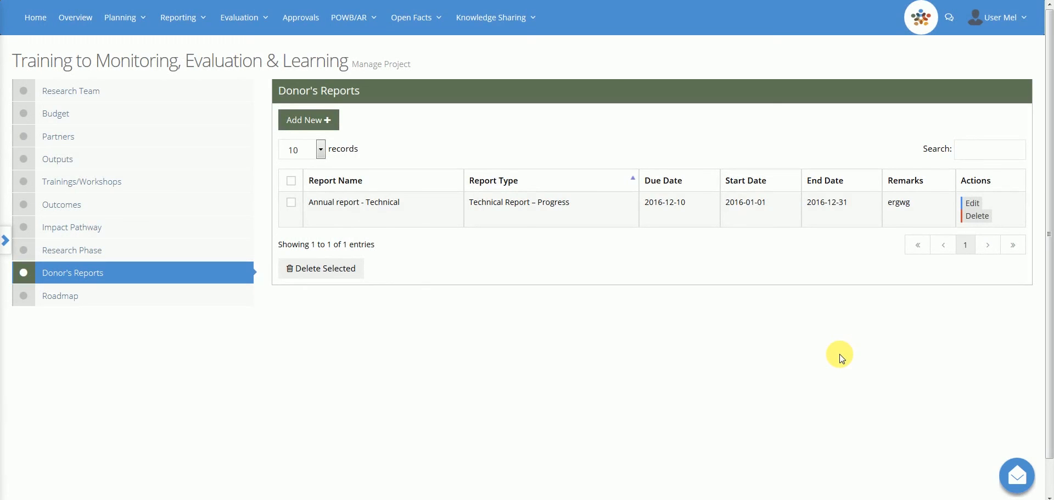
mouse_move(201, 334)
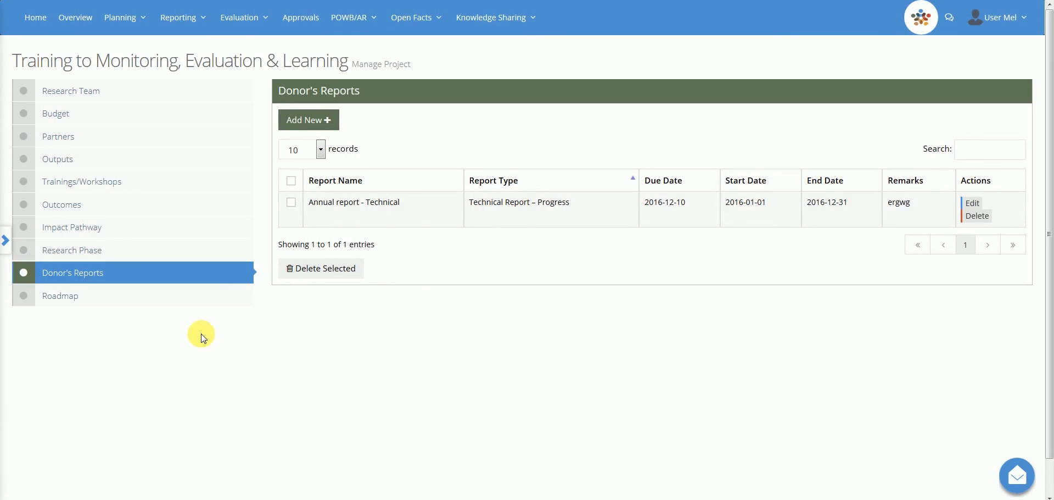
mouse_move(196, 328)
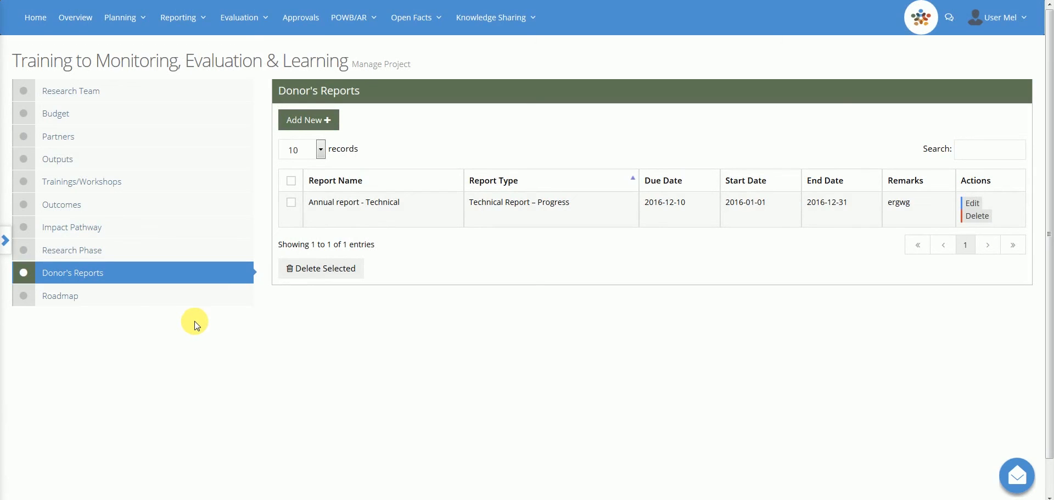
mouse_move(195, 322)
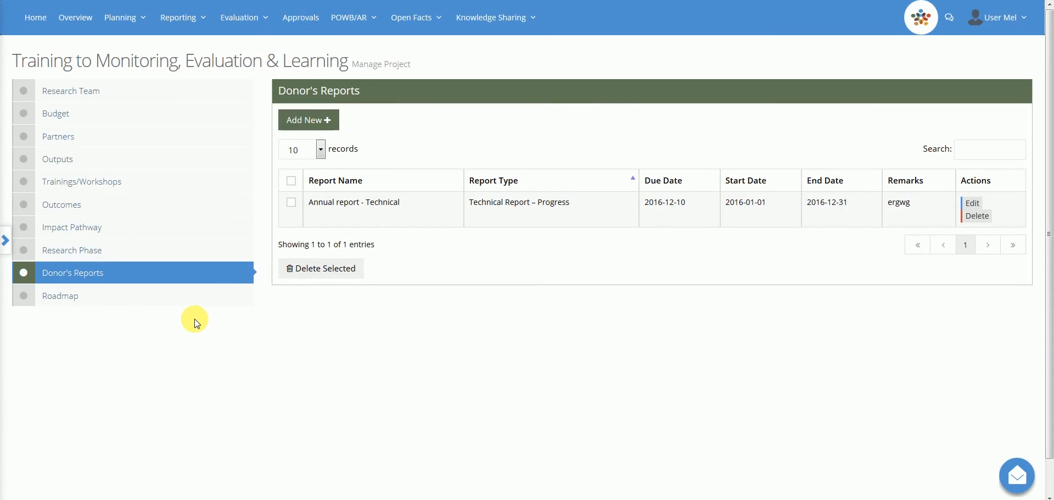
Step: View the project Roadmap timeline showing Output 1 and the MEL User Guide
click(59, 296)
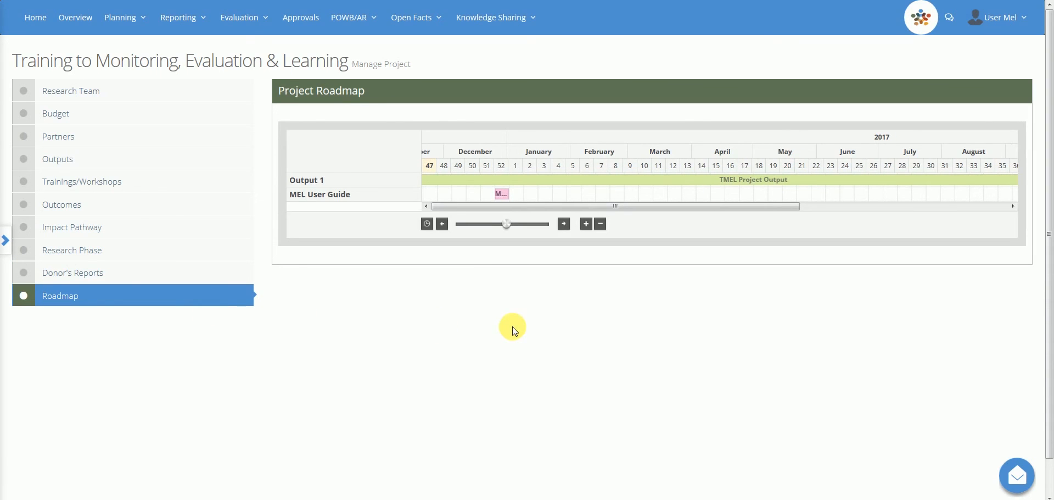
mouse_move(789, 190)
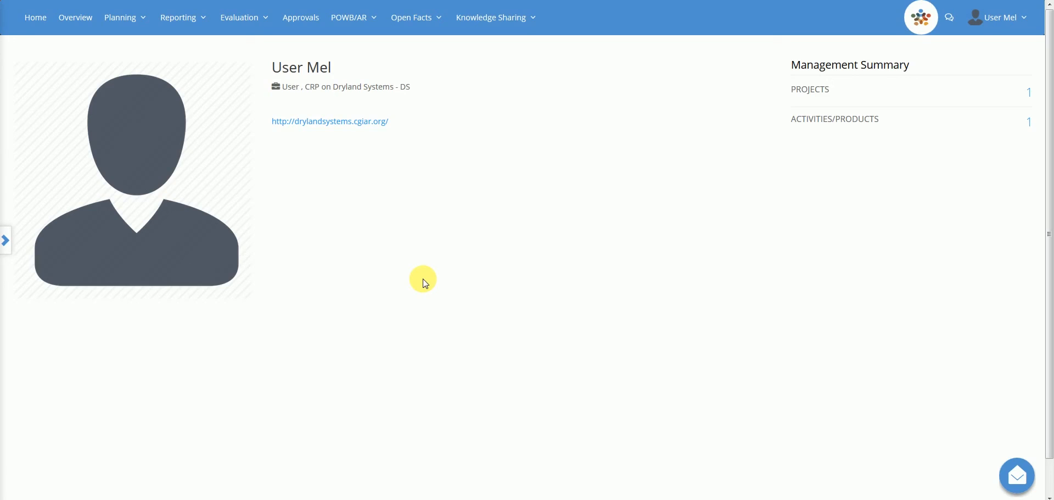
mouse_move(401, 127)
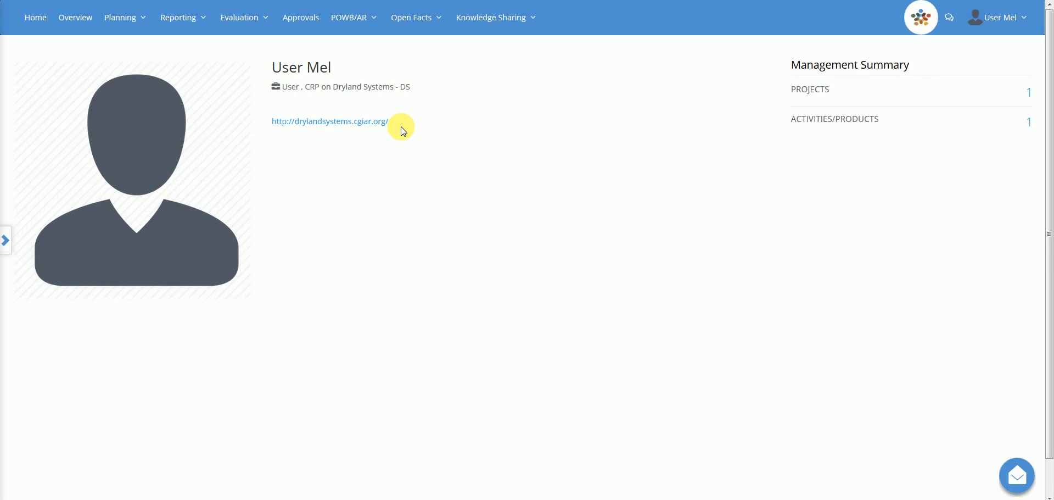
Step: Start a POWB search for year 2016 with CRP on Roots, Tubers and Bananas
click(350, 16)
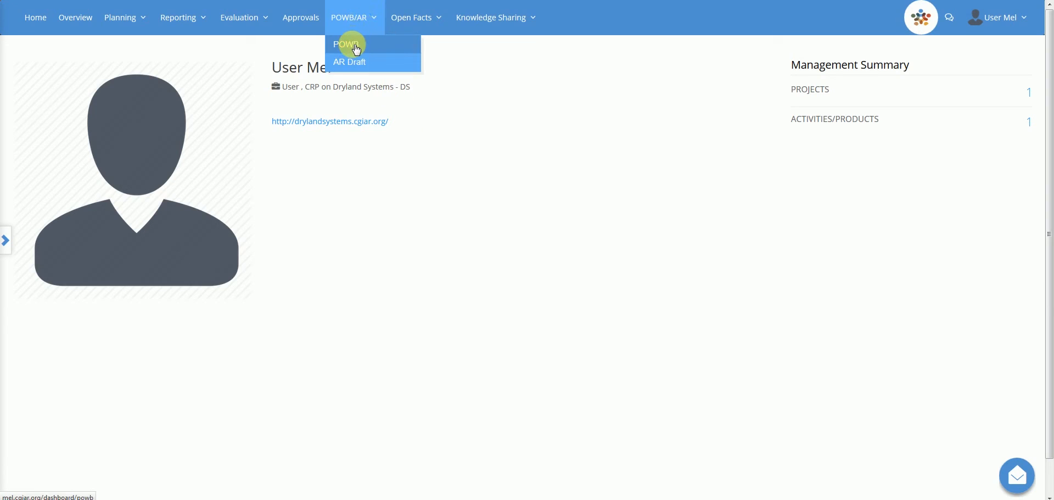
mouse_move(377, 47)
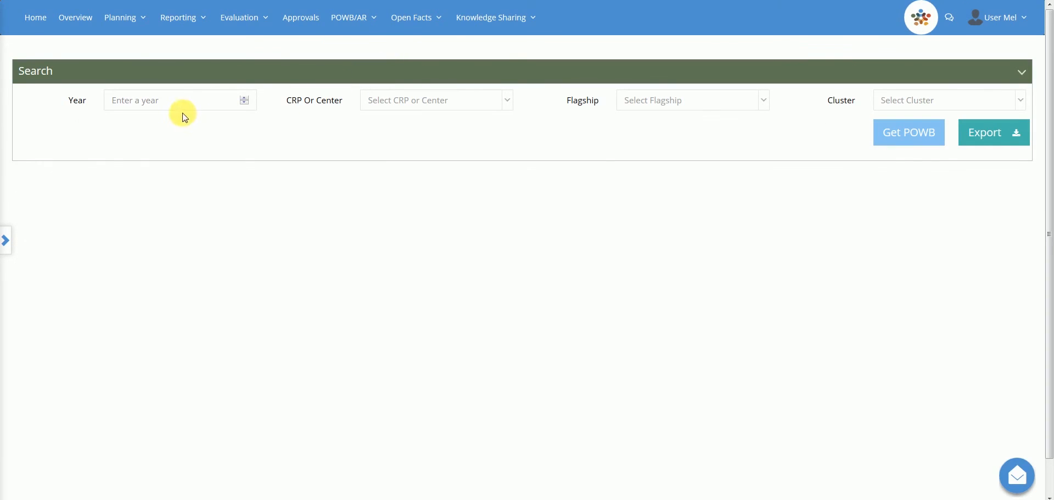
text(2)
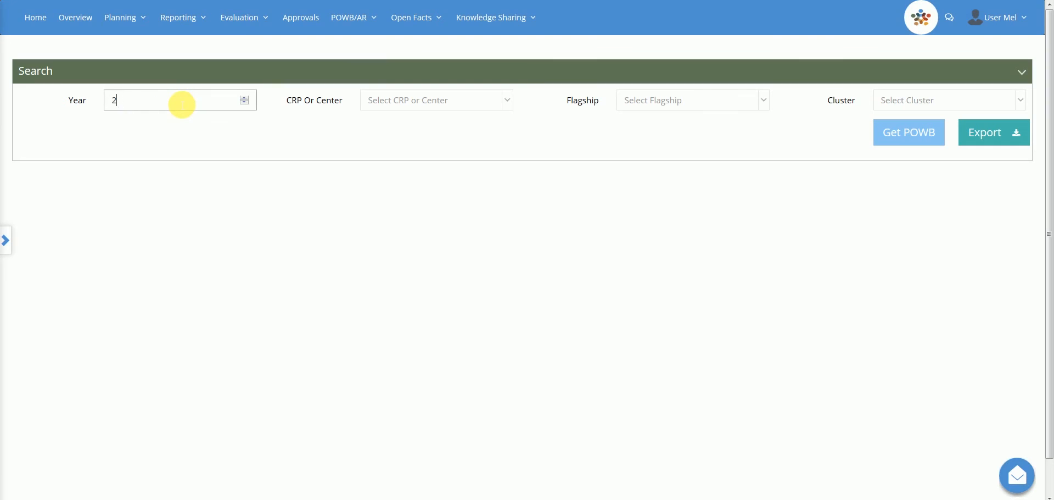
click(436, 100)
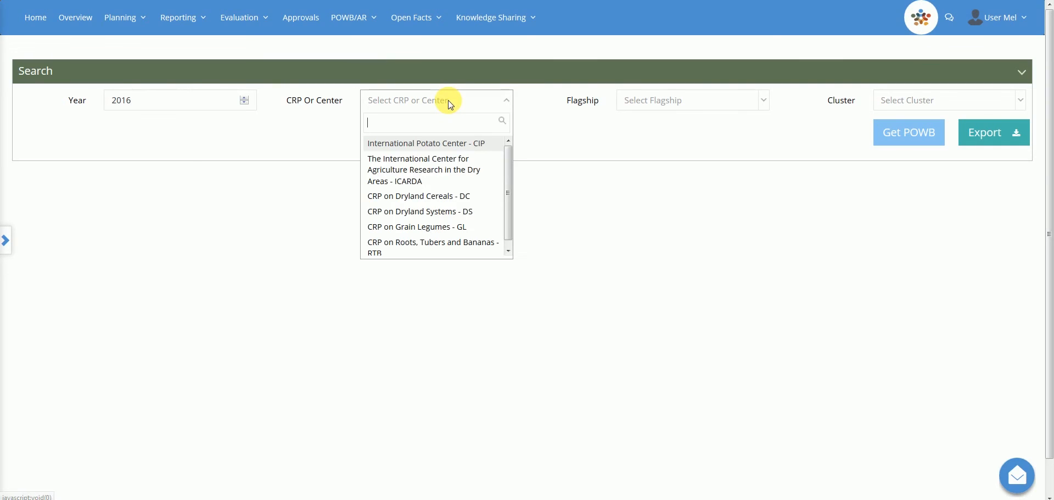
click(433, 247)
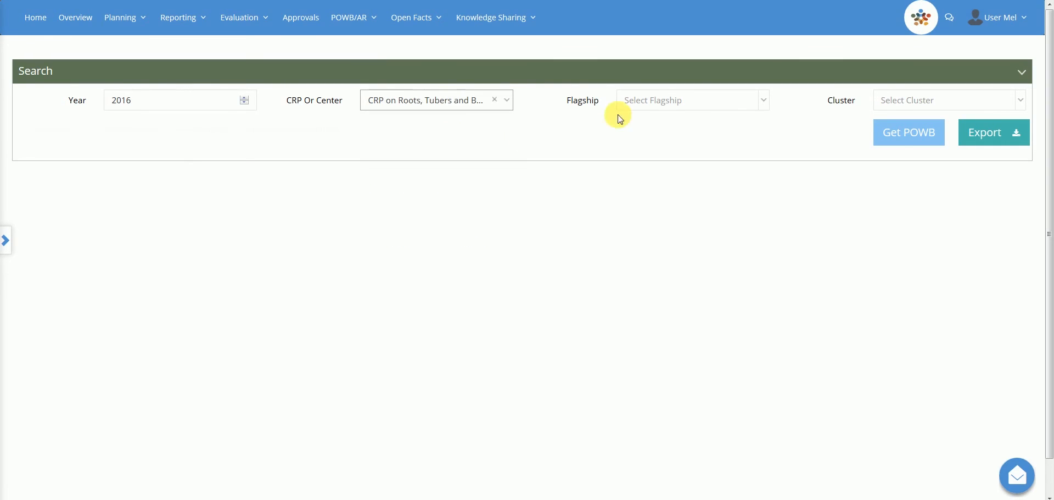
Step: Filter by the quality-seed flagship, potato seed quality cluster and International Potato Center, then get the POWB
click(691, 100)
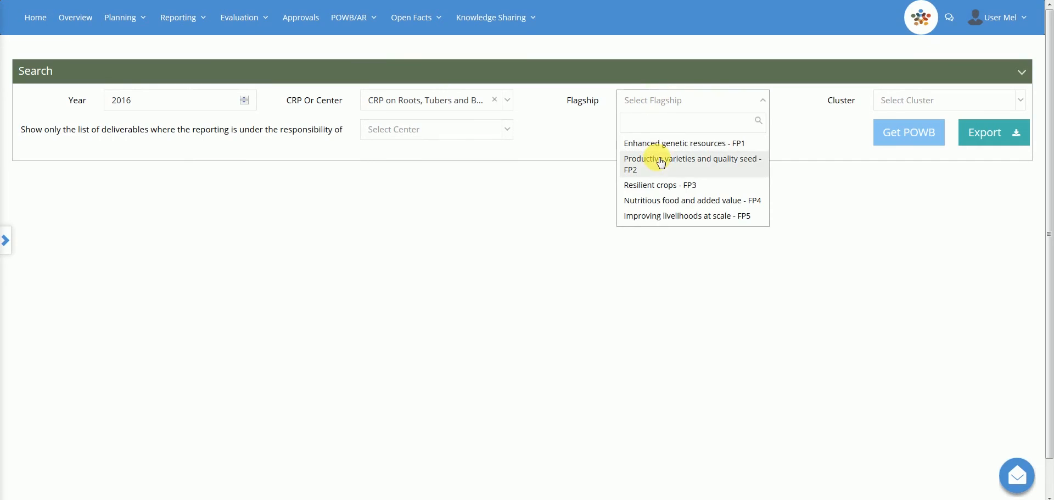
click(691, 164)
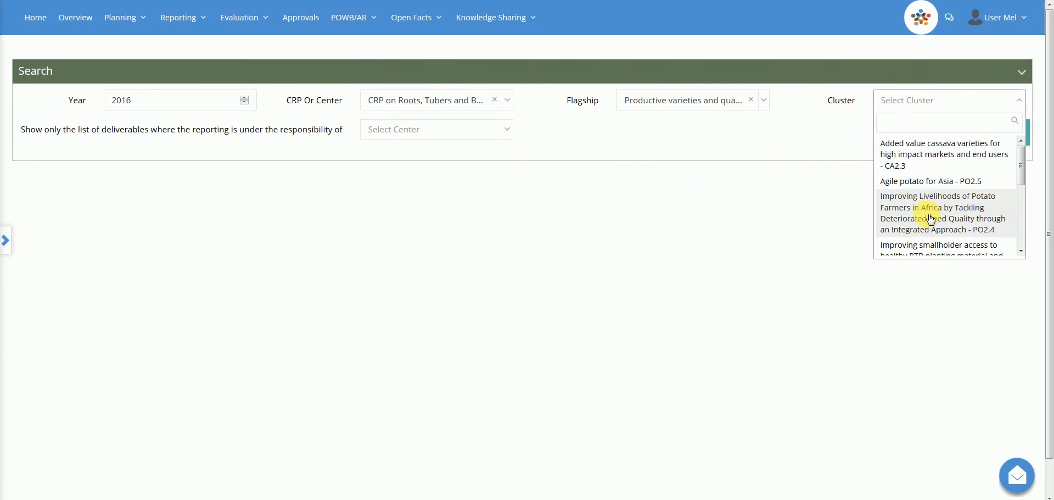
click(937, 212)
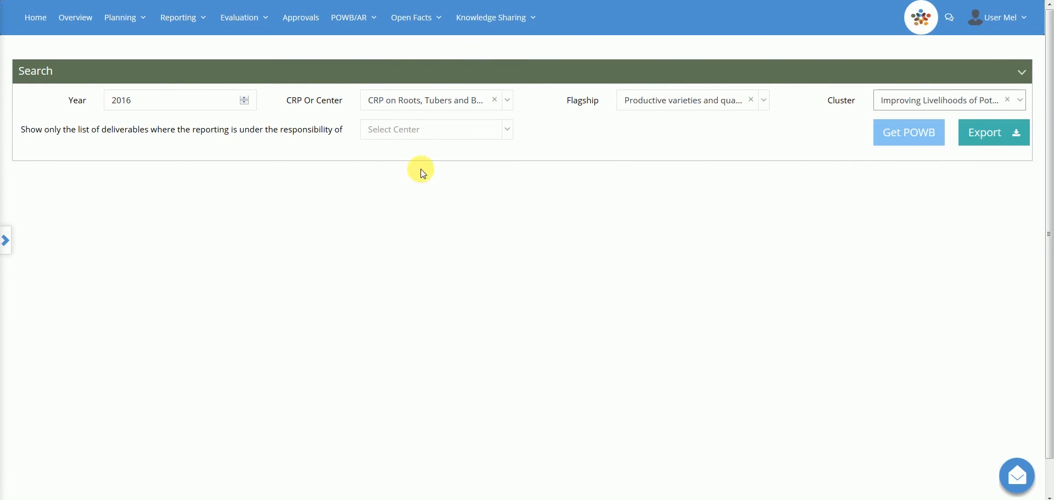
click(434, 130)
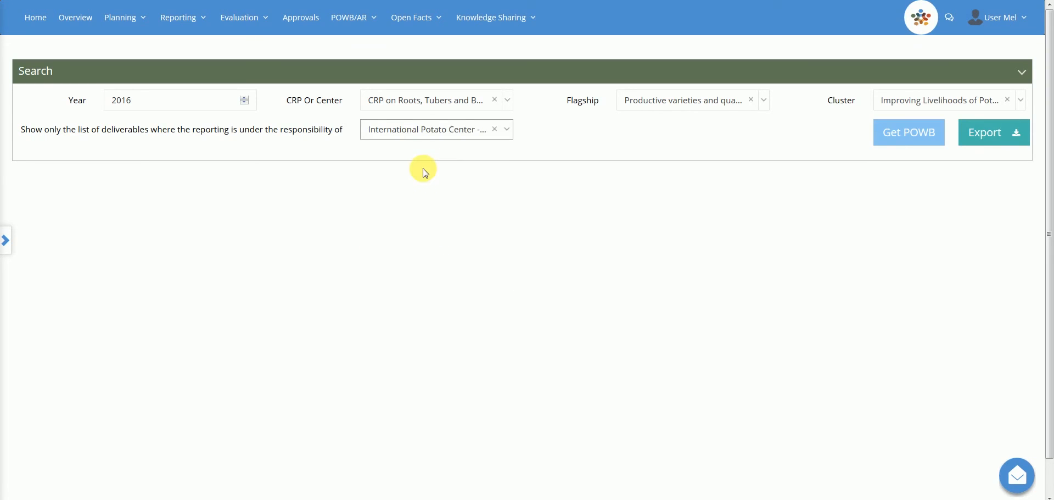
click(908, 132)
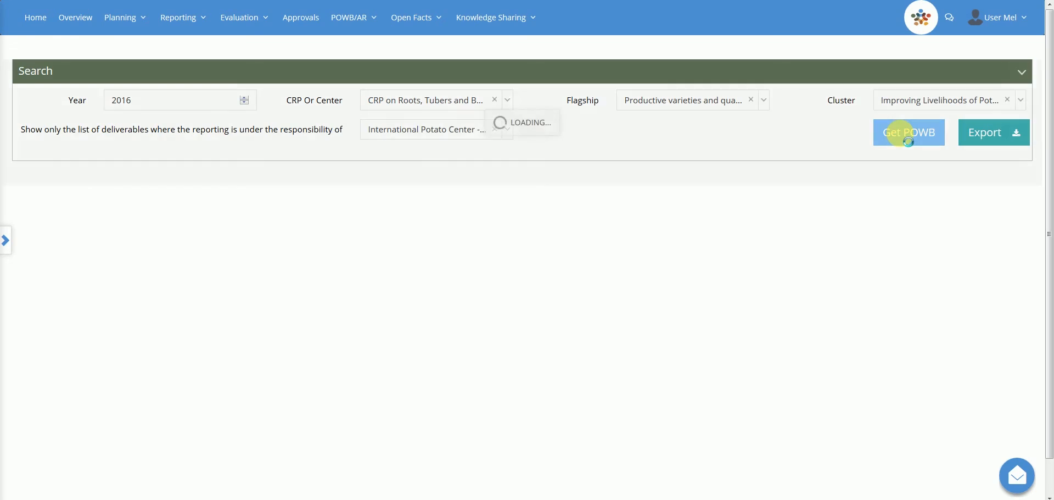
Step: Expand the flagship's $6,268,269 budget breakdown to show the RTB-PO2.4 Potato quality seed sub-clusters
click(908, 132)
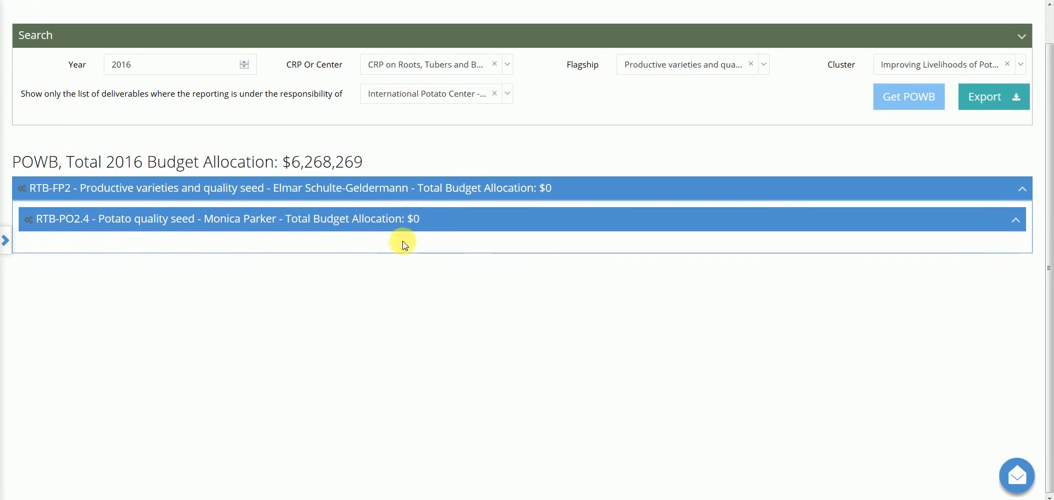
mouse_move(420, 221)
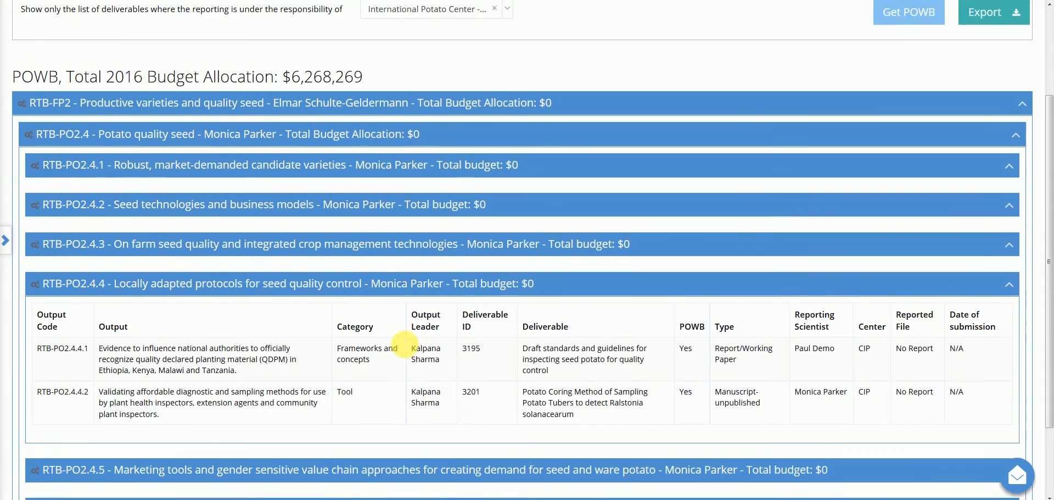
scroll(down, 3)
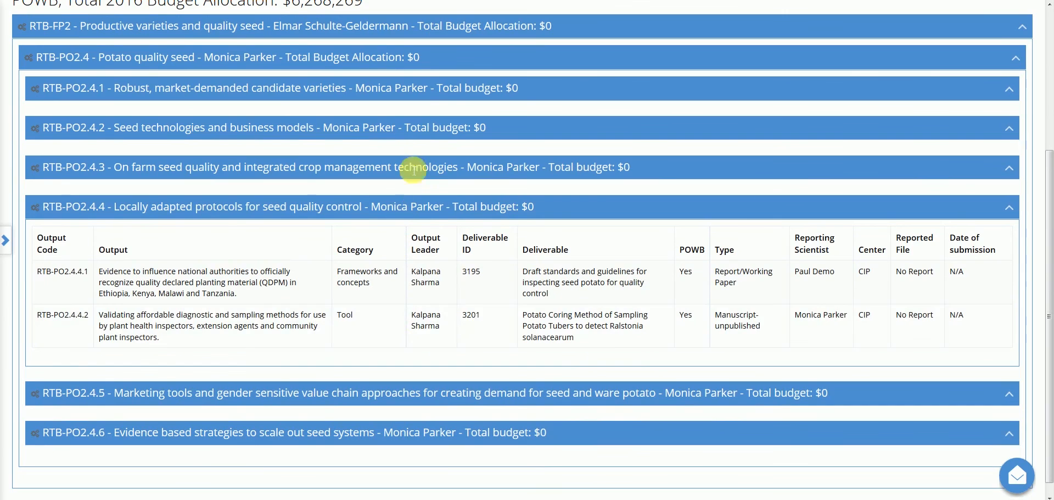